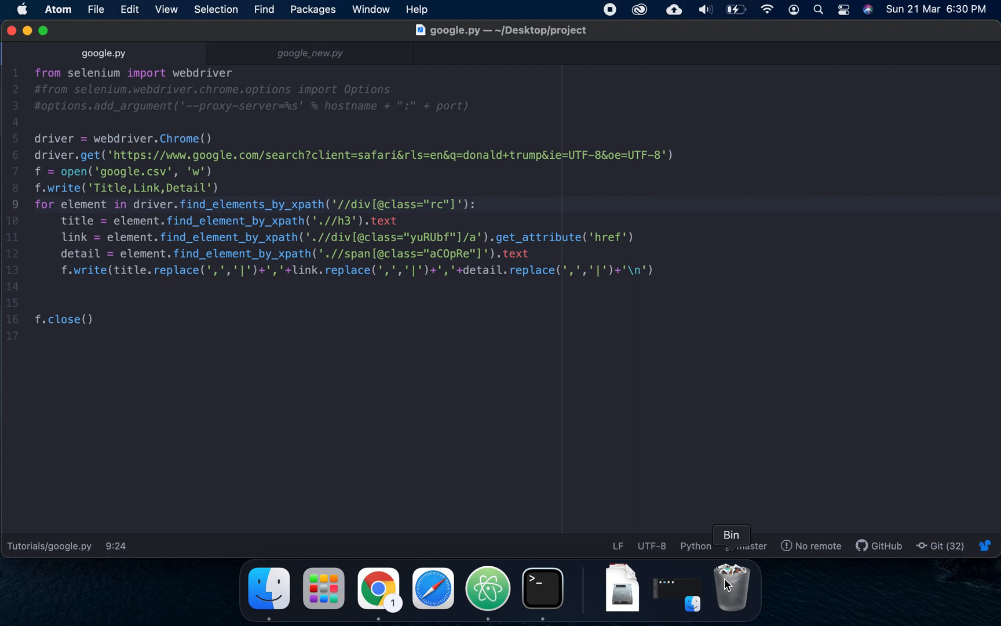
Search Google for 'donald trump' in a new Chrome tab
{"action": "left_click", "coordinate": [185, 205]}
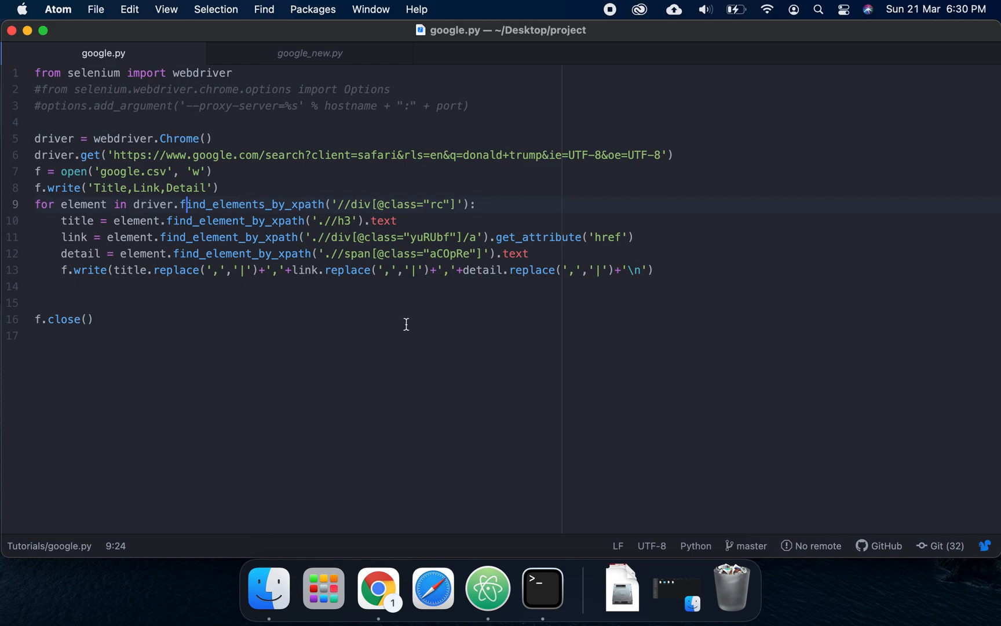
{"action": "left_click", "coordinate": [378, 588]}
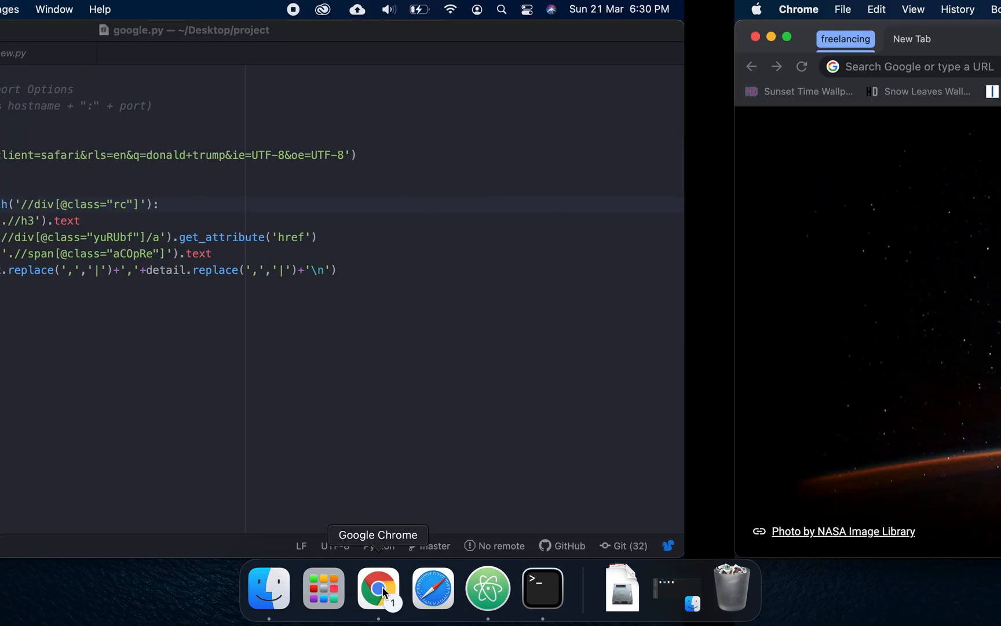
{"action": "left_click", "coordinate": [378, 588]}
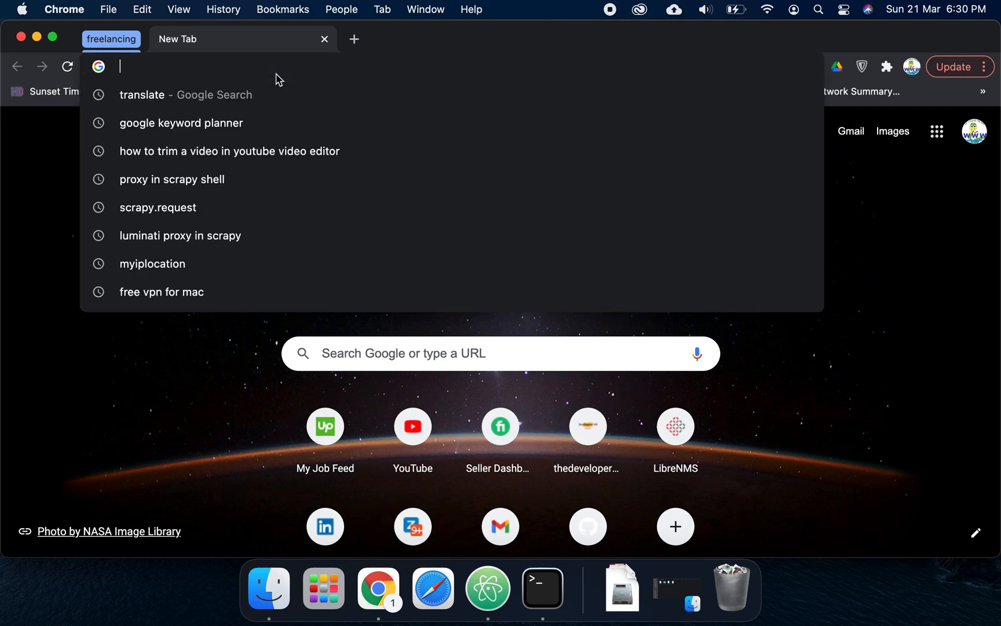
{"action": "type", "text": "donald trump"}
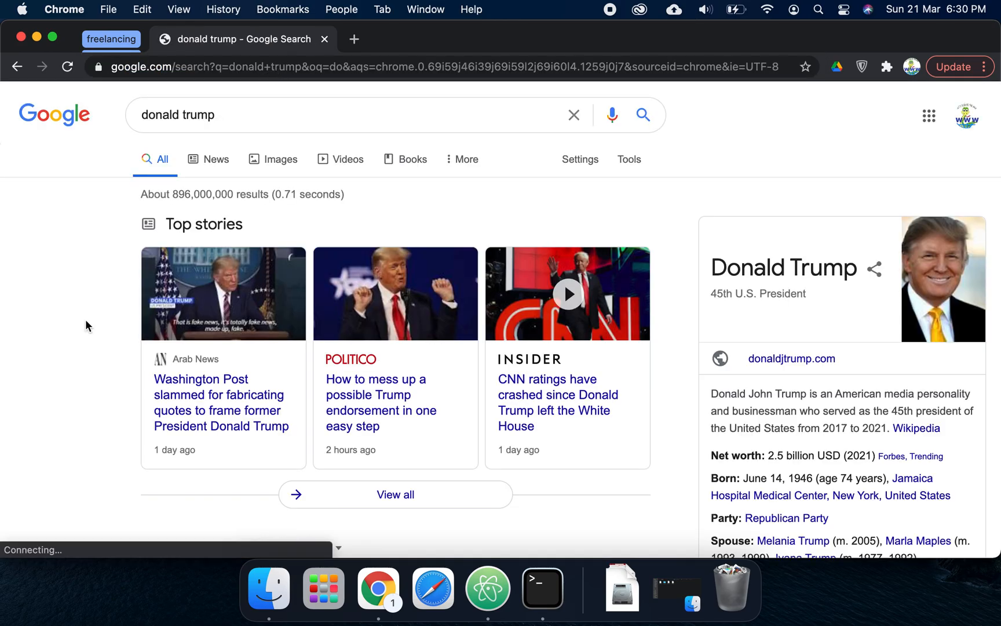
Scroll down through the donald trump search results
{"action": "scroll", "scroll_direction": "down", "scroll_amount": 3}
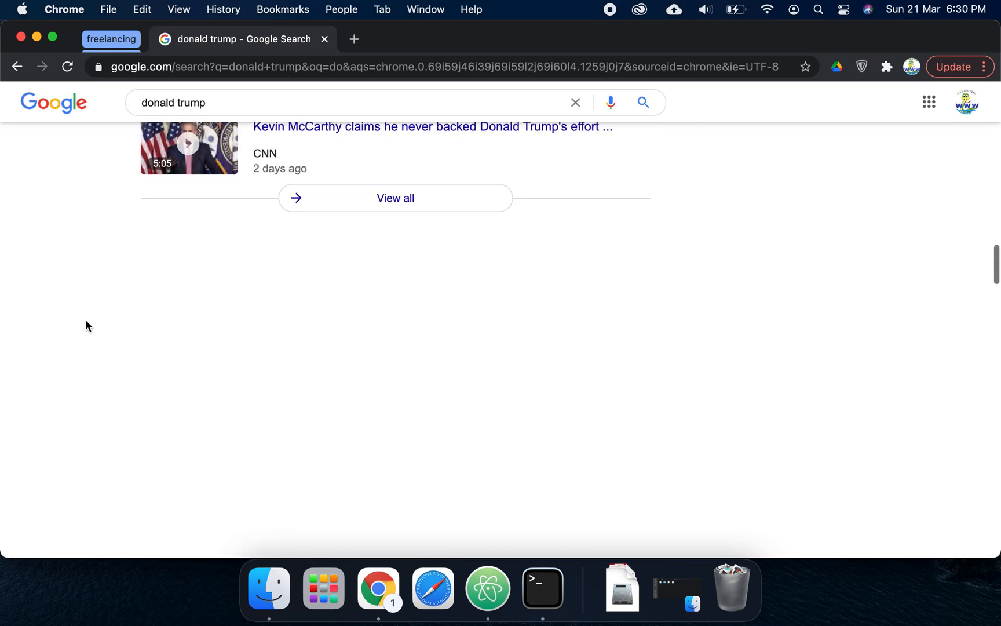
{"action": "scroll", "scroll_direction": "down", "scroll_amount": 3}
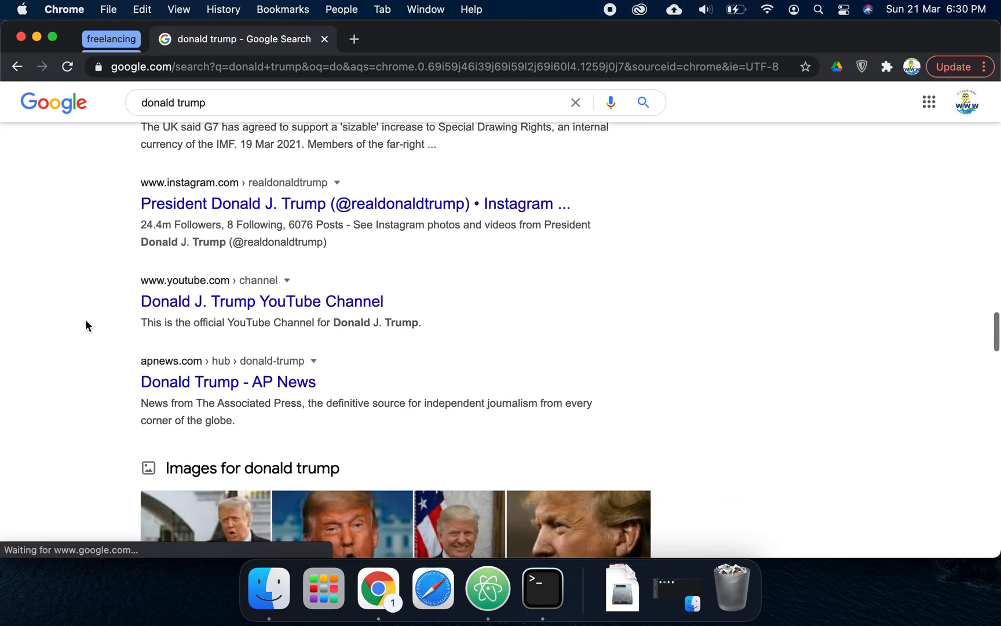
{"action": "scroll", "scroll_direction": "down", "scroll_amount": 3}
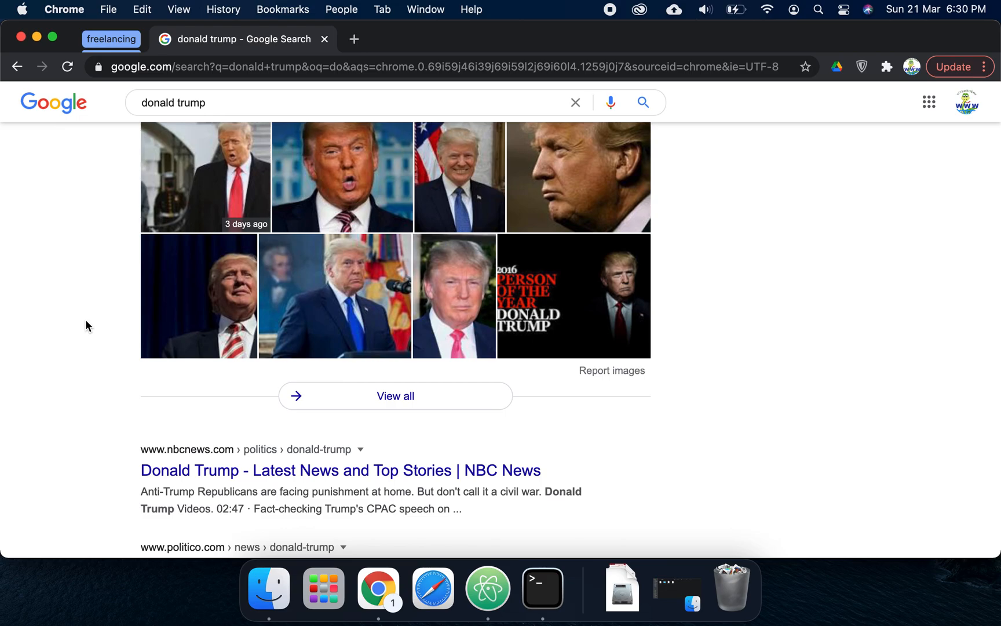
{"action": "scroll", "scroll_direction": "down", "scroll_amount": 3}
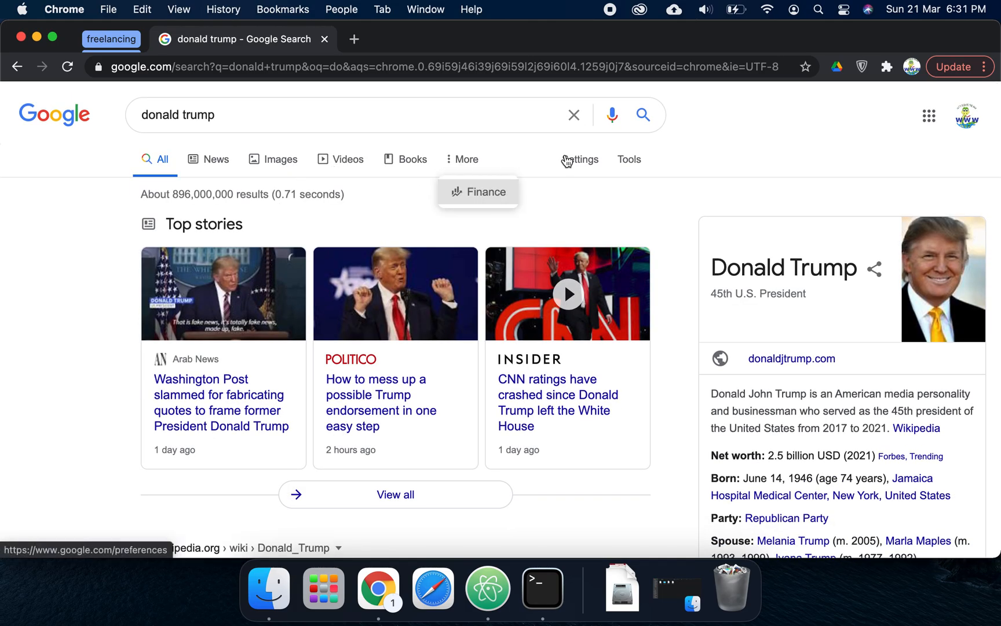
{"action": "left_click", "coordinate": [581, 159]}
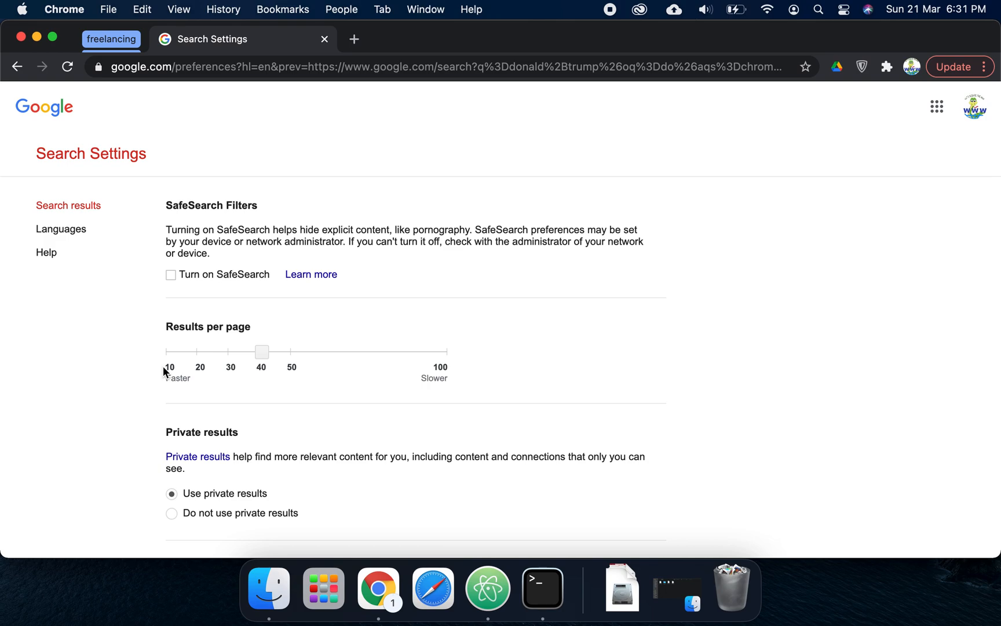
{"action": "mouse_move", "coordinate": [123, 352]}
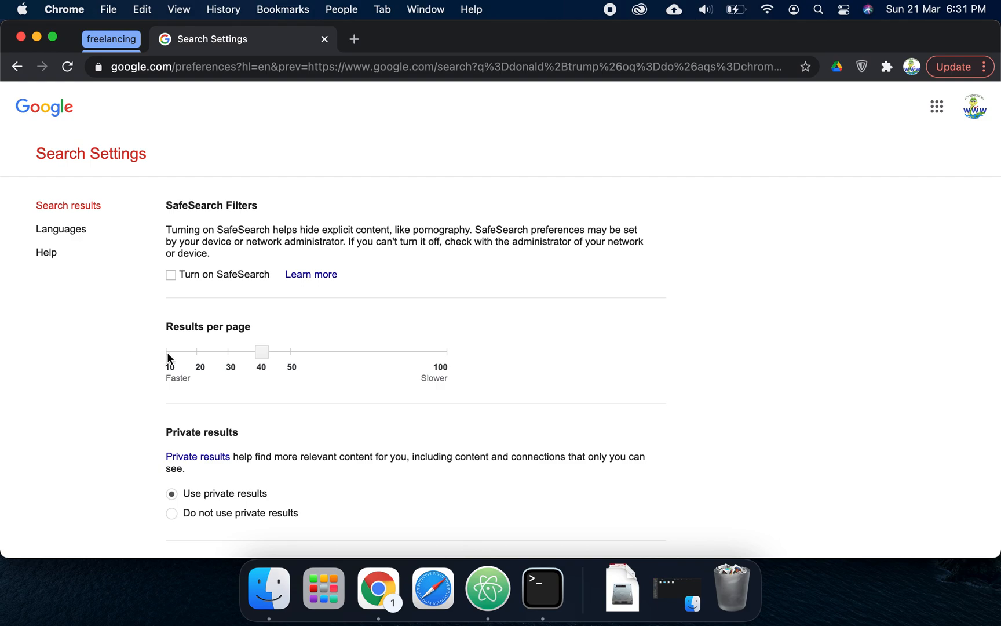
{"action": "mouse_move", "coordinate": [229, 388]}
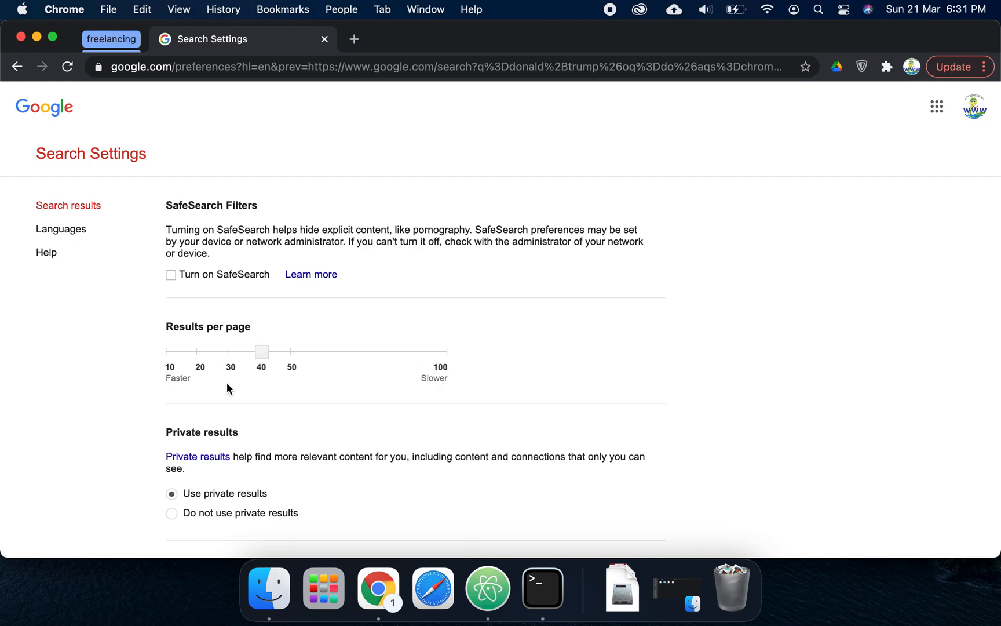
{"action": "mouse_move", "coordinate": [283, 356]}
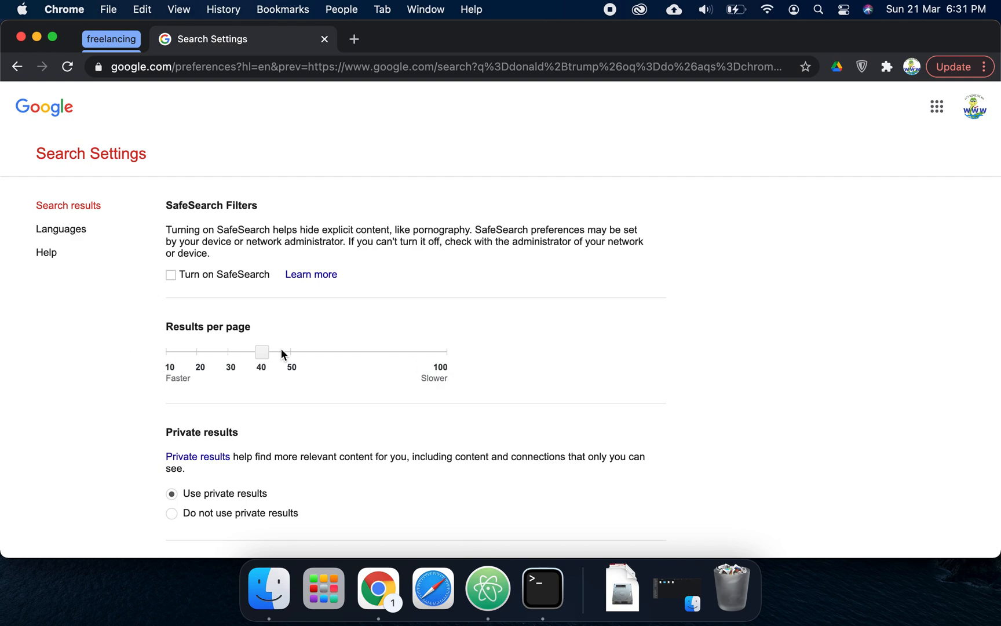
{"action": "mouse_move", "coordinate": [409, 372]}
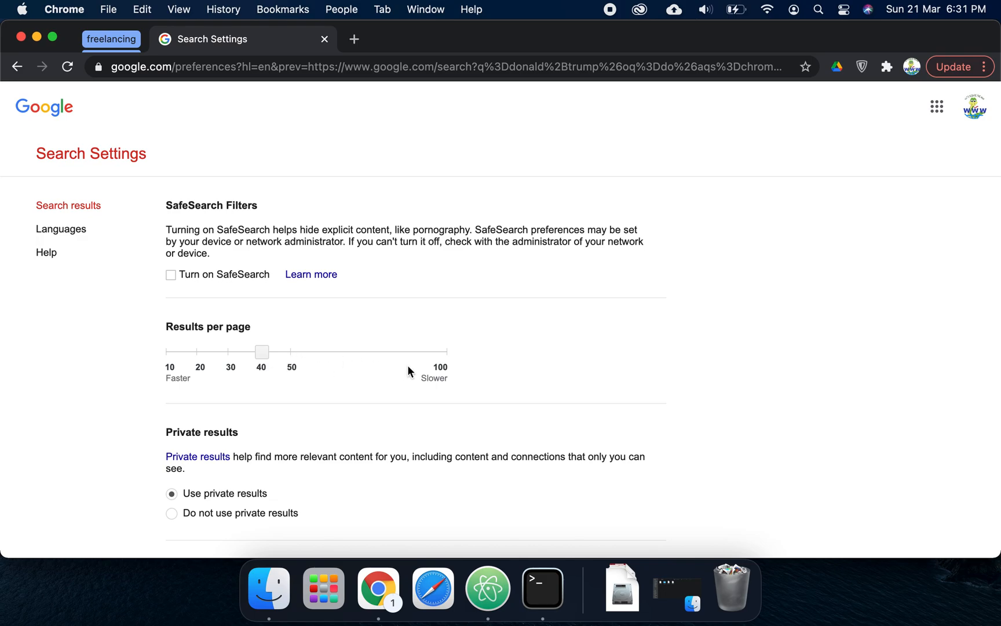
{"action": "scroll", "scroll_direction": "down", "scroll_amount": 3}
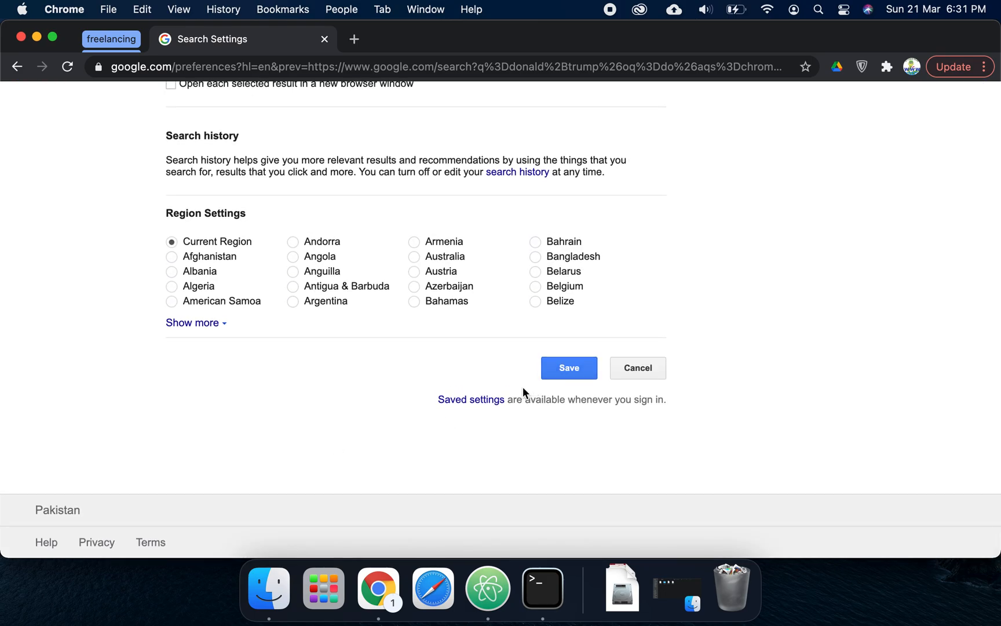
{"action": "mouse_move", "coordinate": [197, 384]}
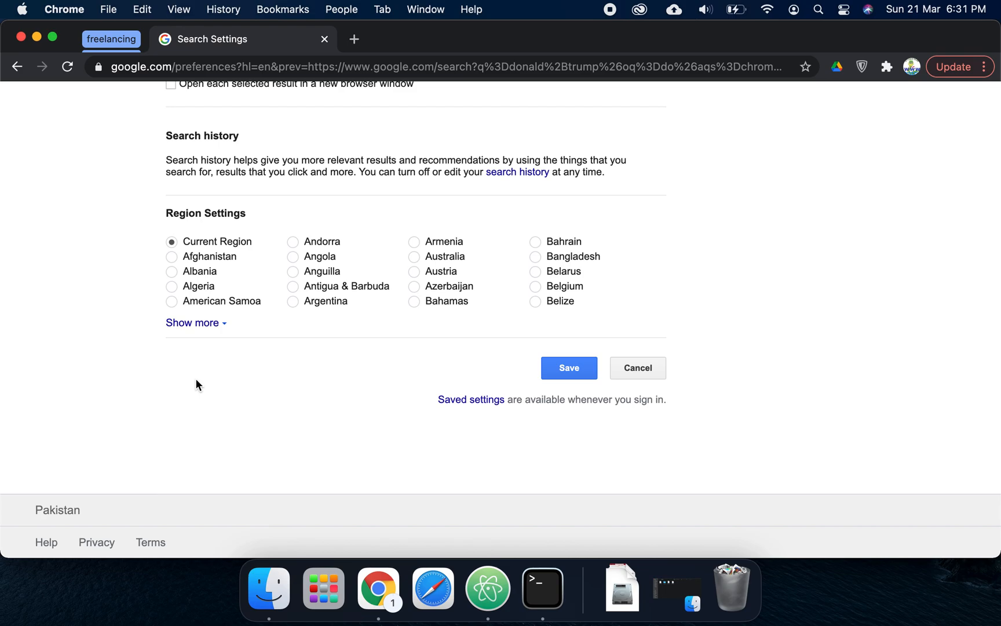
{"action": "mouse_move", "coordinate": [402, 230]}
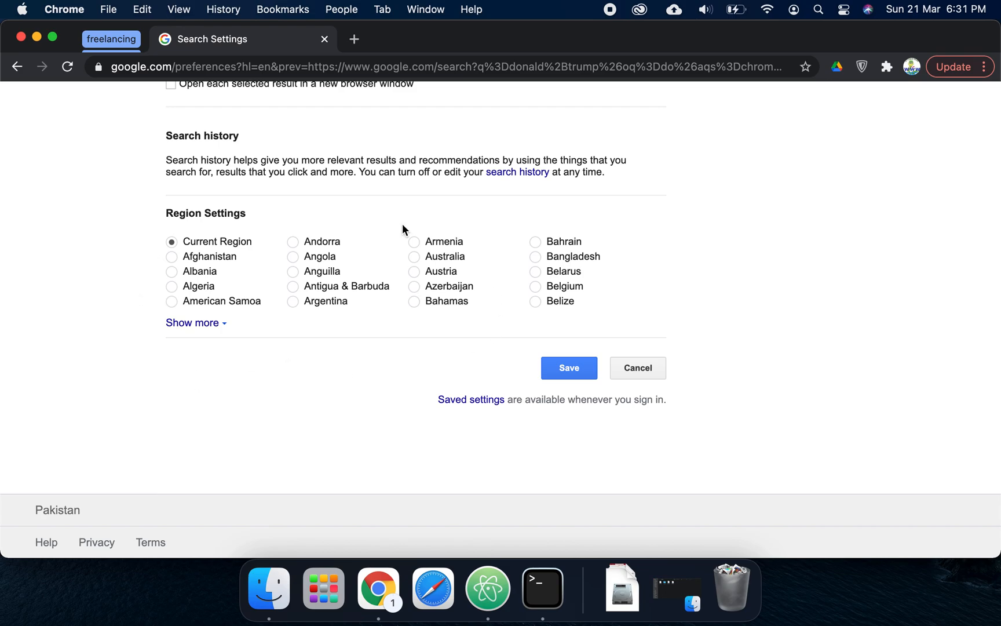
{"action": "scroll", "scroll_direction": "up", "scroll_amount": 3}
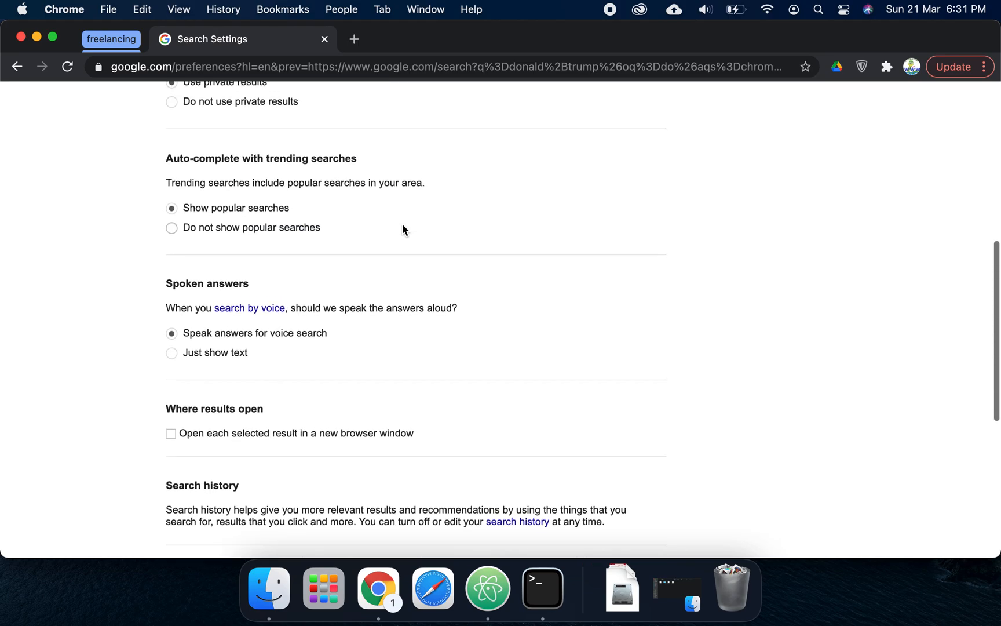
{"action": "scroll", "scroll_direction": "down", "scroll_amount": 3}
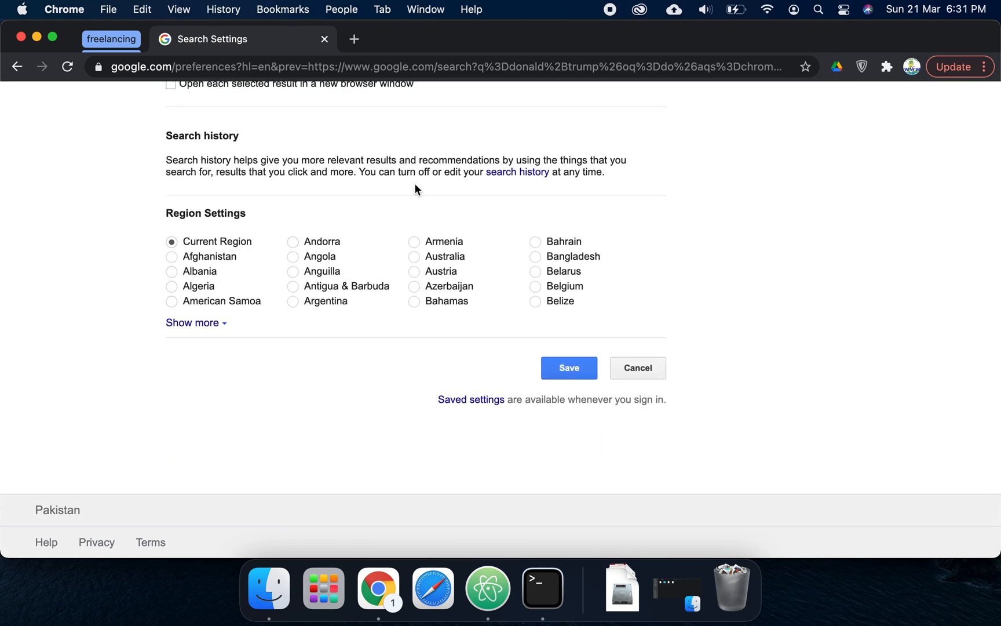
{"action": "scroll", "scroll_direction": "up", "scroll_amount": 3}
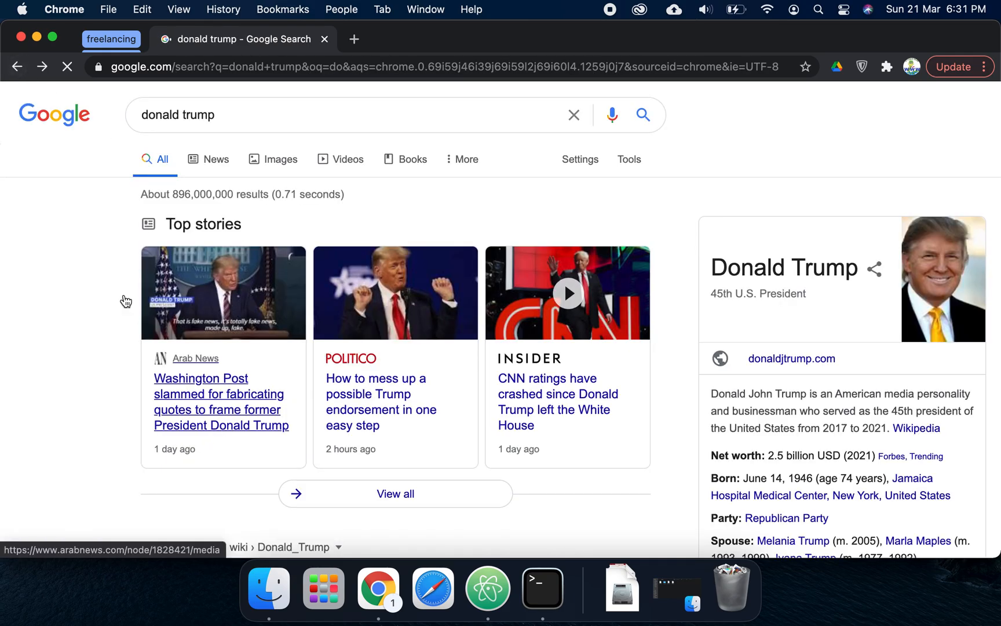
Trim the results URL to just 'q=donald+trump', reload, and review the results
{"action": "left_click", "coordinate": [447, 66]}
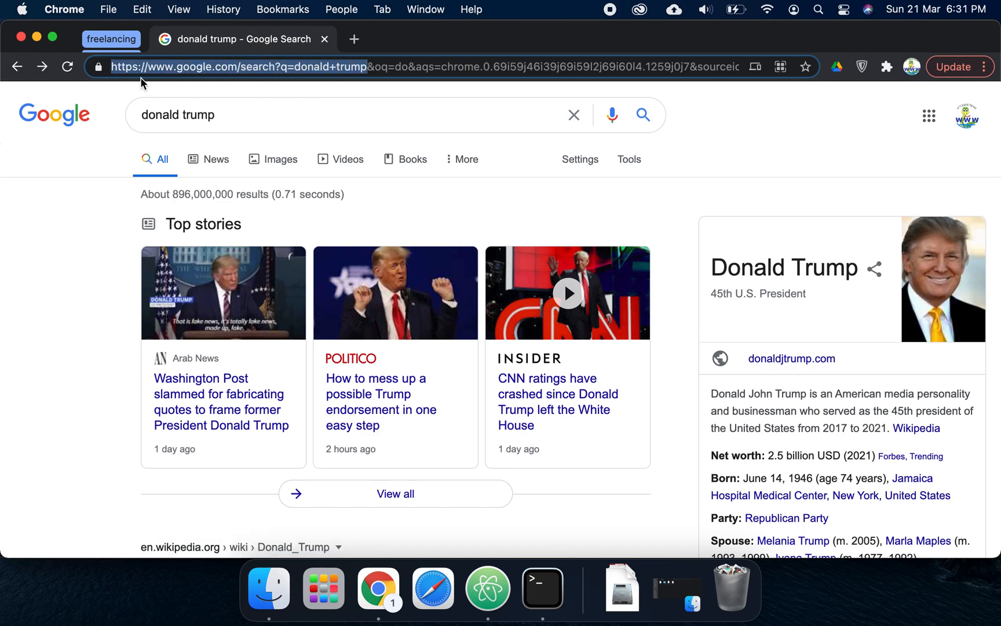
{"action": "left_click", "coordinate": [169, 67]}
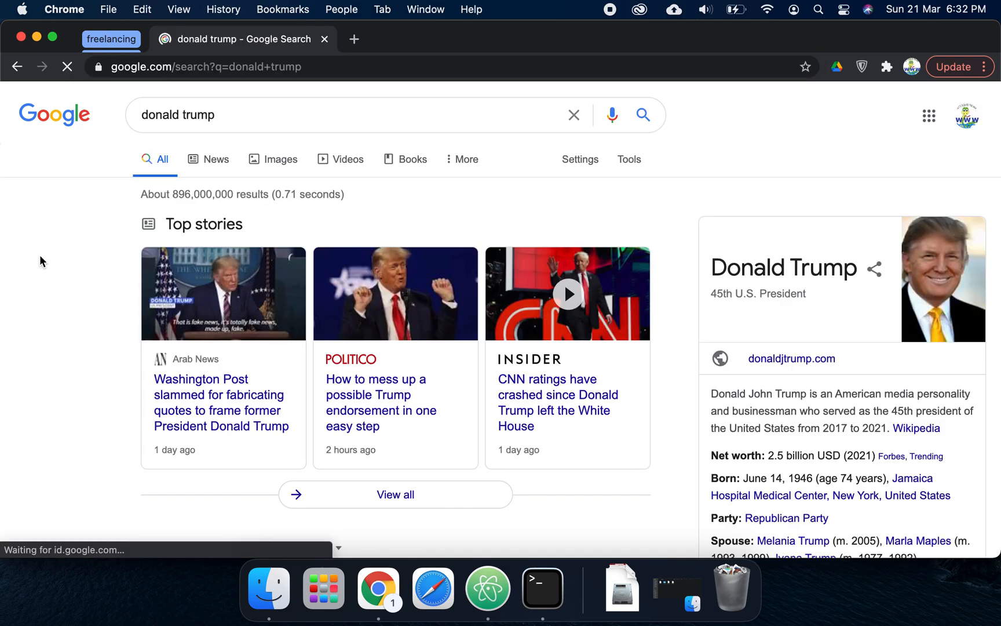
{"action": "scroll", "scroll_direction": "down", "scroll_amount": 3}
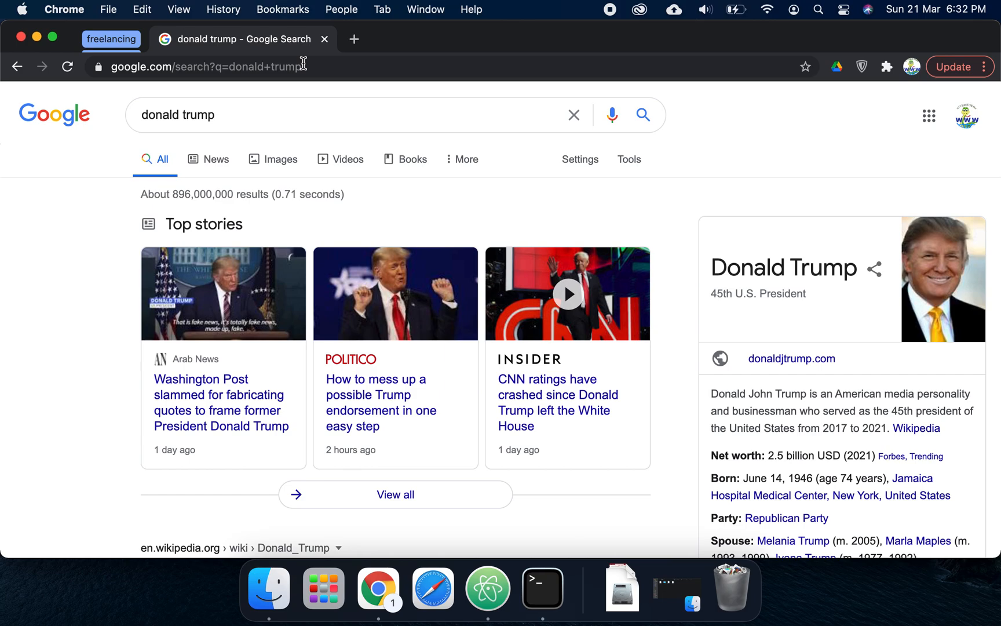
{"action": "mouse_move", "coordinate": [286, 66]}
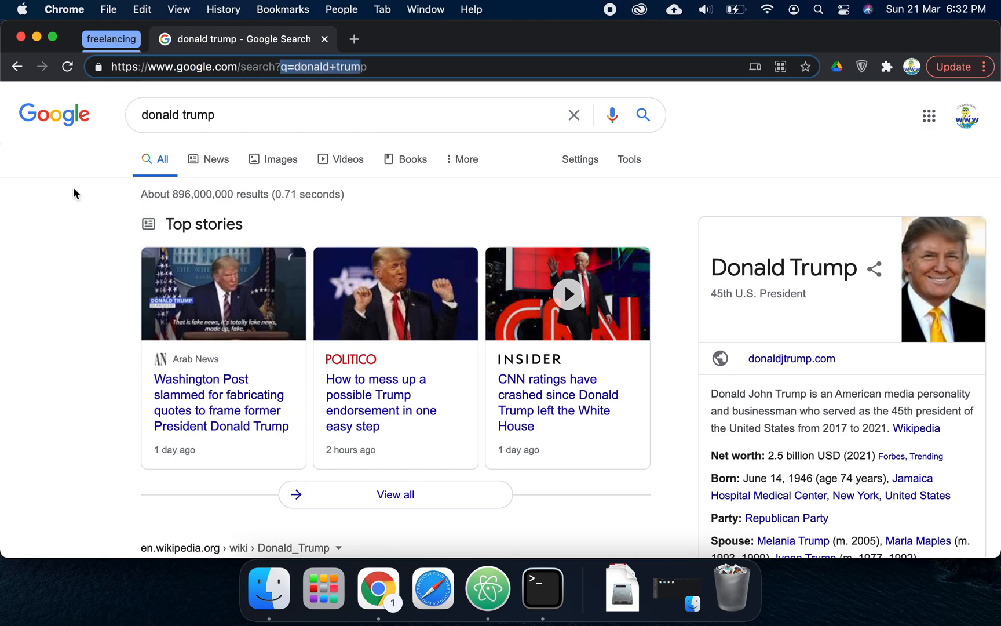
{"action": "scroll", "scroll_direction": "down", "scroll_amount": 3}
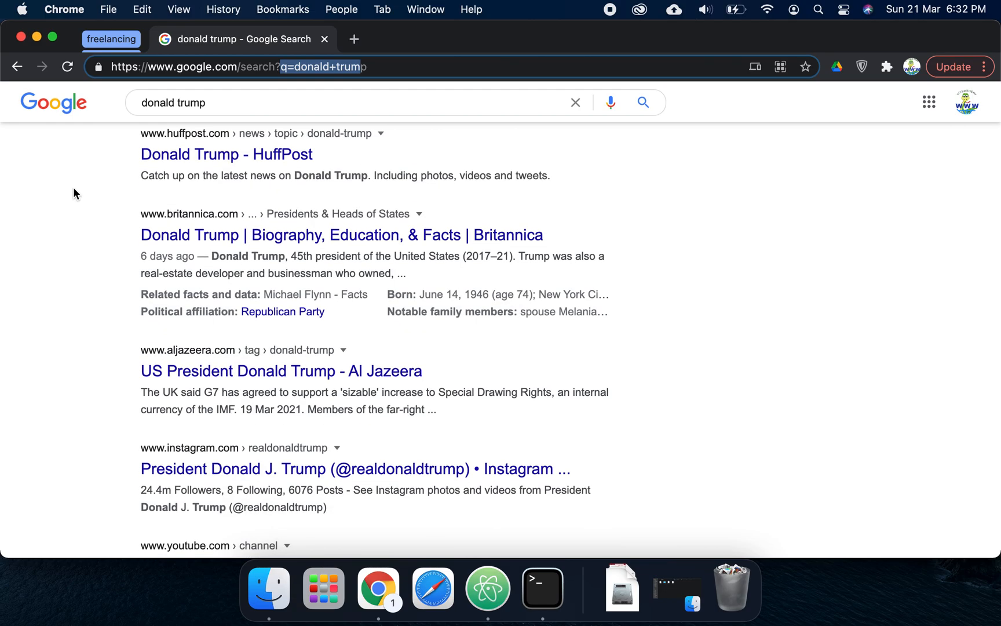
{"action": "scroll", "scroll_direction": "down", "scroll_amount": 3}
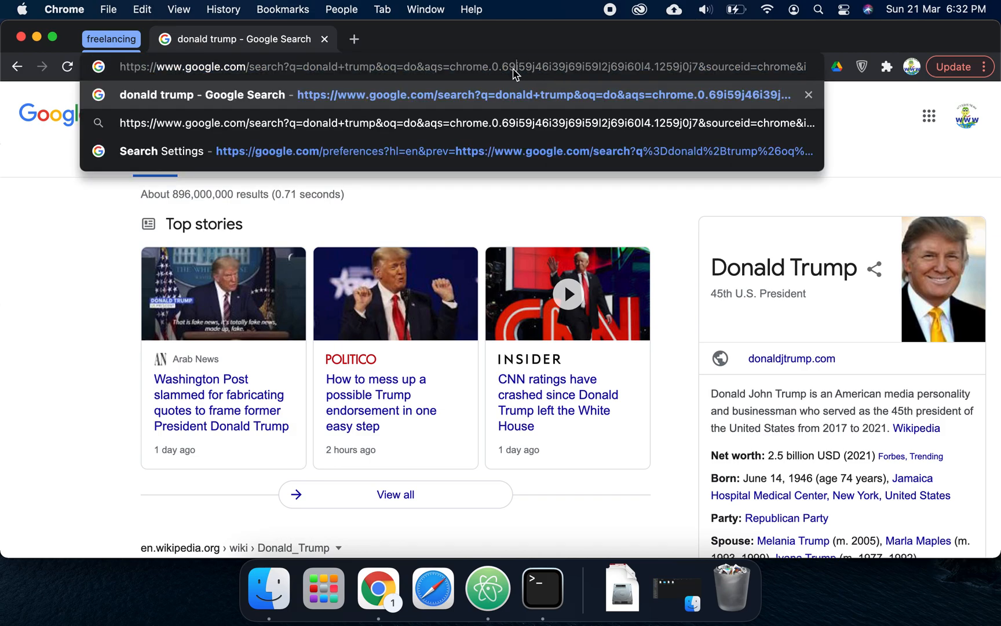
{"action": "mouse_move", "coordinate": [296, 72]}
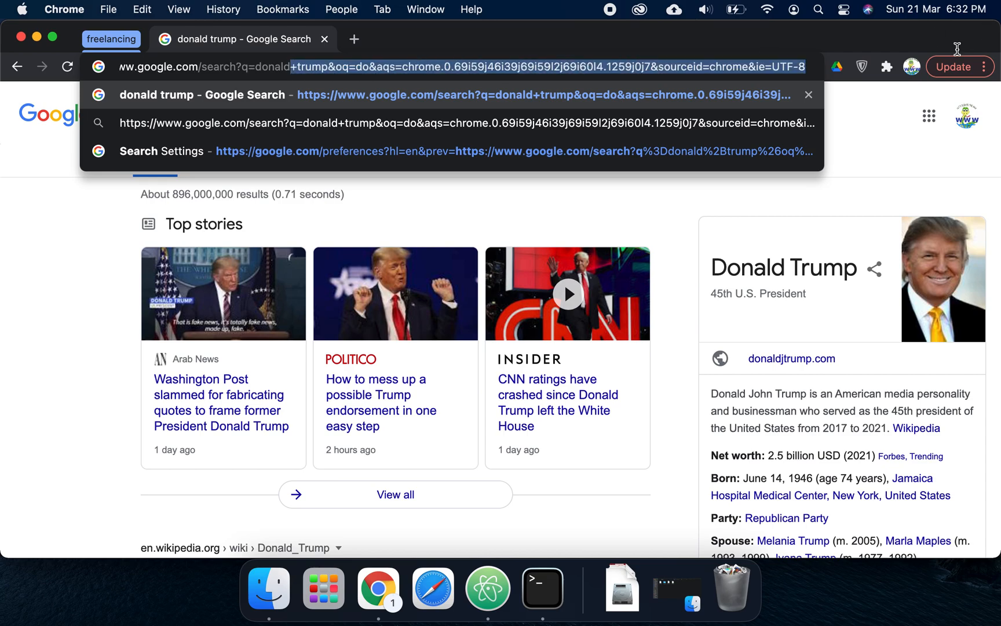
{"action": "mouse_move", "coordinate": [487, 75]}
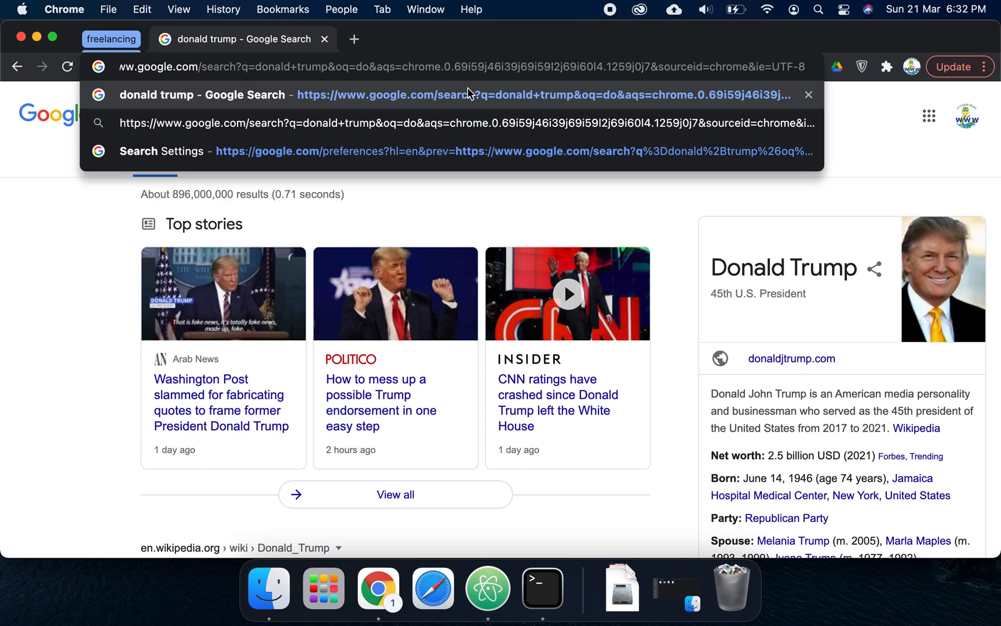
{"action": "mouse_move", "coordinate": [415, 86]}
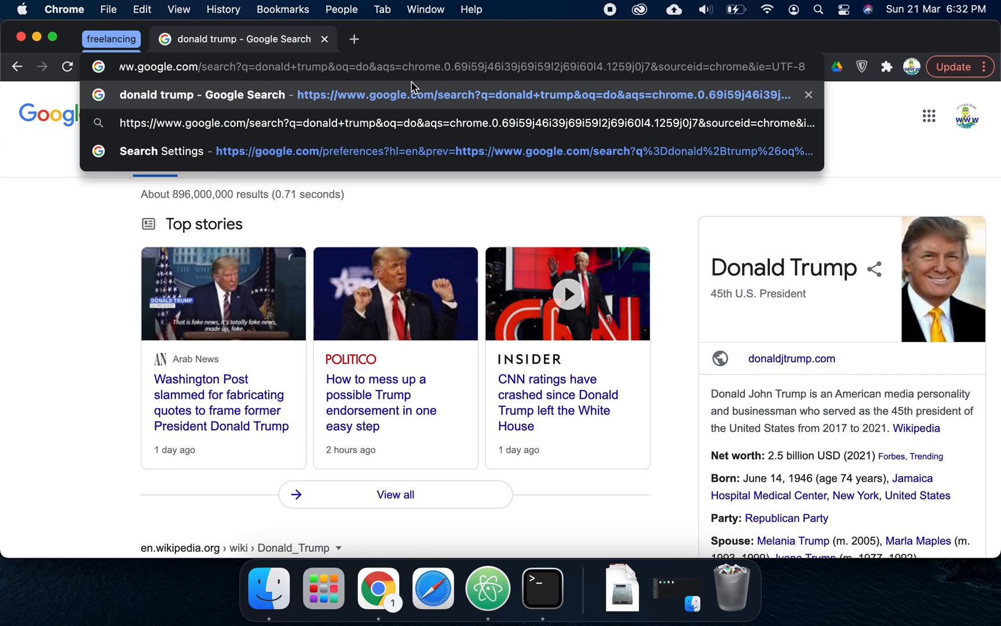
{"action": "mouse_move", "coordinate": [23, 203]}
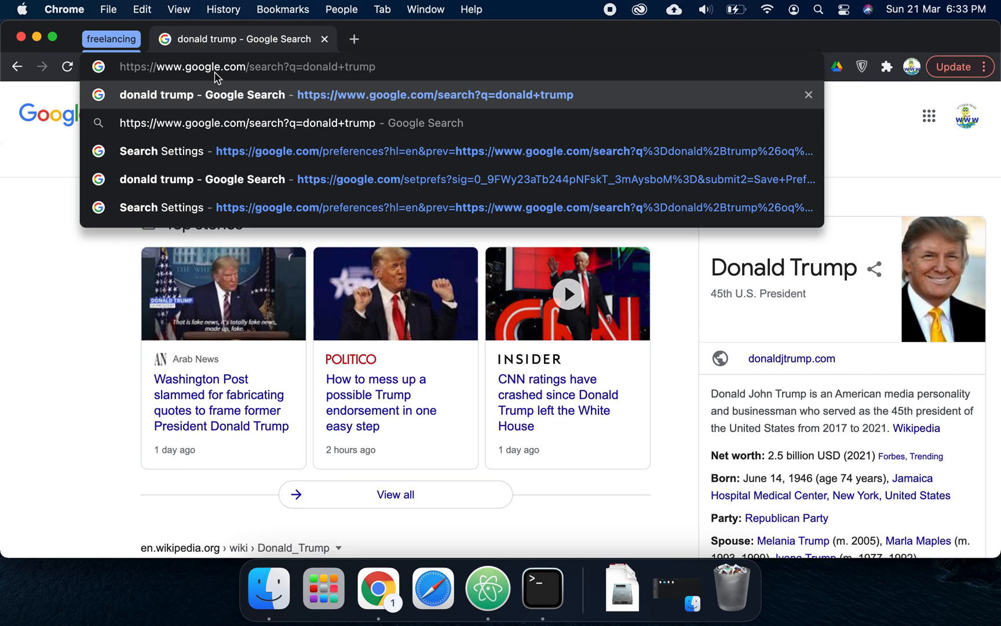
Append '&num=10' to the query-only search URL and reload the results
{"action": "type", "text": "&"}
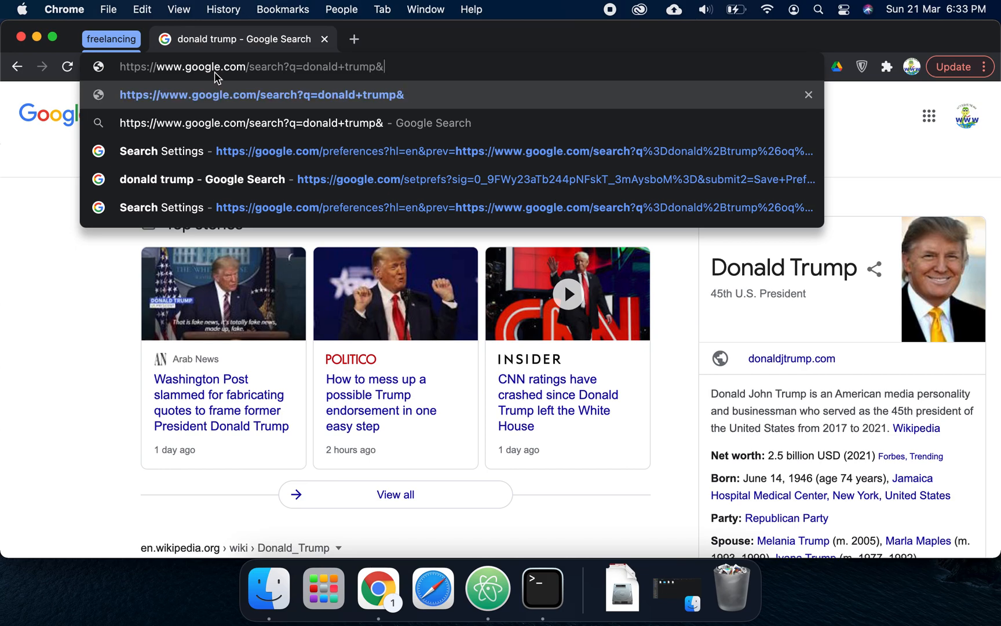
{"action": "type", "text": "num"}
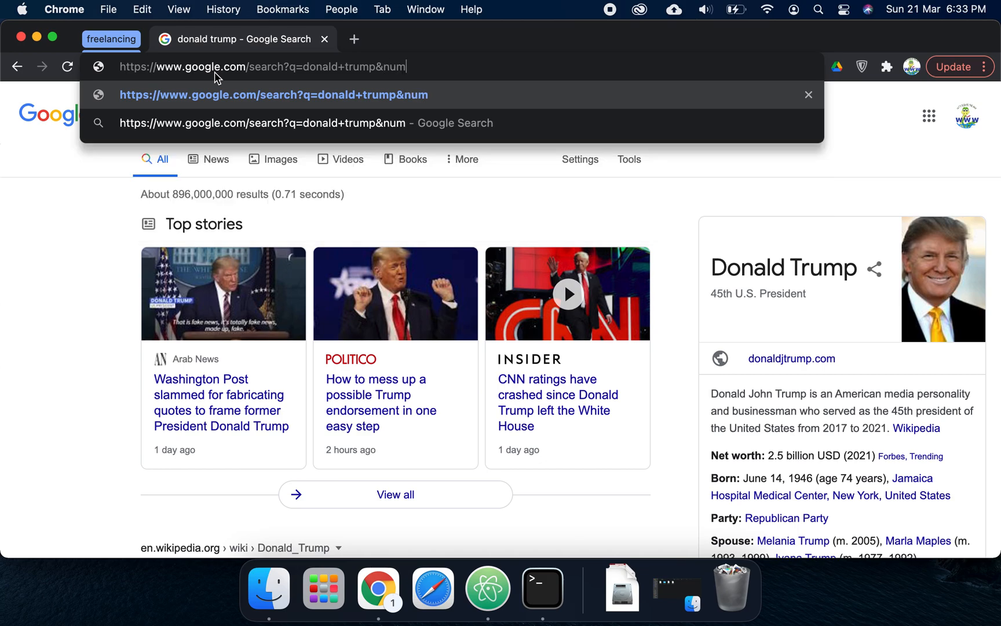
{"action": "type", "text": "=10"}
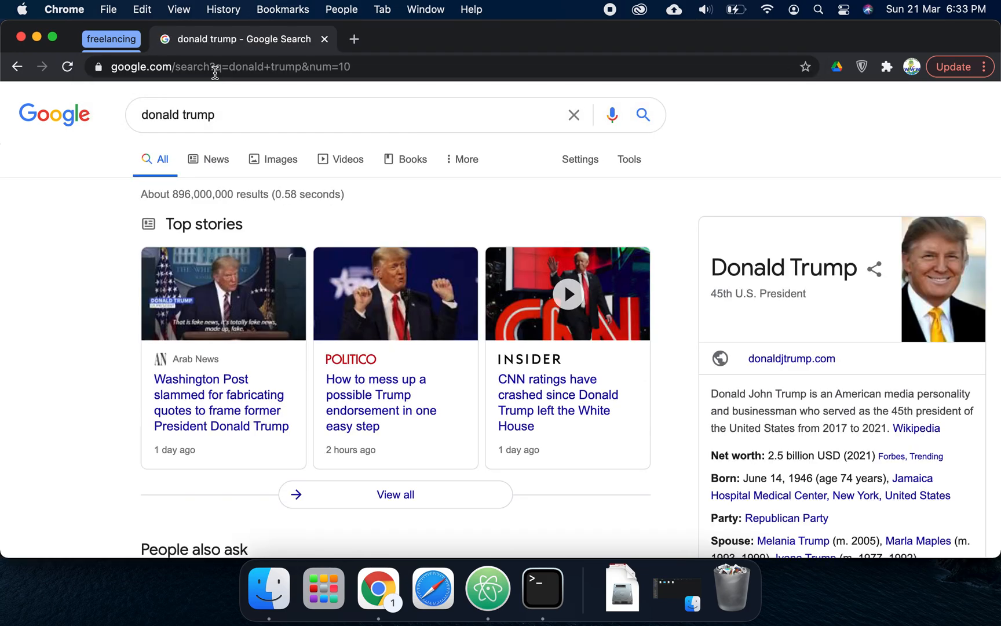
Review the num=100 results list and select the whole search URL for copying
{"action": "scroll", "scroll_direction": "down", "scroll_amount": 3}
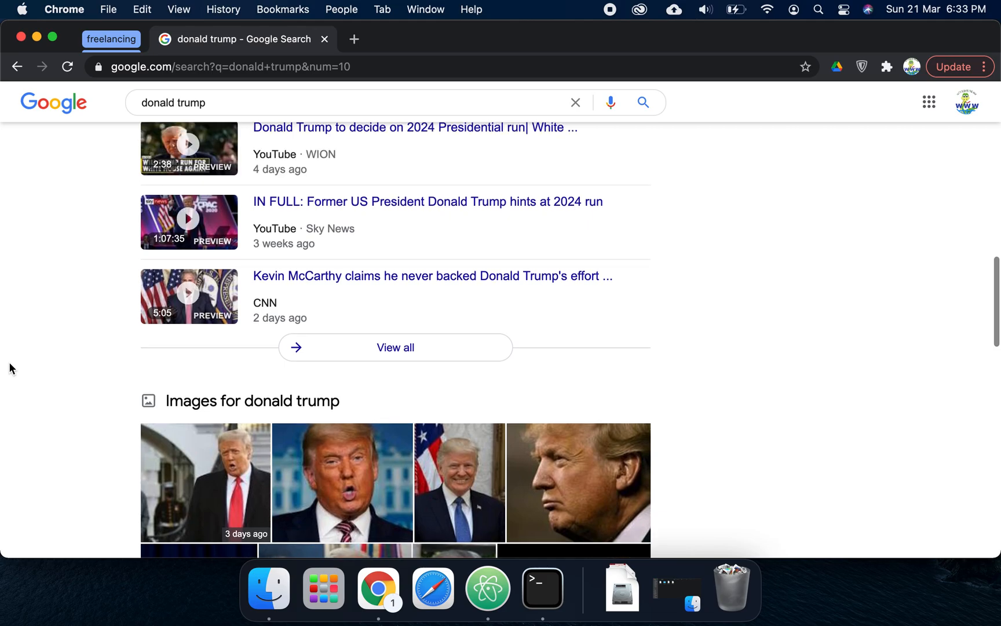
{"action": "scroll", "scroll_direction": "up", "scroll_amount": 3}
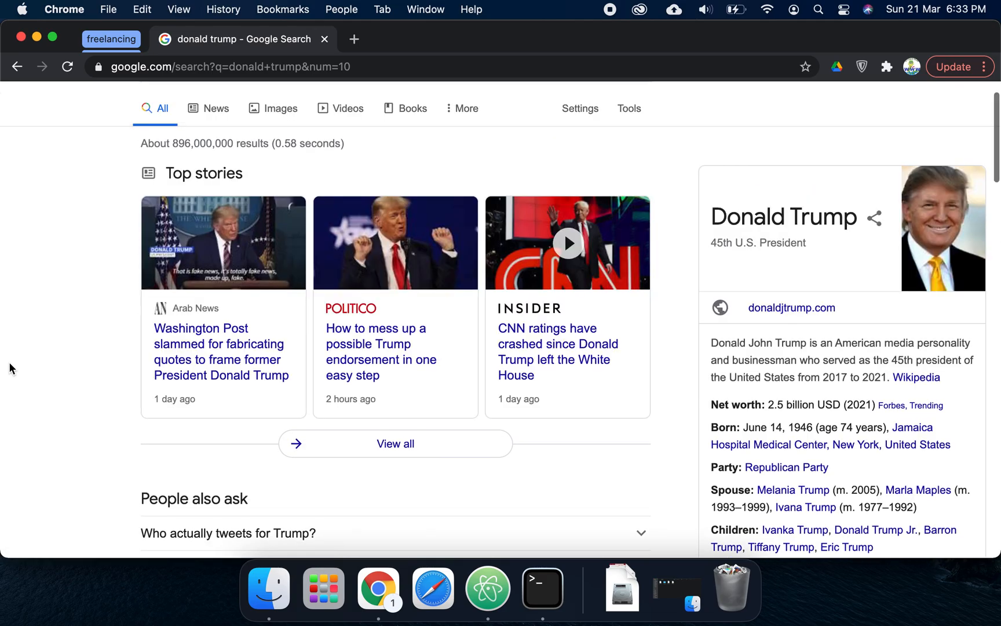
{"action": "scroll", "scroll_direction": "down", "scroll_amount": 3}
{"action": "type", "text": "0"}
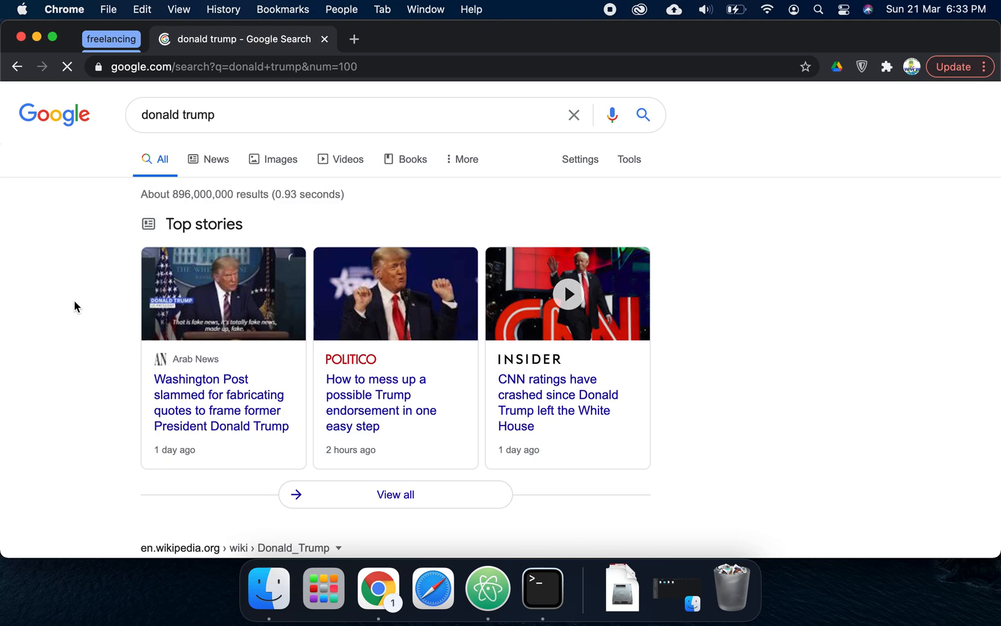
{"action": "scroll", "scroll_direction": "down", "scroll_amount": 3}
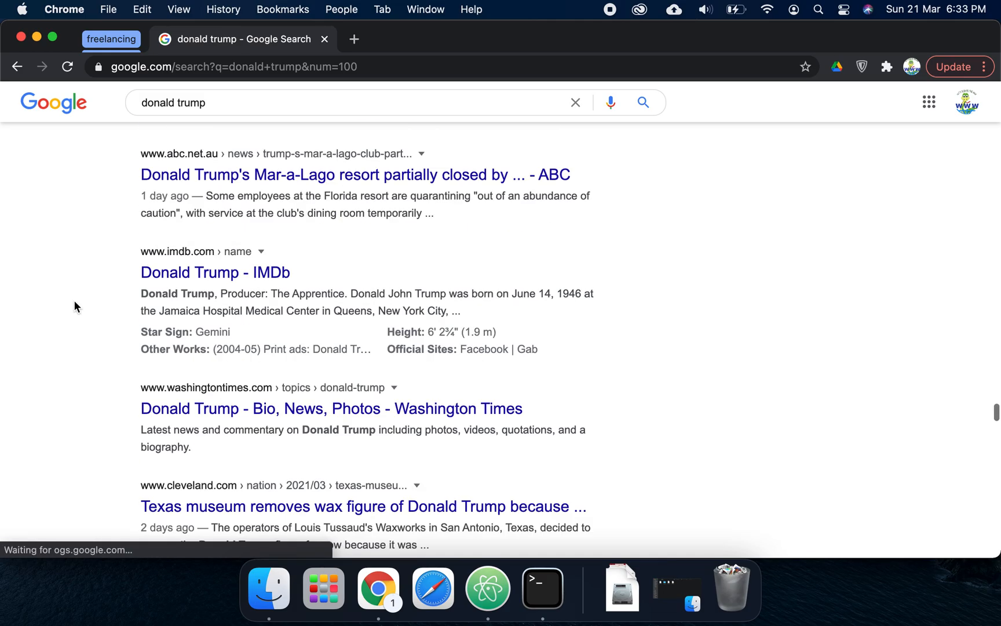
{"action": "scroll", "scroll_direction": "down", "scroll_amount": 3}
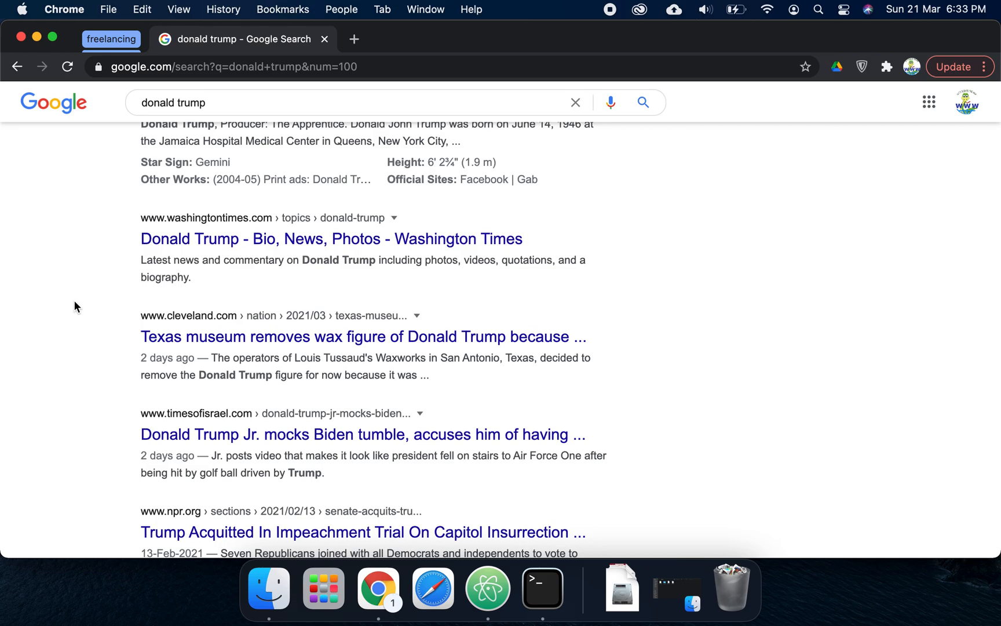
{"action": "mouse_move", "coordinate": [100, 230]}
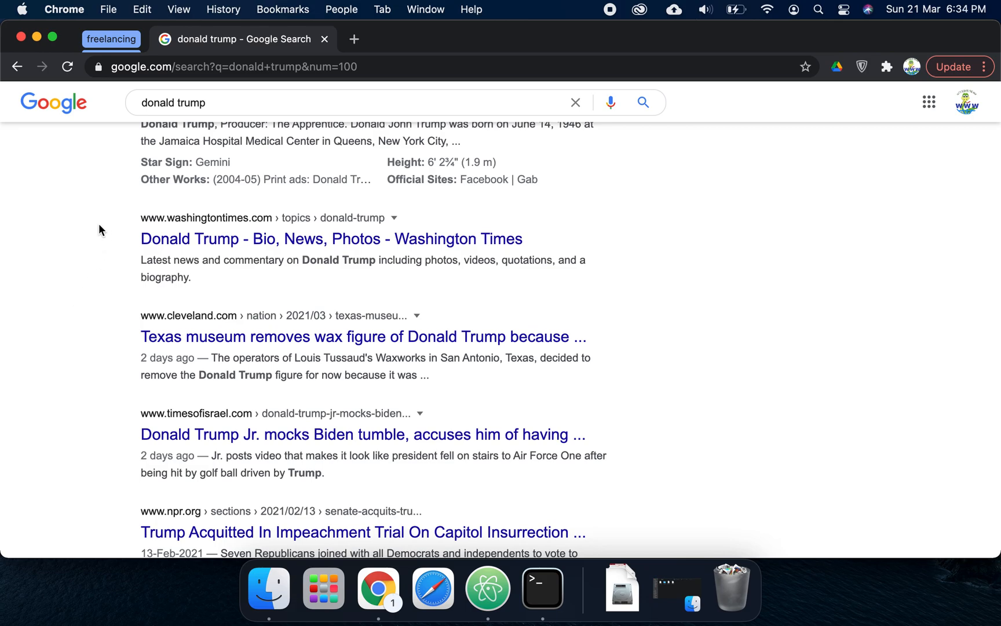
{"action": "scroll", "scroll_direction": "down", "scroll_amount": 3}
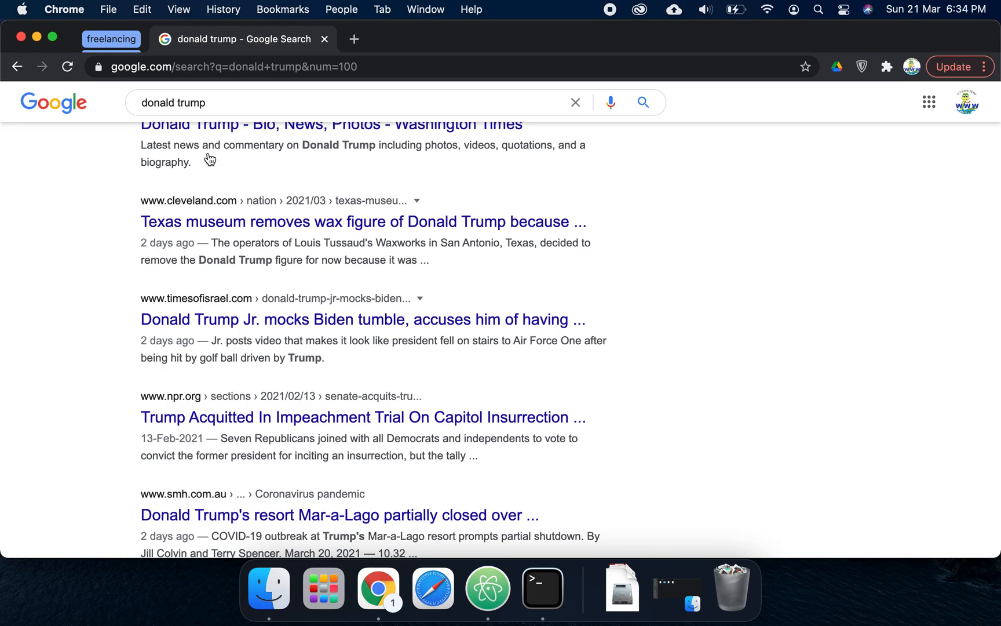
{"action": "left_click", "coordinate": [256, 66]}
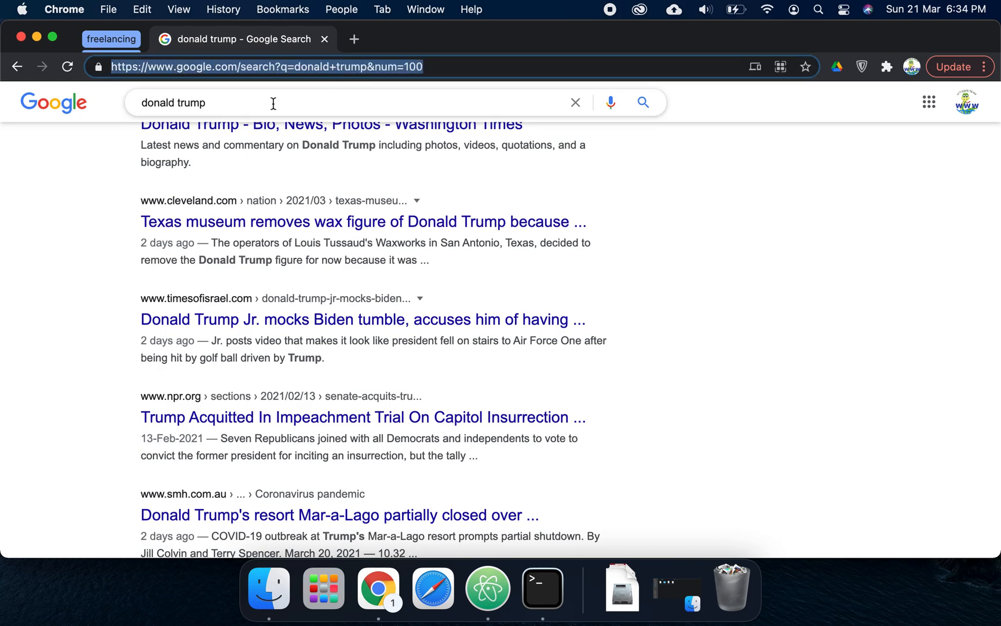
{"action": "mouse_move", "coordinate": [51, 221]}
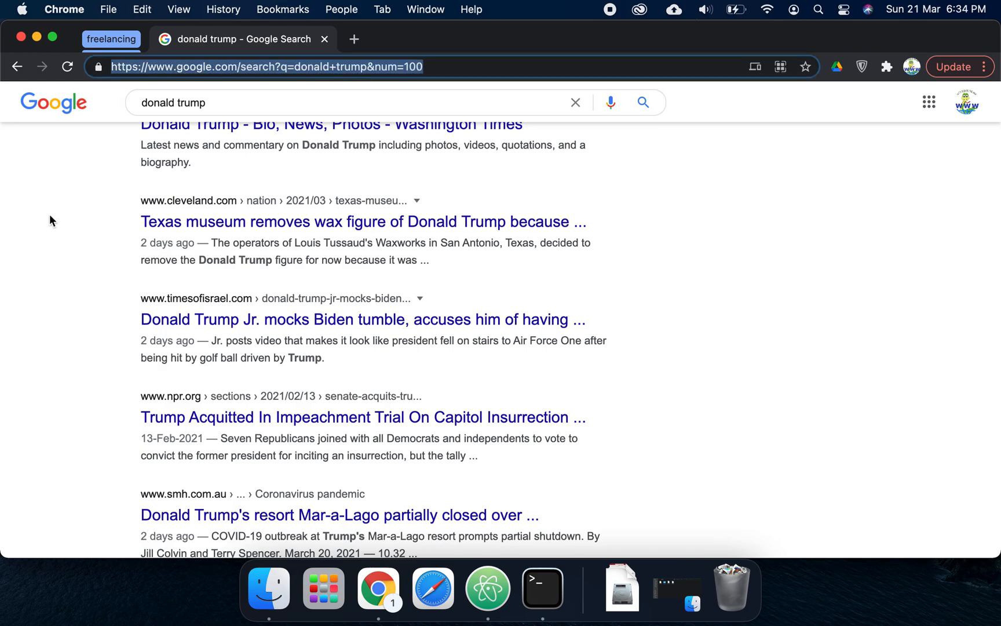
{"action": "mouse_move", "coordinate": [64, 368]}
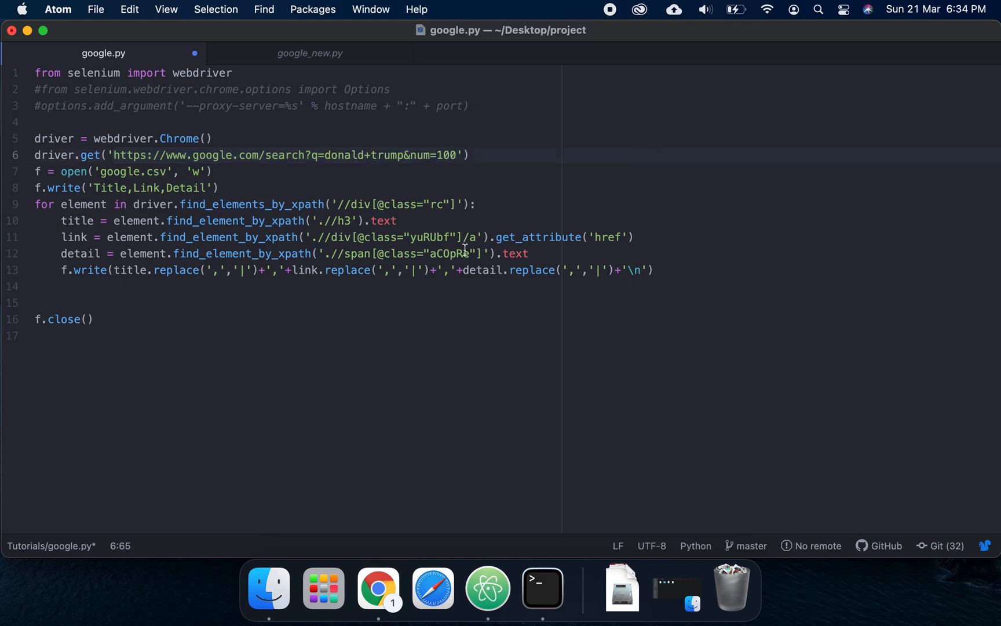
{"action": "left_click", "coordinate": [458, 155]}
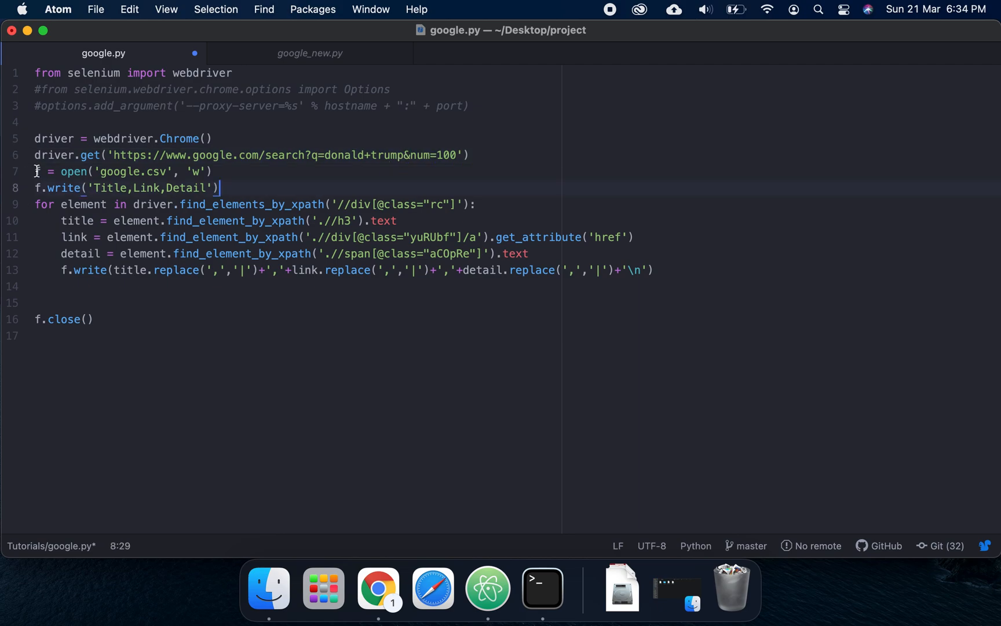
{"action": "left_click", "coordinate": [108, 121]}
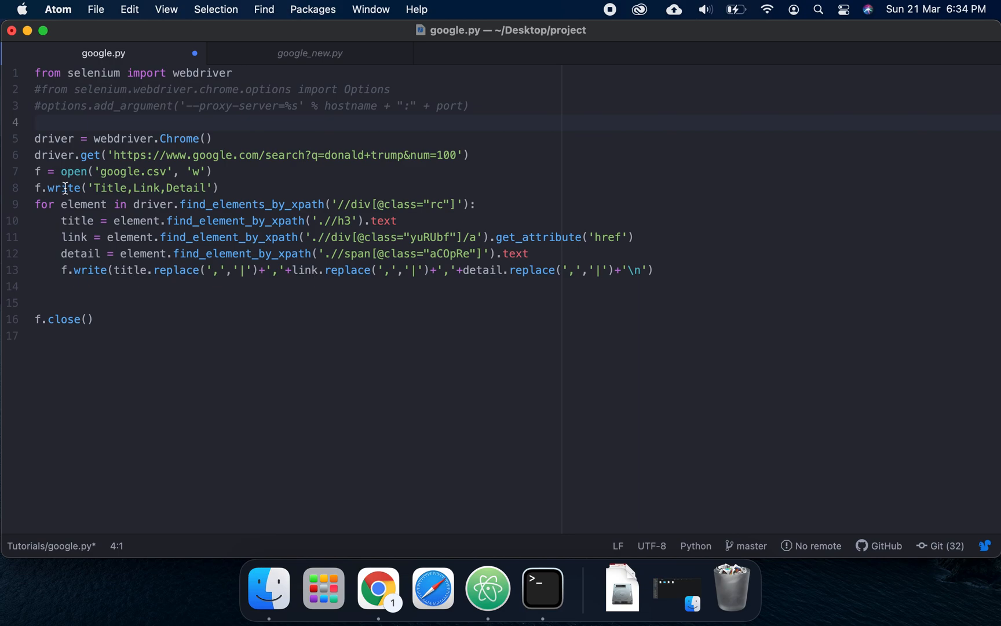
{"action": "left_click", "coordinate": [35, 122]}
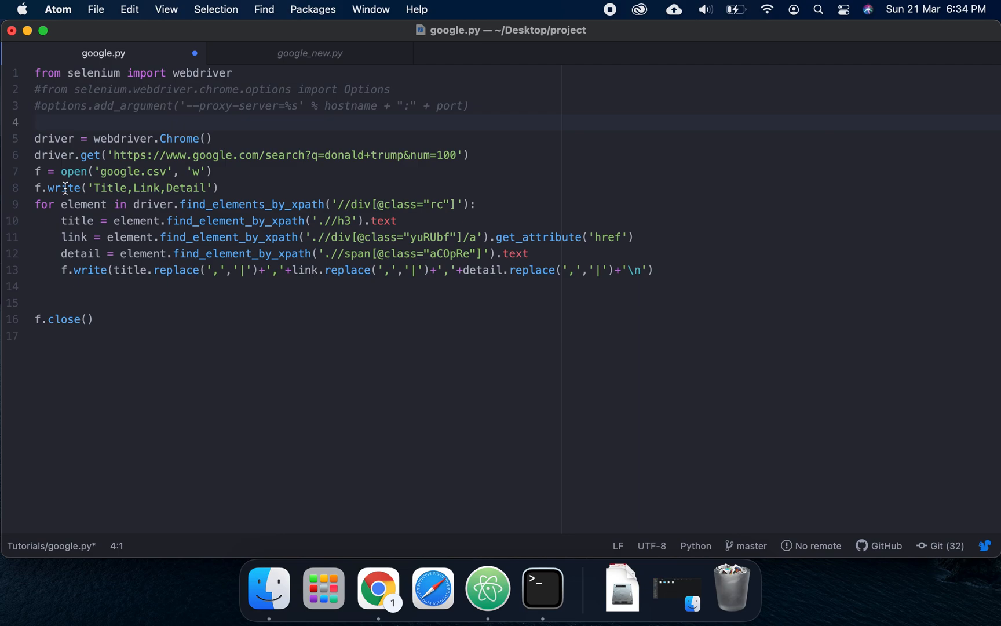
{"action": "left_click", "coordinate": [36, 121]}
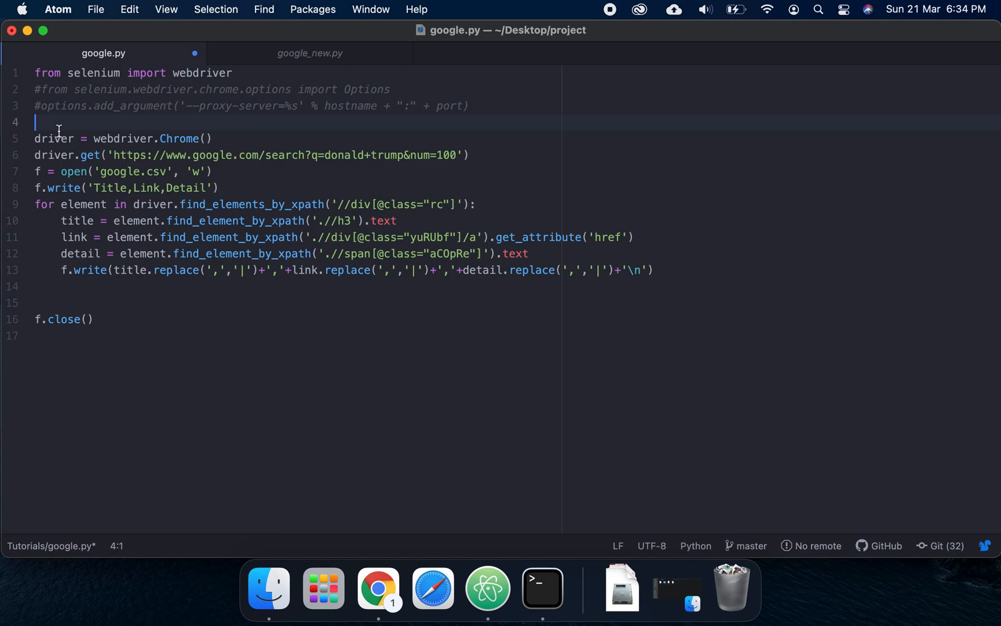
Import csv and add 'writer = csv.writer(f,' after the file-open line
{"action": "type", "text": "import c"}
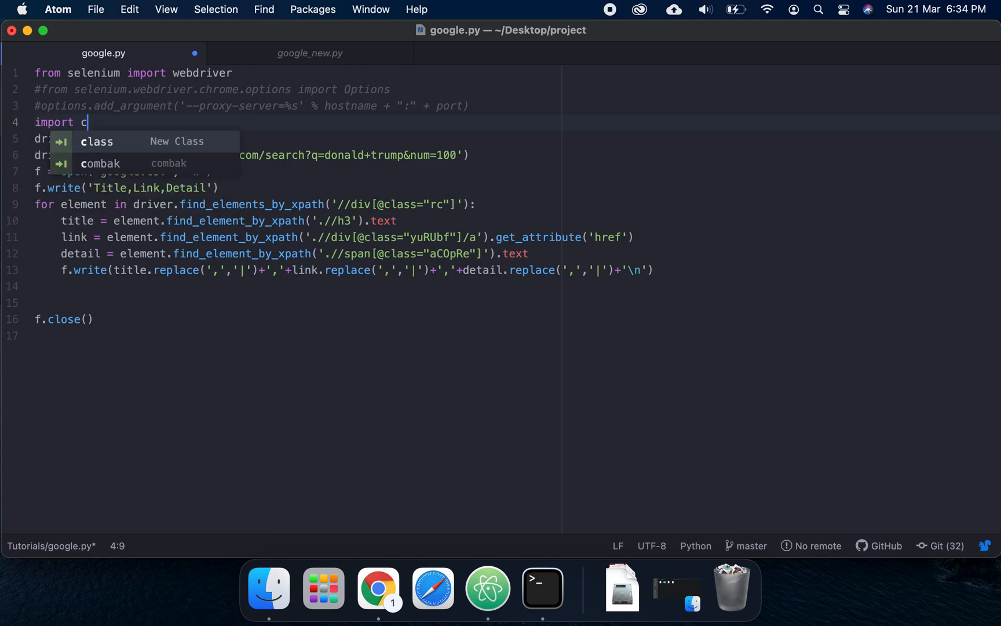
{"action": "type", "text": "sv"}
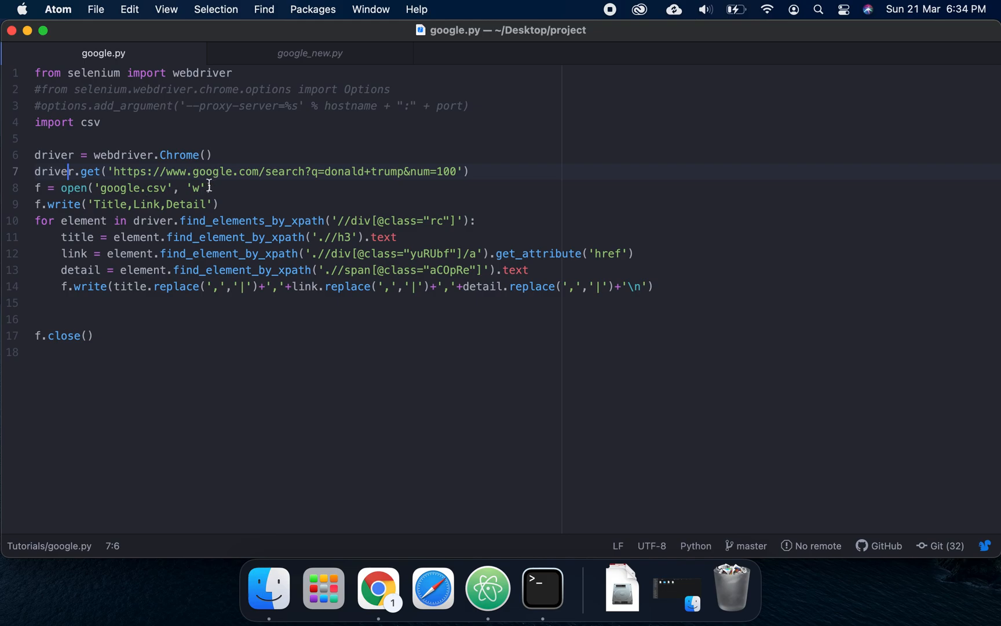
{"action": "left_click", "coordinate": [442, 343]}
{"action": "type", "text": ", newline=''"}
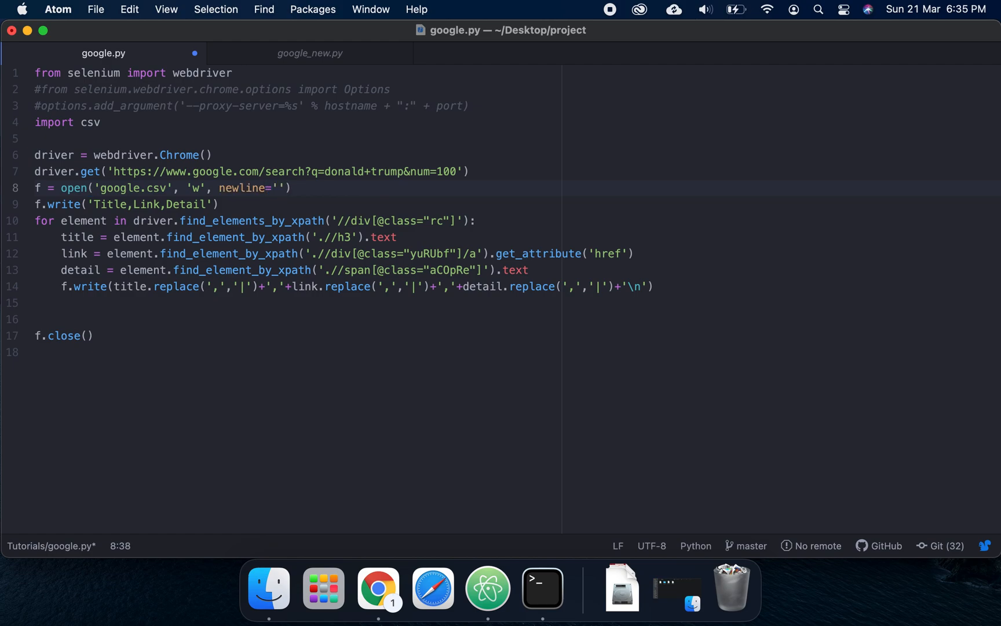
{"action": "key", "text": "enter"}
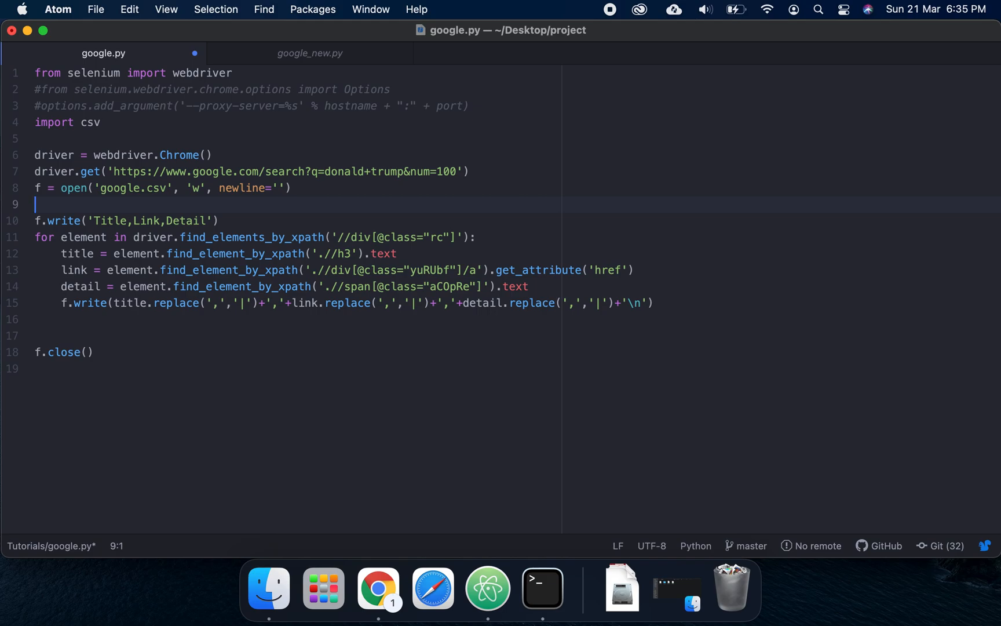
{"action": "type", "text": "writer ="}
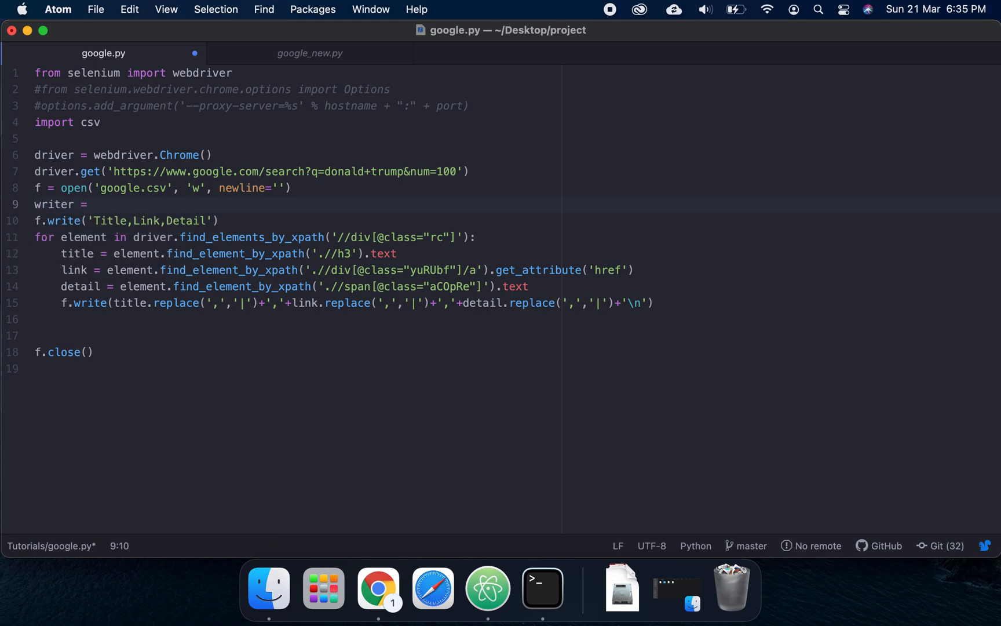
{"action": "type", "text": "csv.wei"}
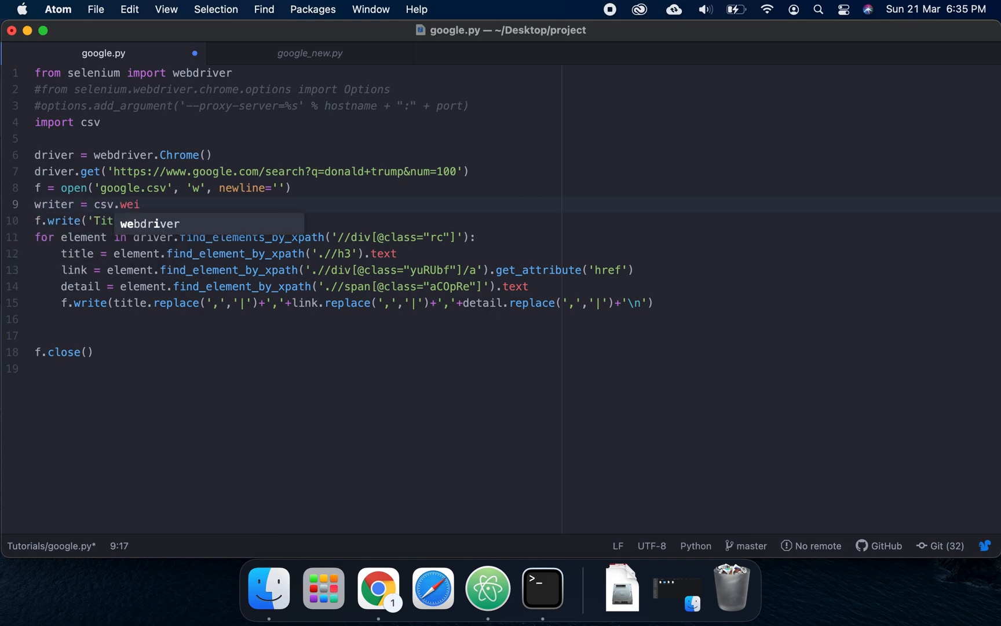
{"action": "type", "text": "ter"}
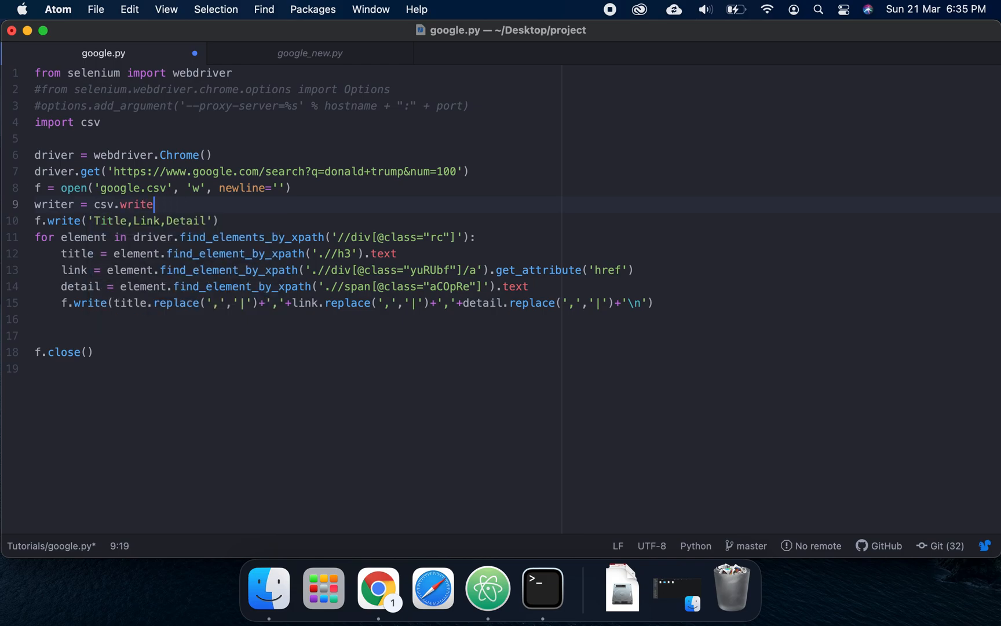
{"action": "type", "text": "r()"}
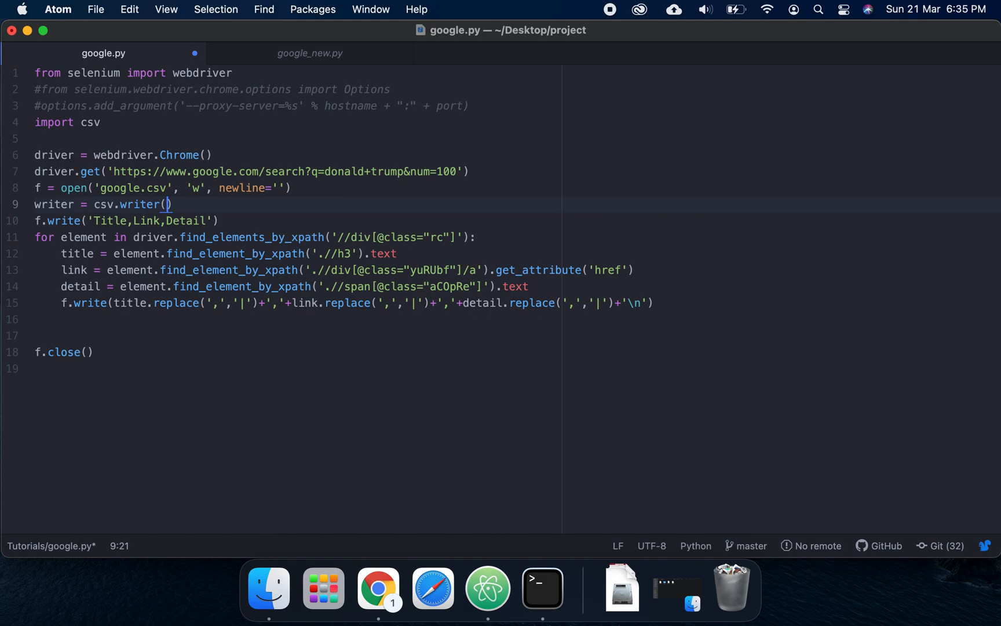
{"action": "type", "text": "f,"}
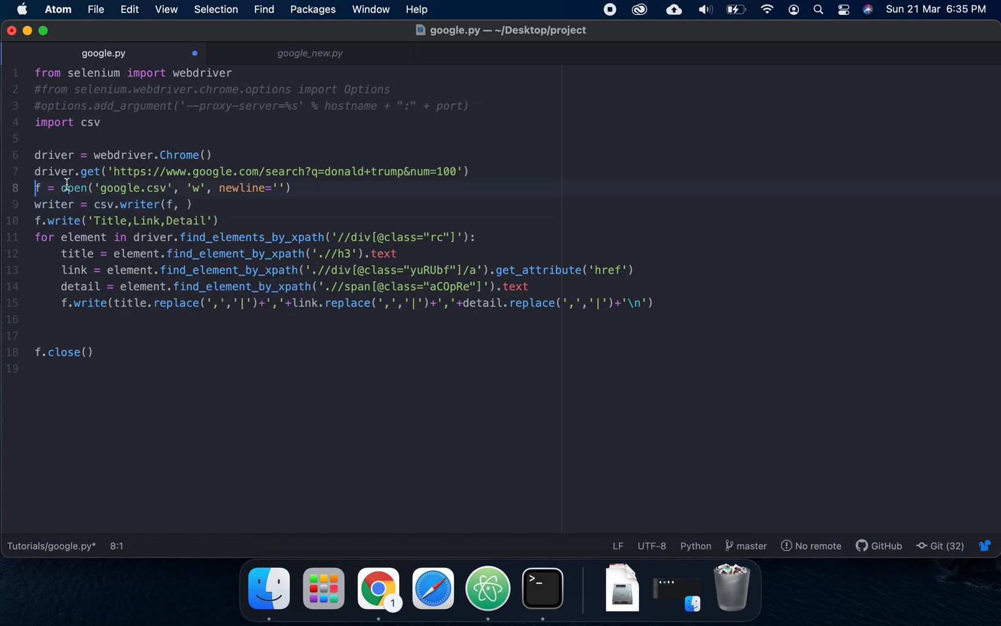
Give csv.writer a delimiter argument set to a comma
{"action": "left_click", "coordinate": [147, 188]}
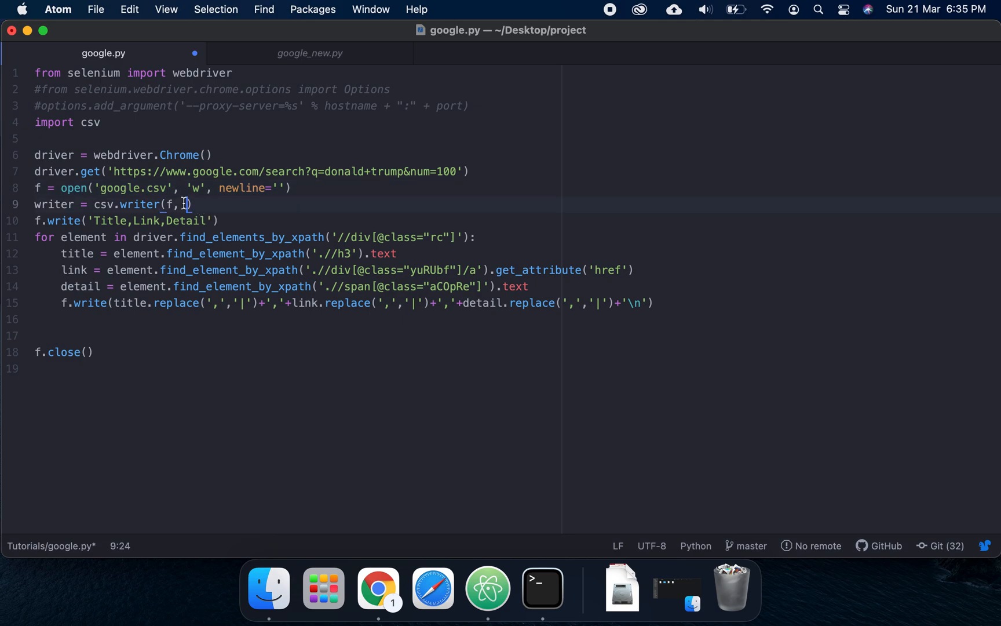
{"action": "type", "text": "delimiter='"}
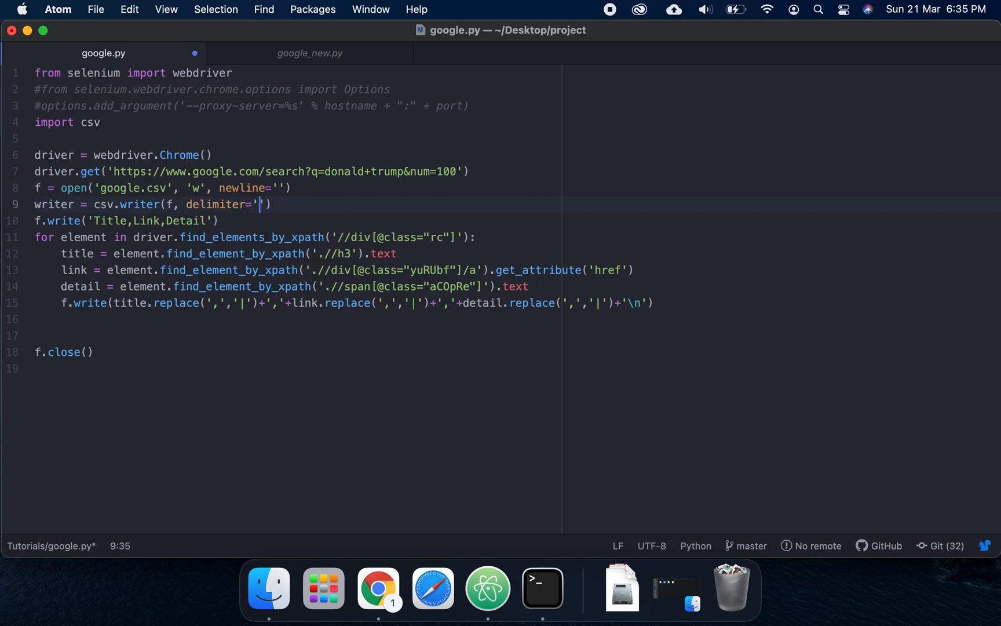
{"action": "type", "text": ","}
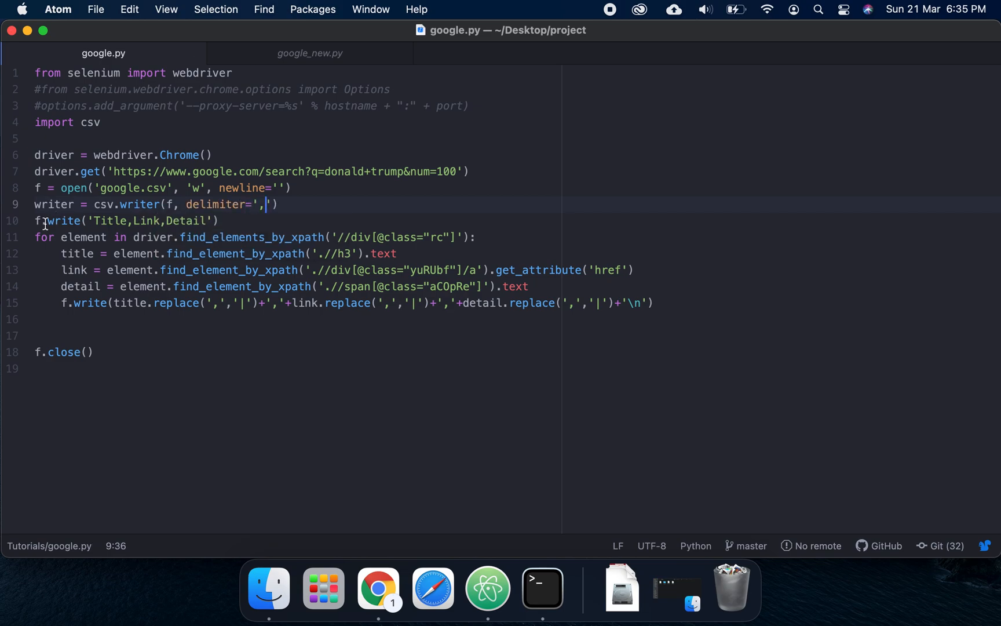
{"action": "type", "text": "@"}
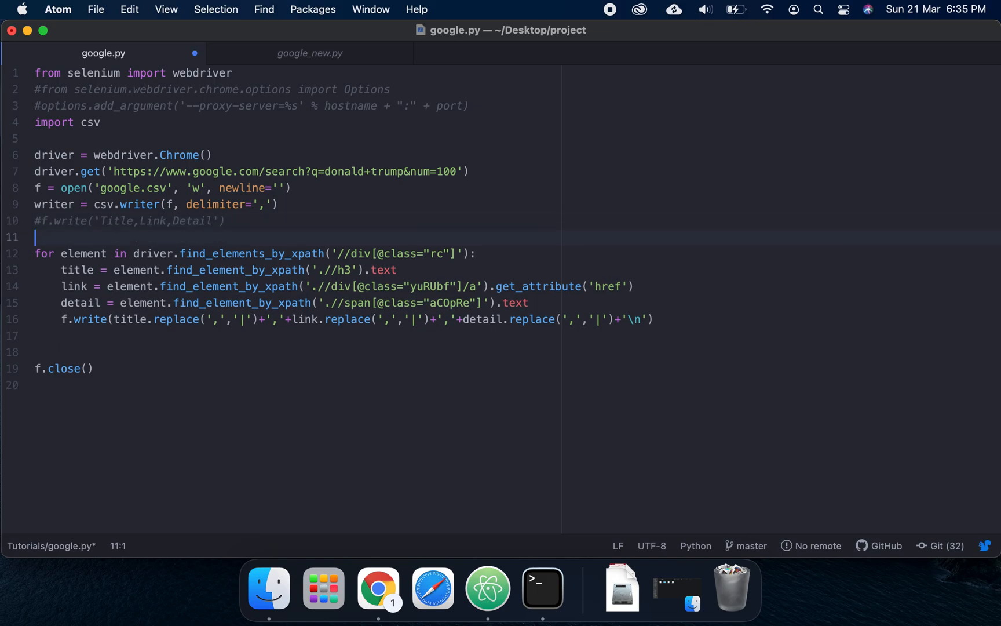
Add a writer writerow([]) call on the line before the results loop
{"action": "type", "text": "writer."}
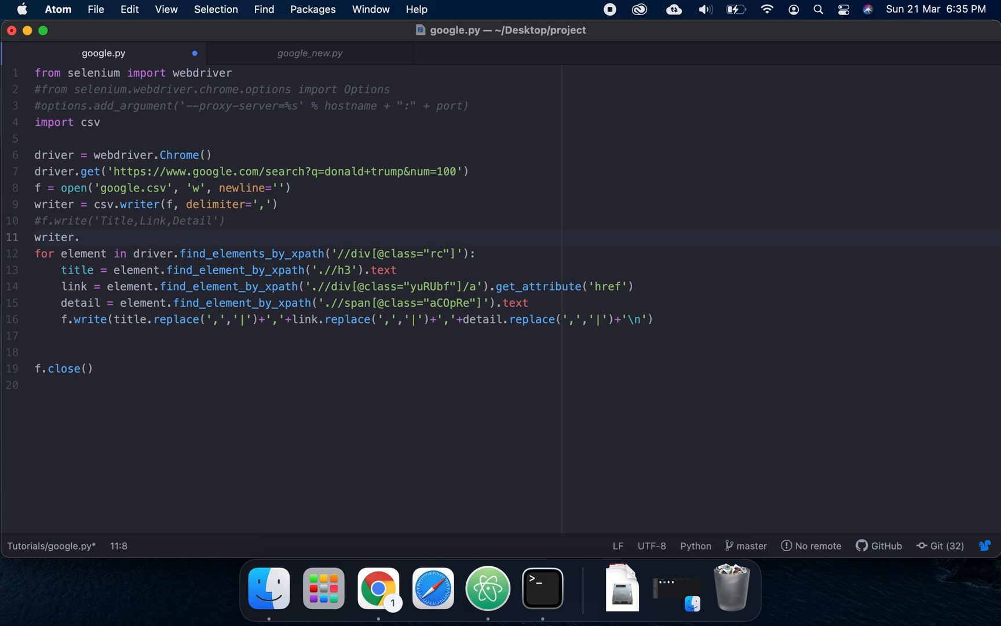
{"action": "type", "text": "= writer"}
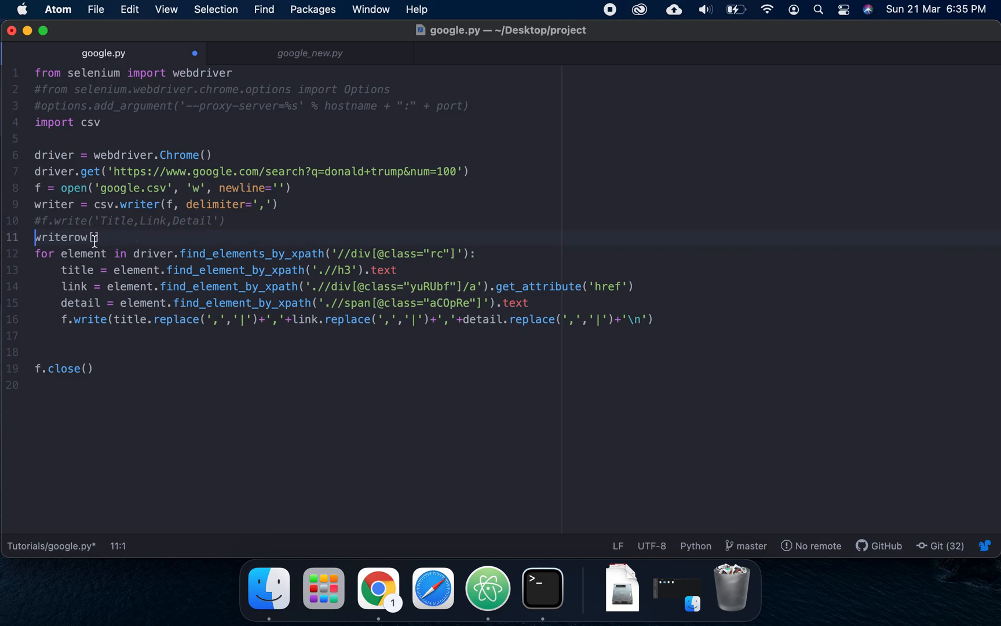
{"action": "type", "text": "[]"}
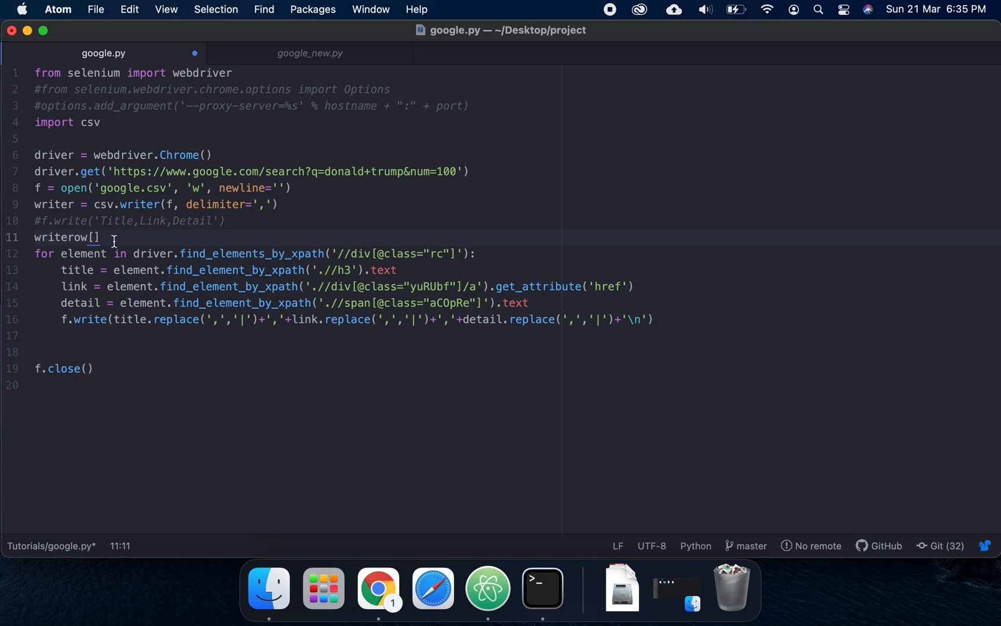
{"action": "type", "text": "()"}
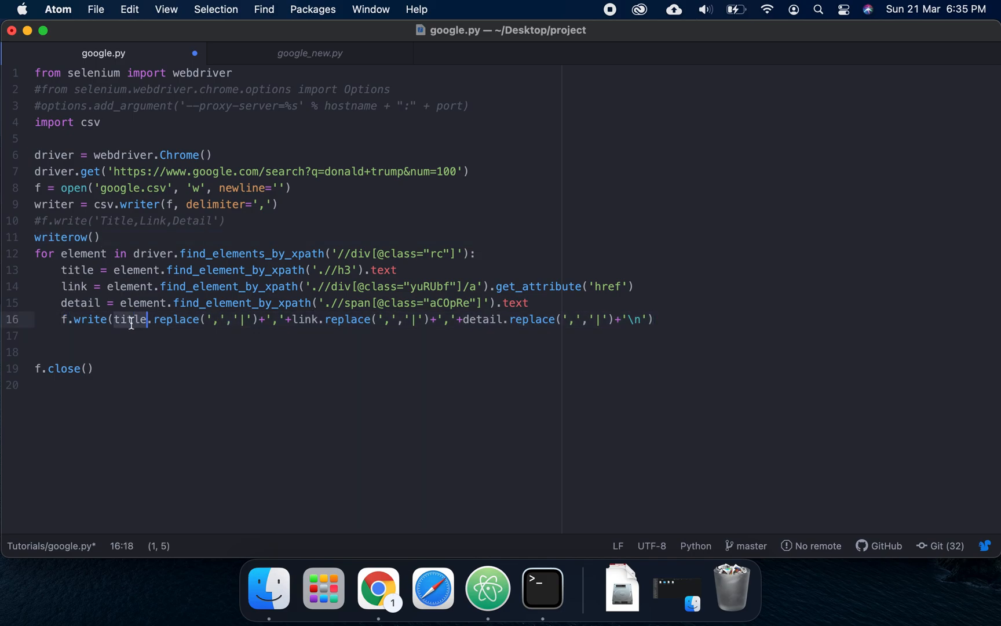
{"action": "mouse_move", "coordinate": [157, 320]}
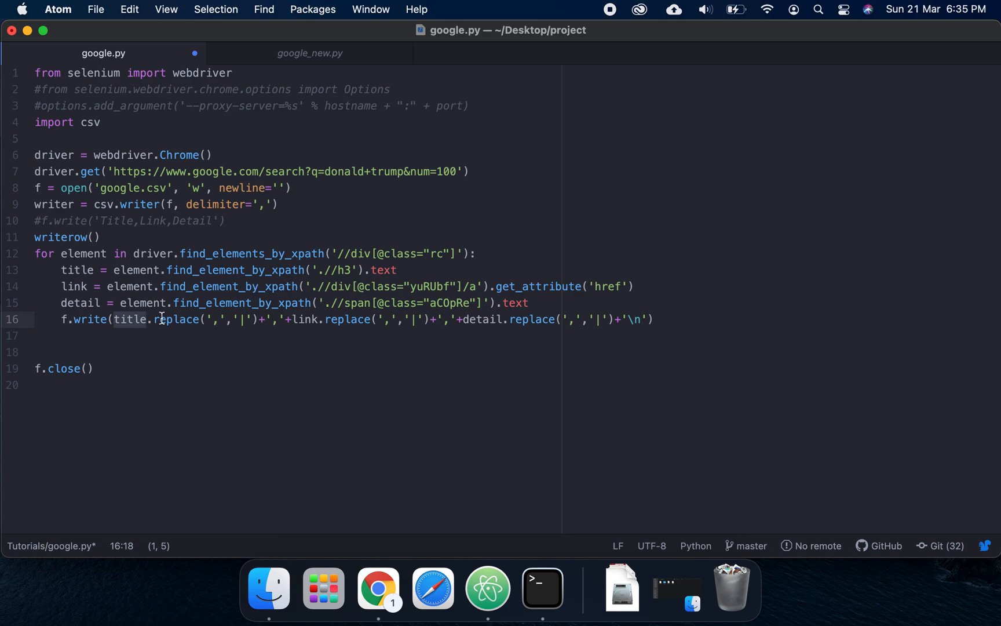
Comment out the loop's f.write row line and move to the empty line below it
{"action": "left_click_drag", "start_coordinate": [154, 319], "coordinate": [259, 319]}
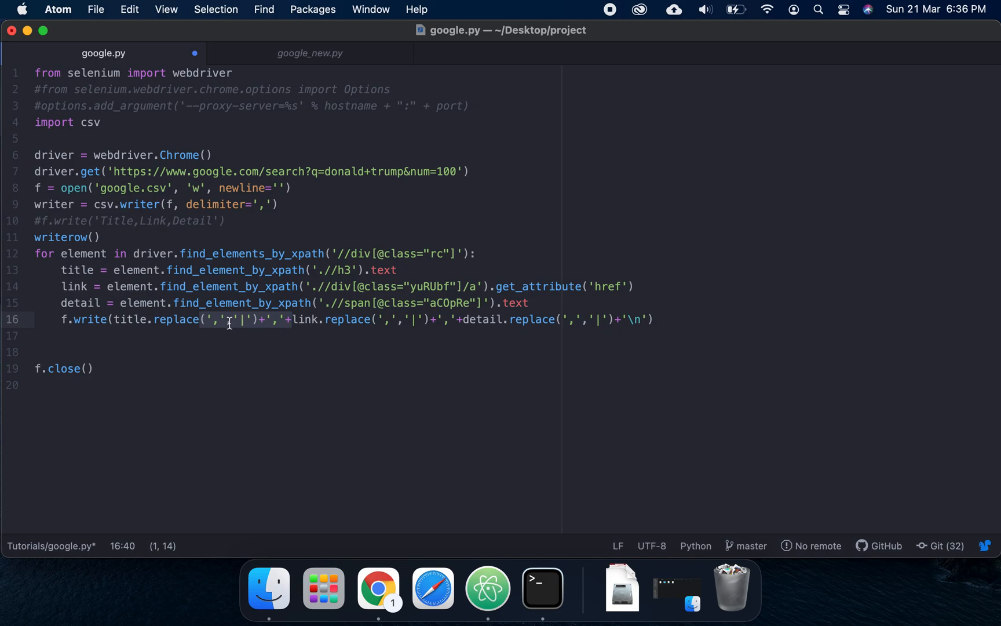
{"action": "double_click", "coordinate": [129, 319]}
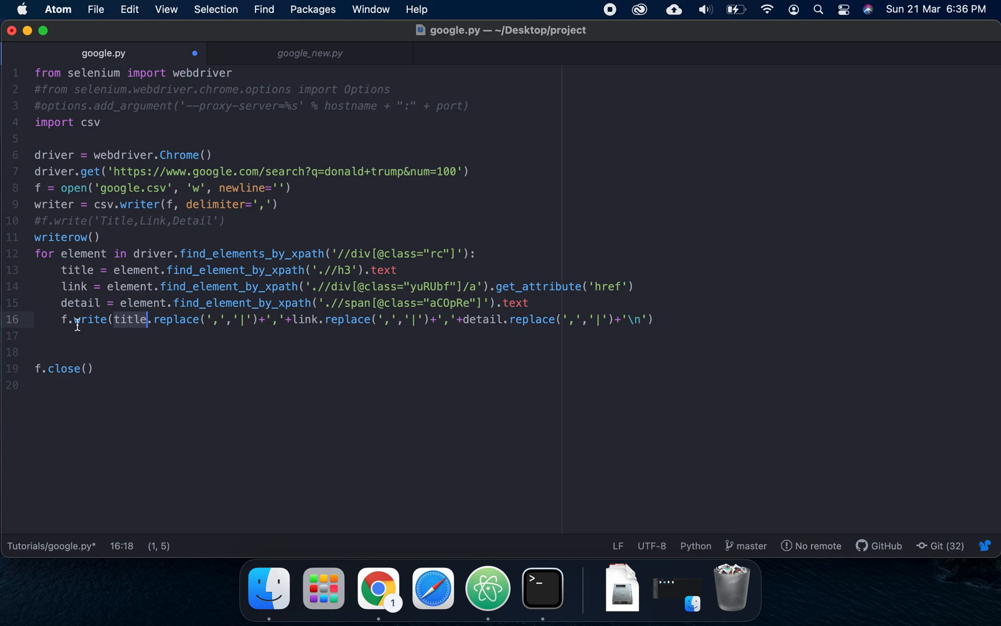
{"action": "type", "text": "3"}
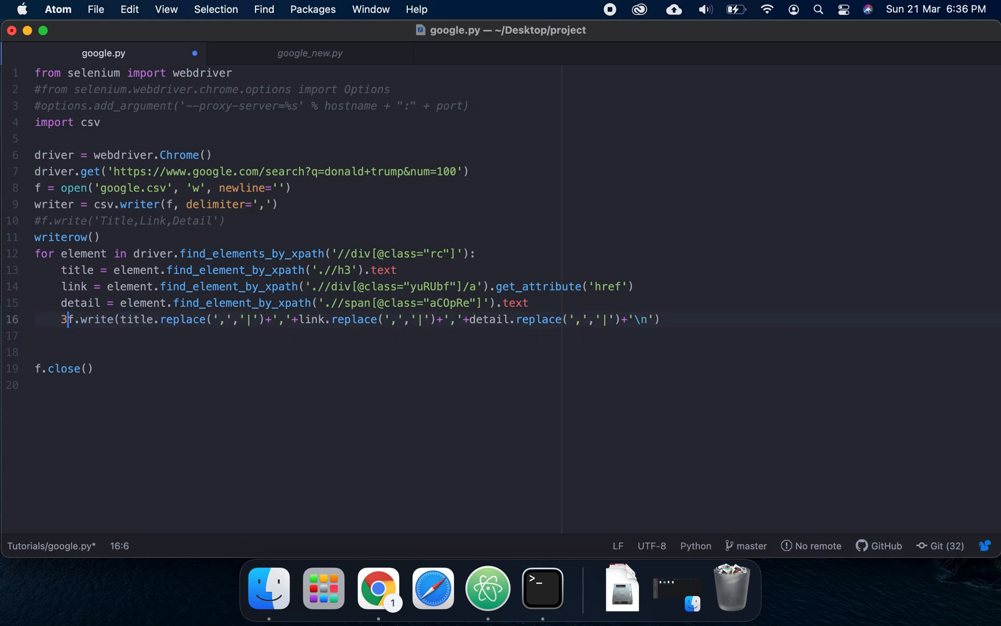
{"action": "key", "text": "backspace"}
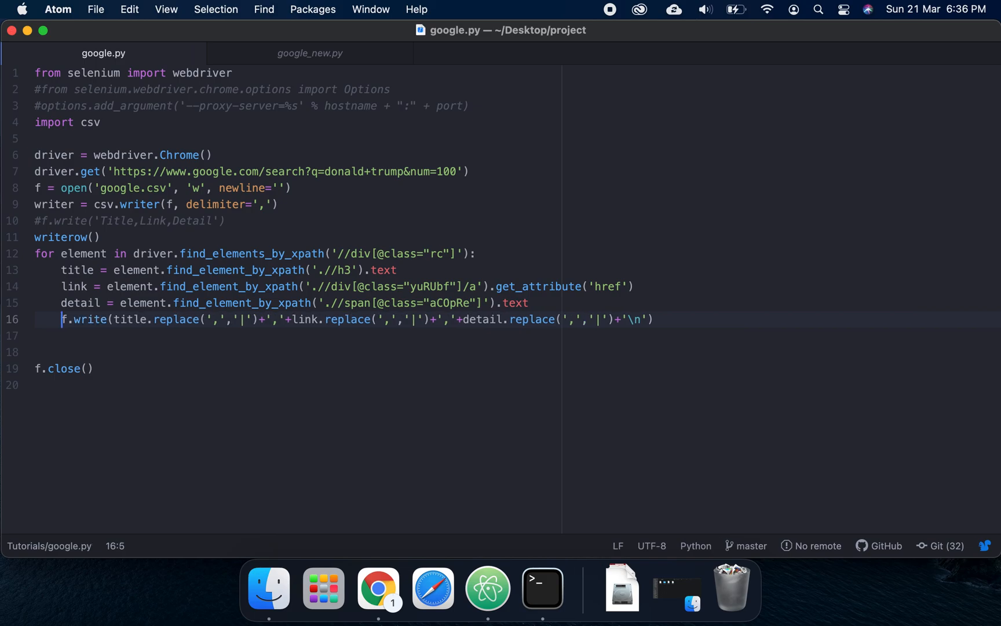
{"action": "key", "text": "cmd+/"}
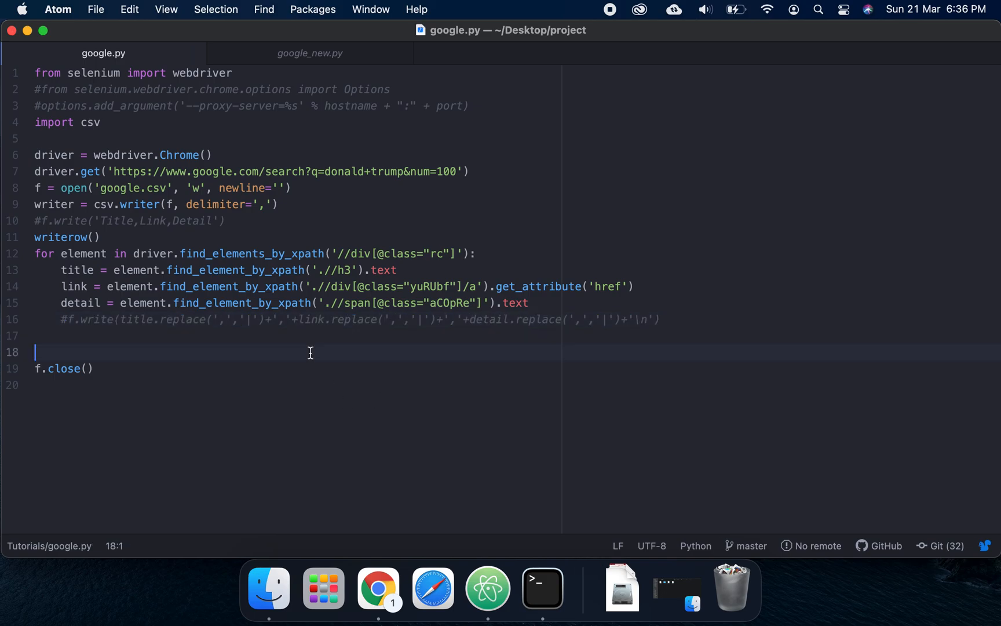
{"action": "left_click", "coordinate": [58, 205]}
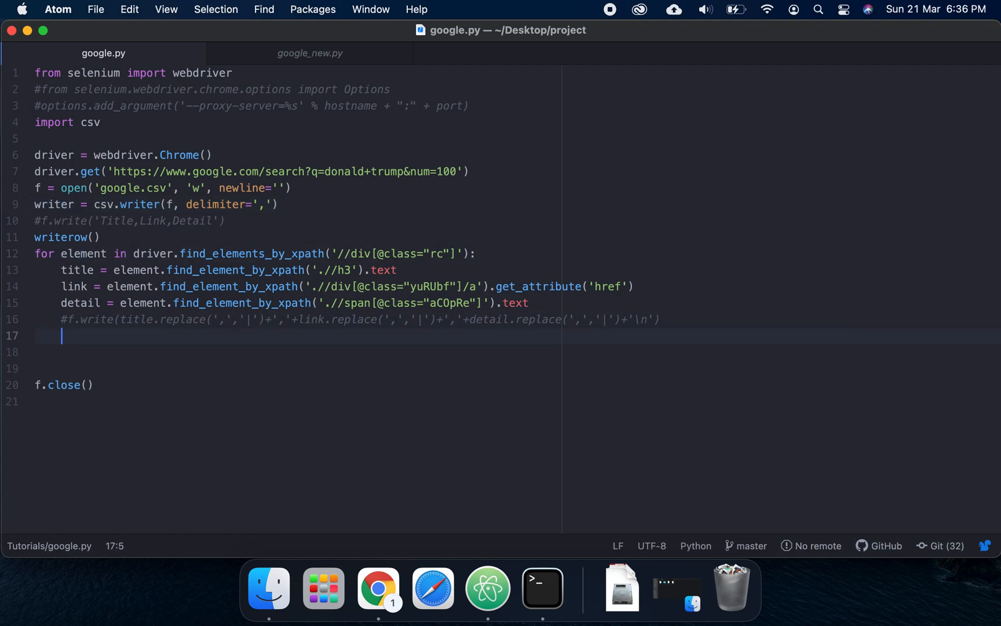
Add a writer.writerow([]) call inside the results loop
{"action": "type", "text": "writer"}
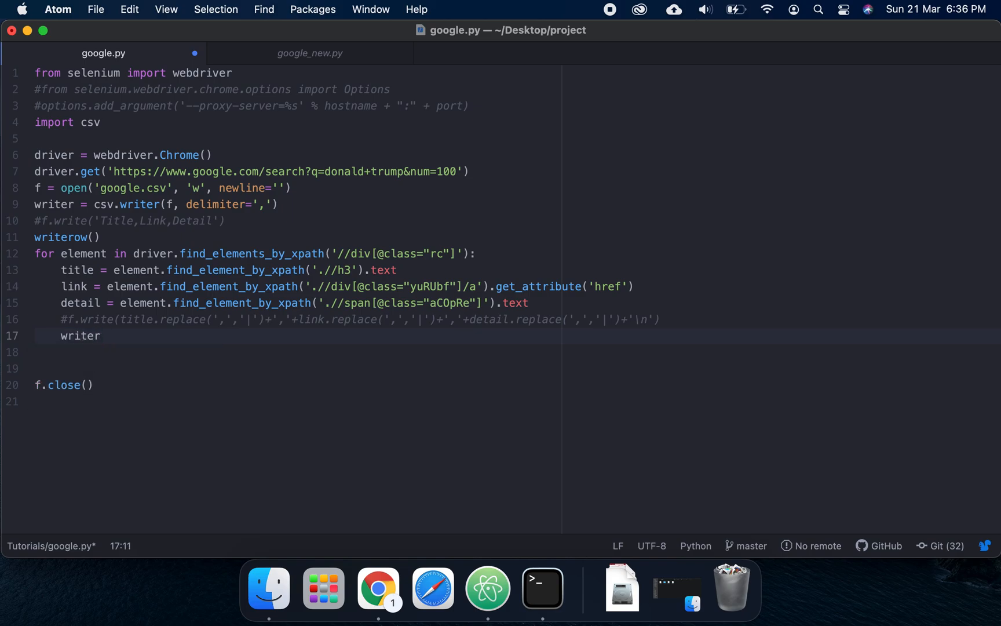
{"action": "type", "text": ".writerow"}
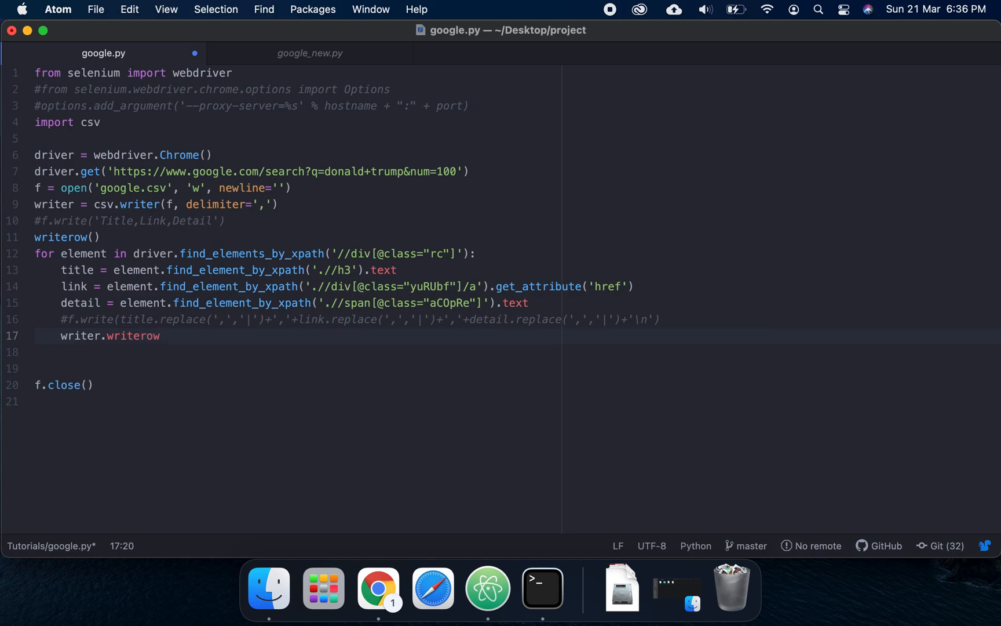
{"action": "type", "text": "()"}
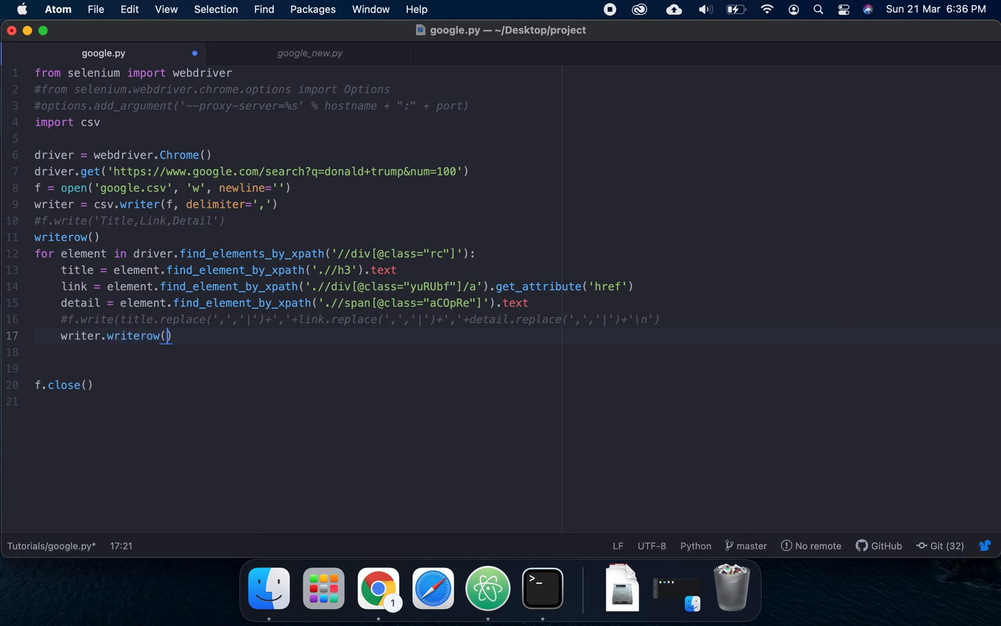
{"action": "type", "text": "[]"}
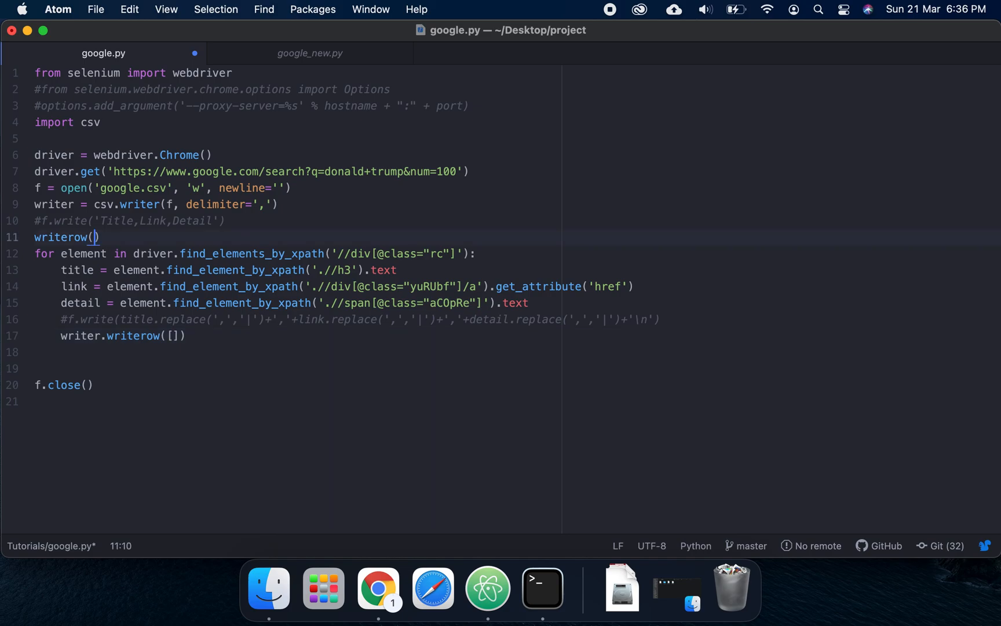
{"action": "type", "text": "[]"}
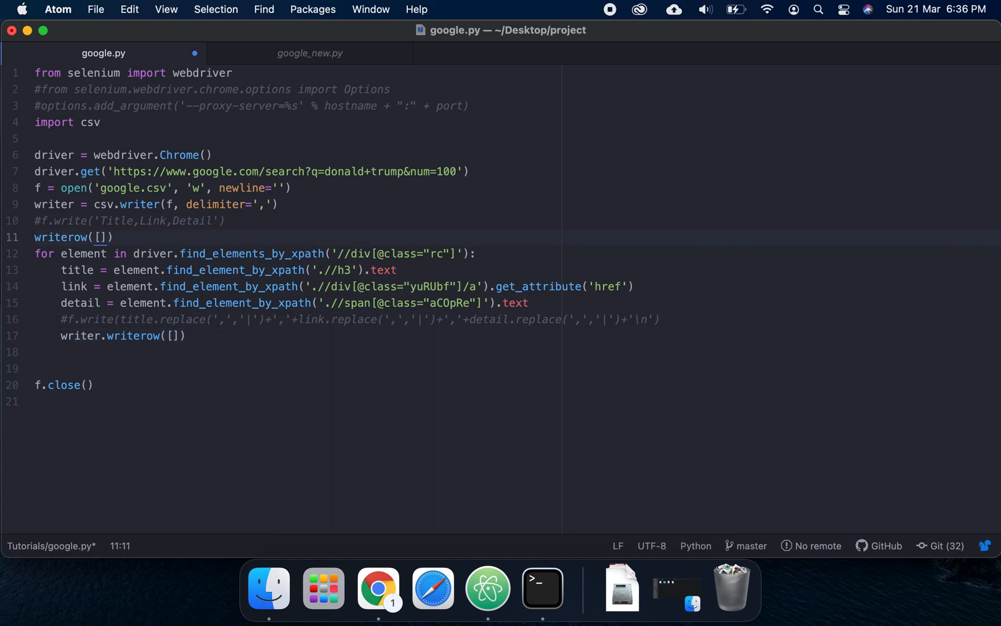
Fill the header writerow list with 'Title', 'link', 'detail'
{"action": "left_click", "coordinate": [100, 237]}
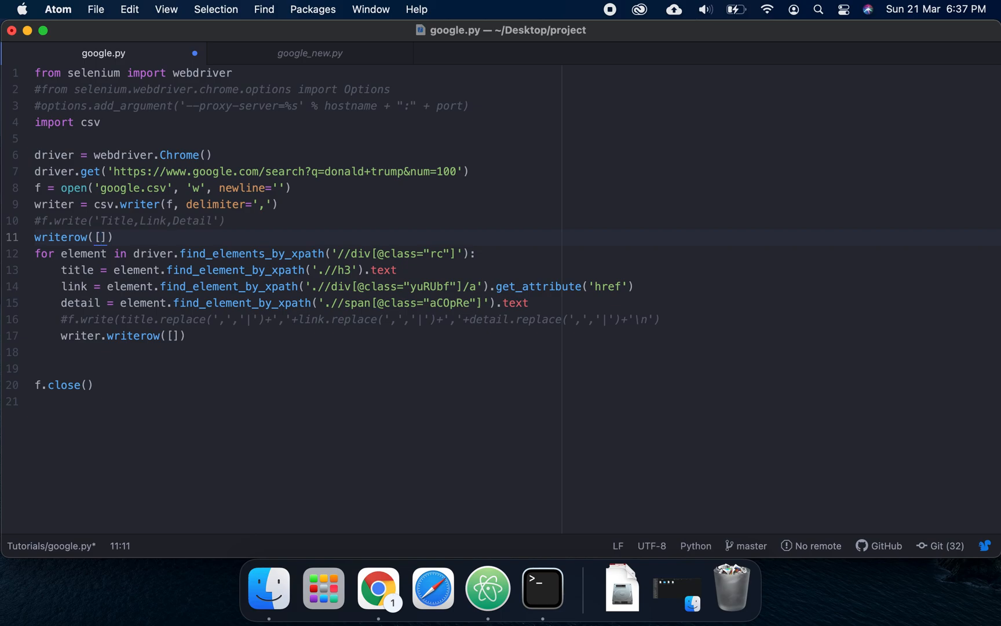
{"action": "type", "text": "''"}
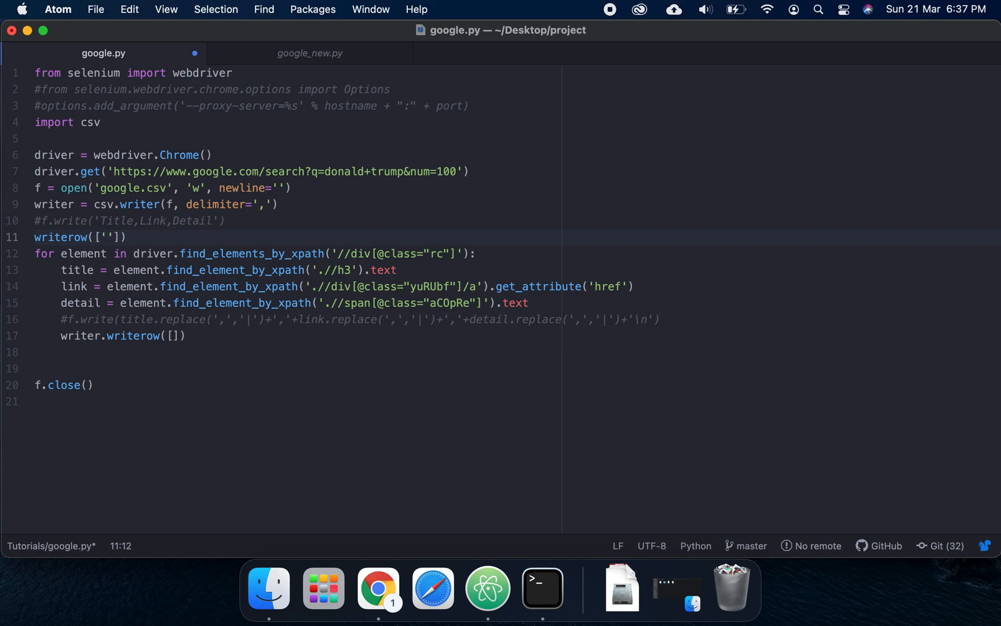
{"action": "type", "text": "Title"}
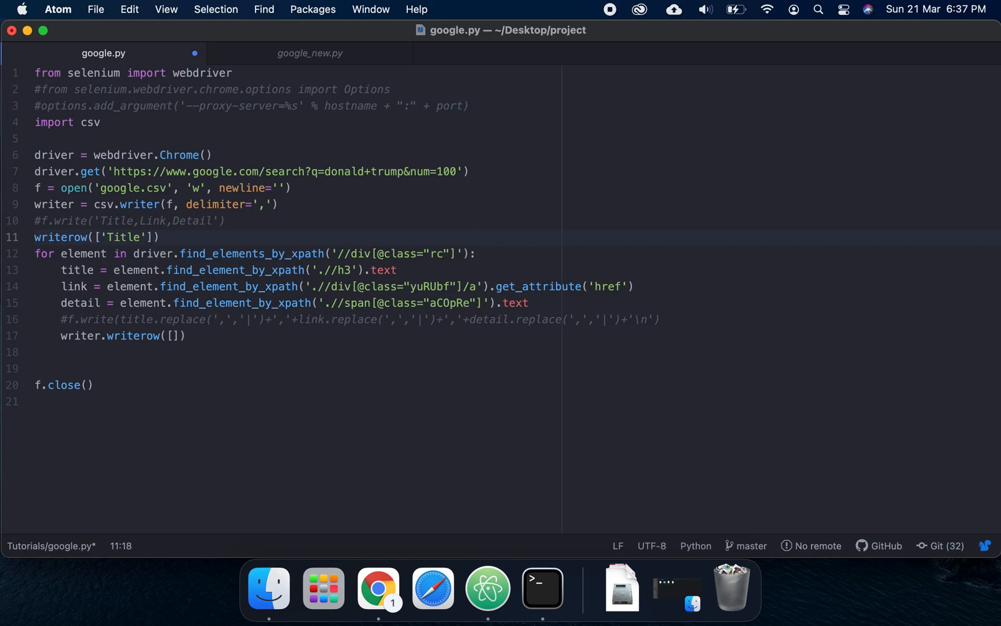
{"action": "type", "text": ", 'linke'"}
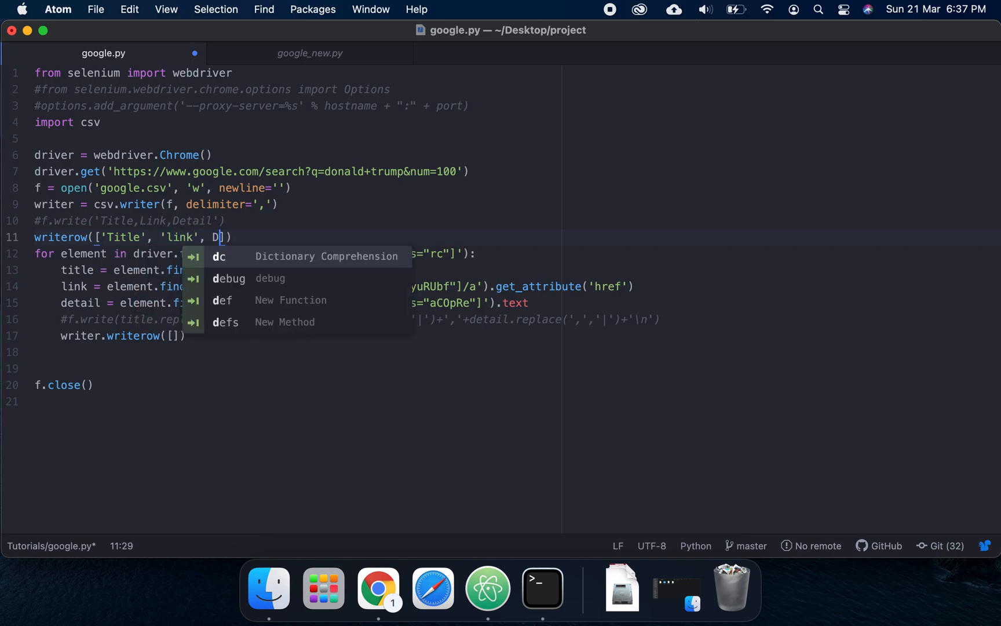
{"action": "type", "text": "etail'"}
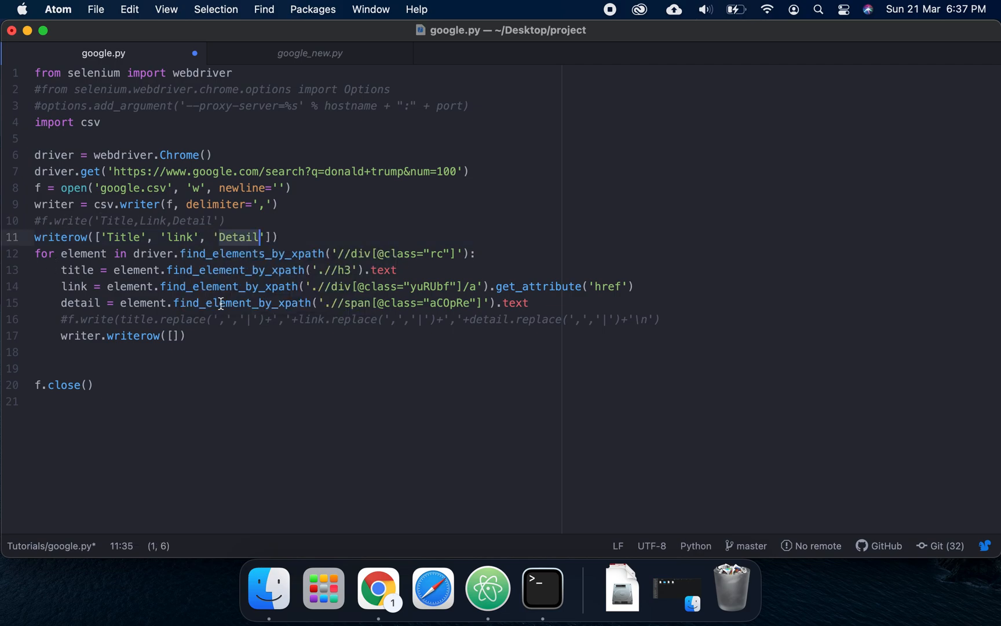
Fill the loop's writerow list with title, link, detail
{"action": "left_click", "coordinate": [173, 336]}
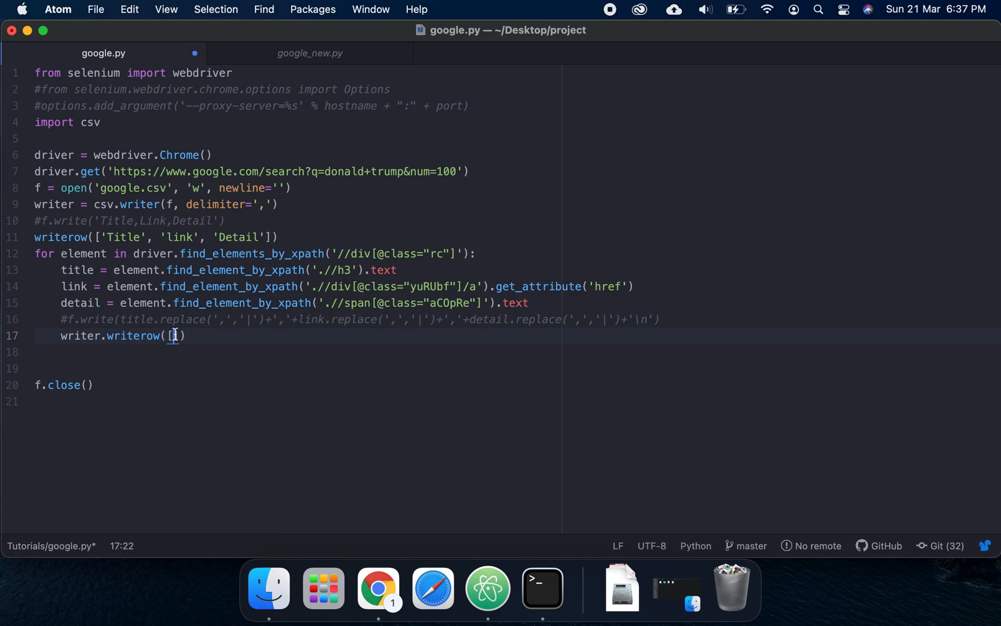
{"action": "mouse_move", "coordinate": [165, 411]}
{"action": "type", "text": "title,"}
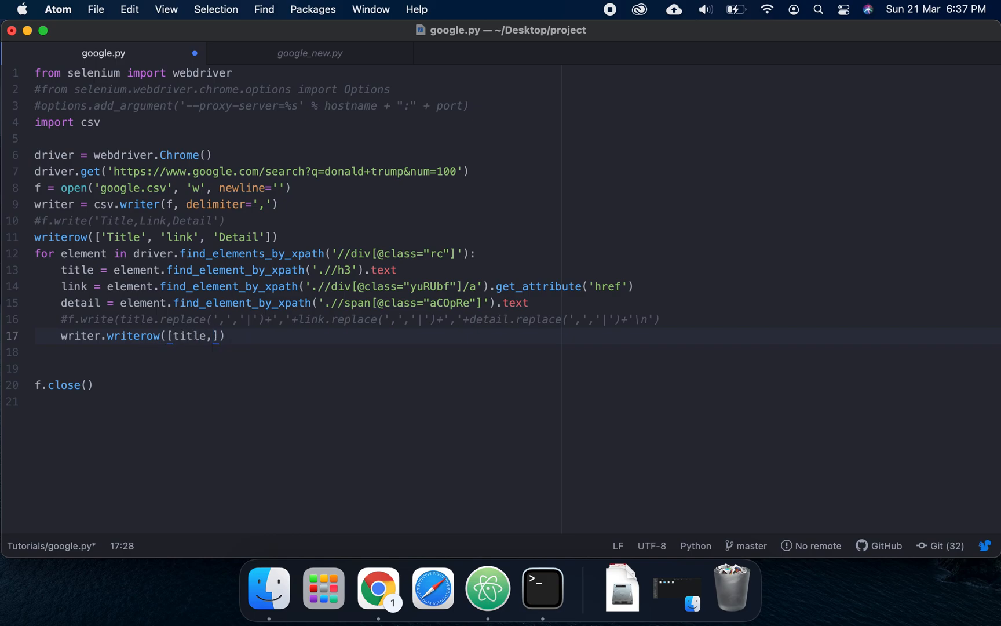
{"action": "type", "text": "link"}
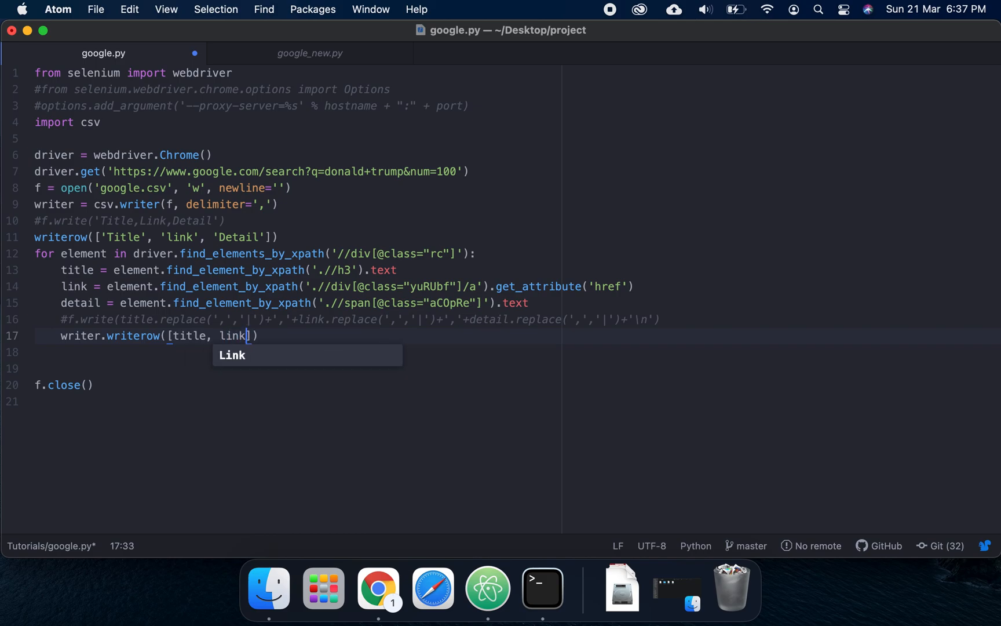
{"action": "type", "text": ", deta"}
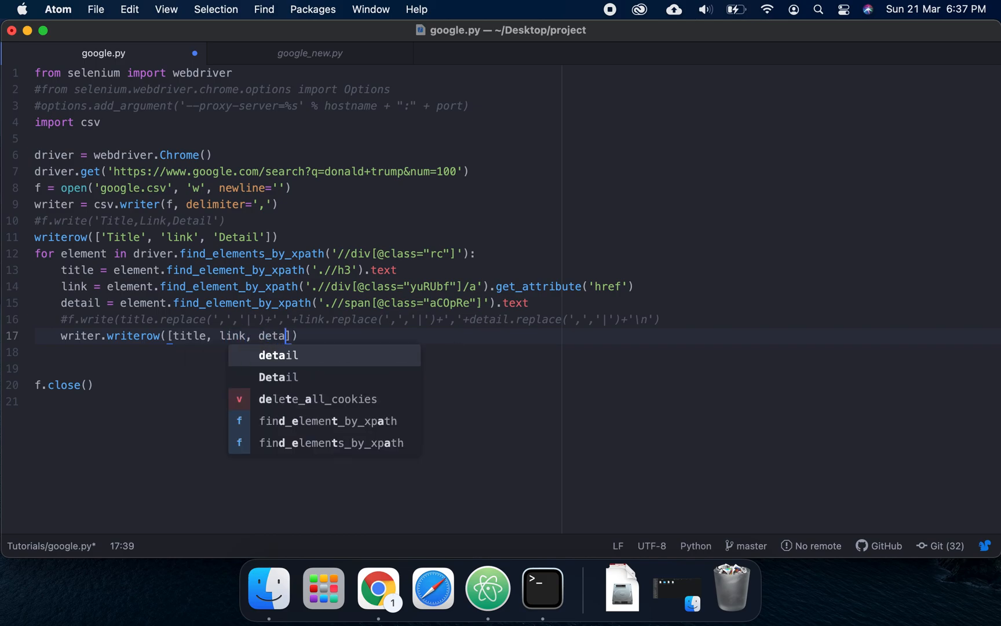
{"action": "key", "text": "Return"}
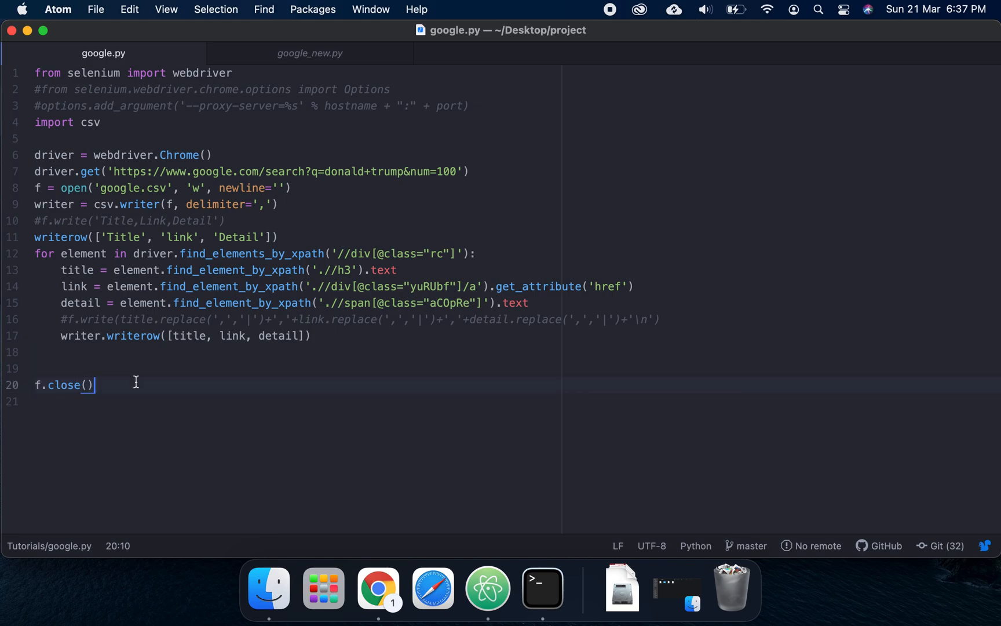
Add driver.quit() after f.close() at the end of the script
{"action": "key", "text": "enter"}
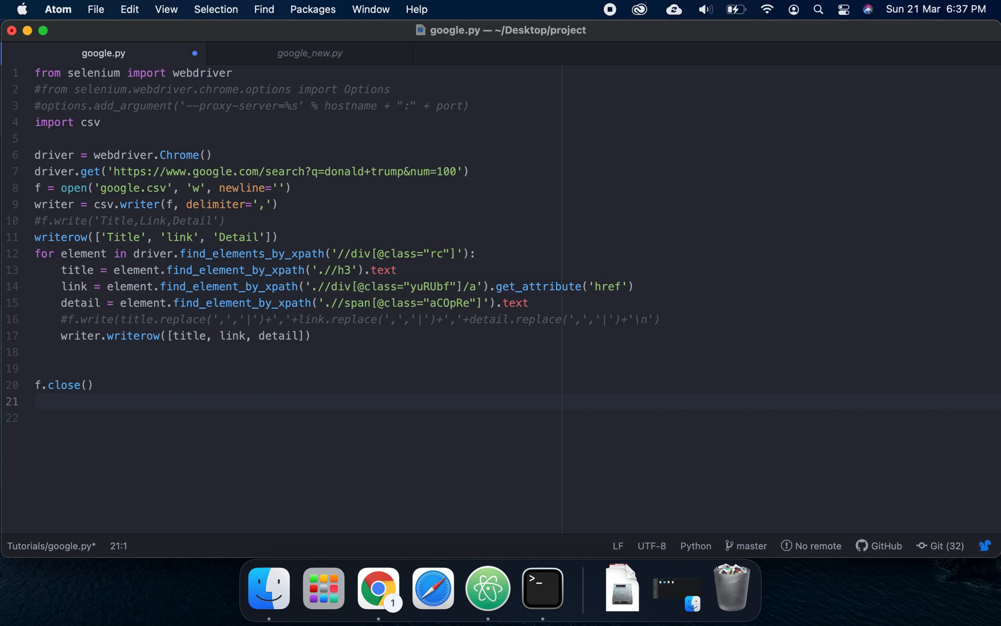
{"action": "type", "text": "driver.quit"}
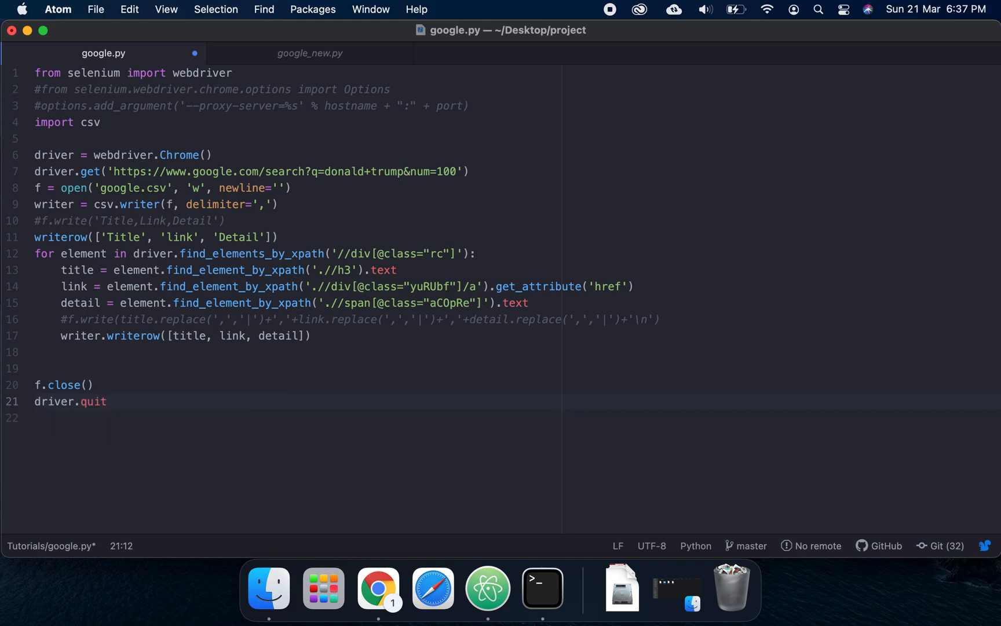
{"action": "type", "text": "()"}
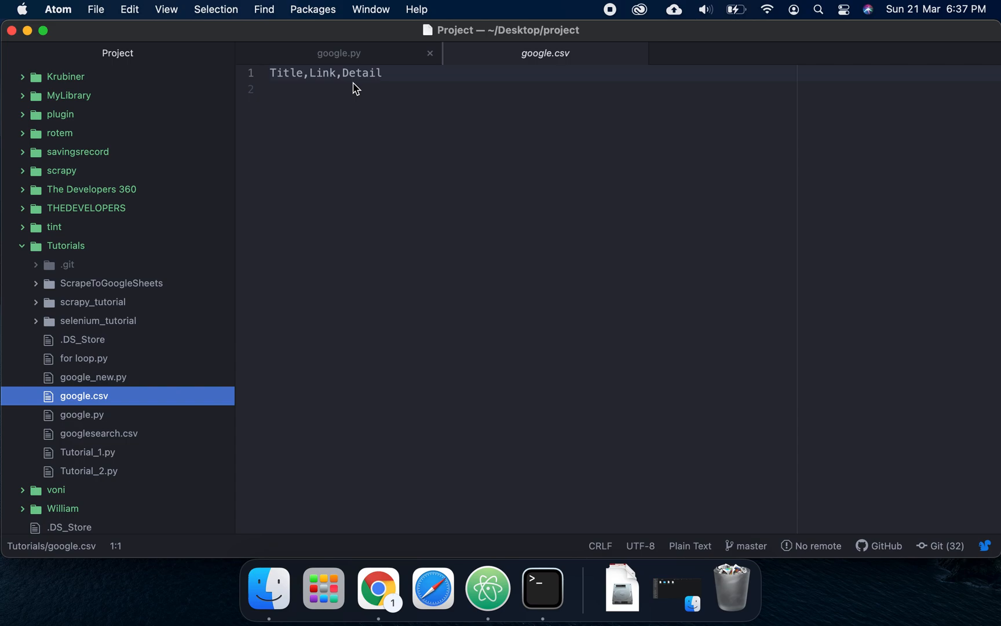
Delete google.csv from the Tutorials folder, moving it to the trash
{"action": "right_click", "coordinate": [83, 395]}
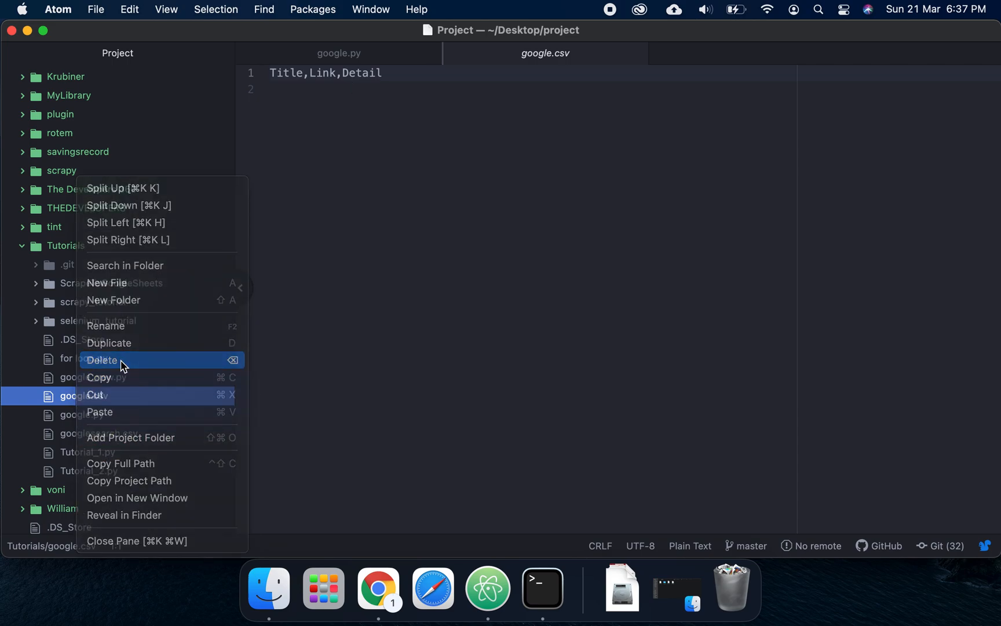
{"action": "left_click", "coordinate": [101, 360]}
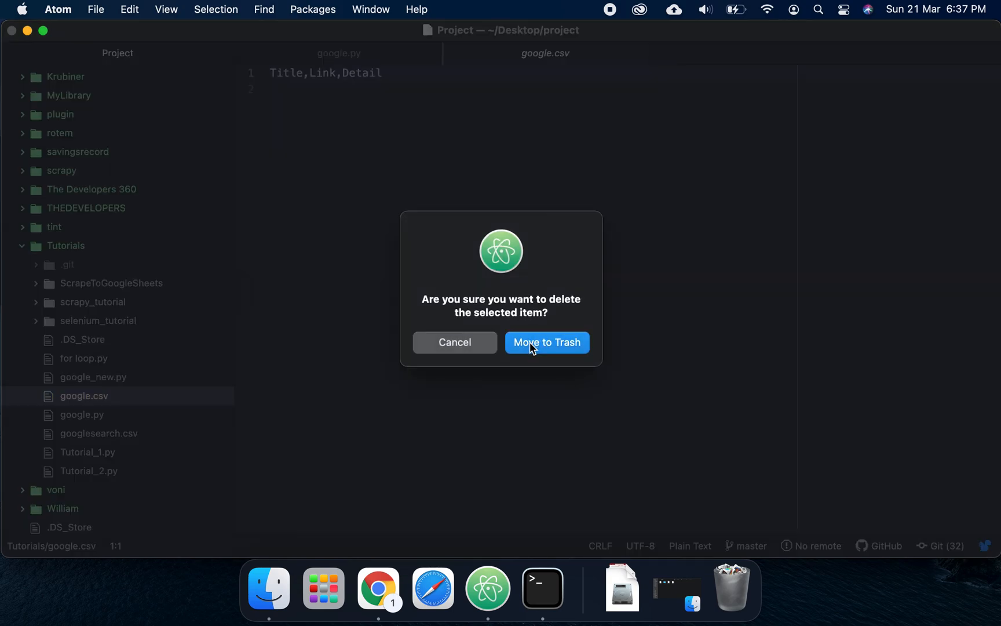
{"action": "left_click", "coordinate": [546, 342]}
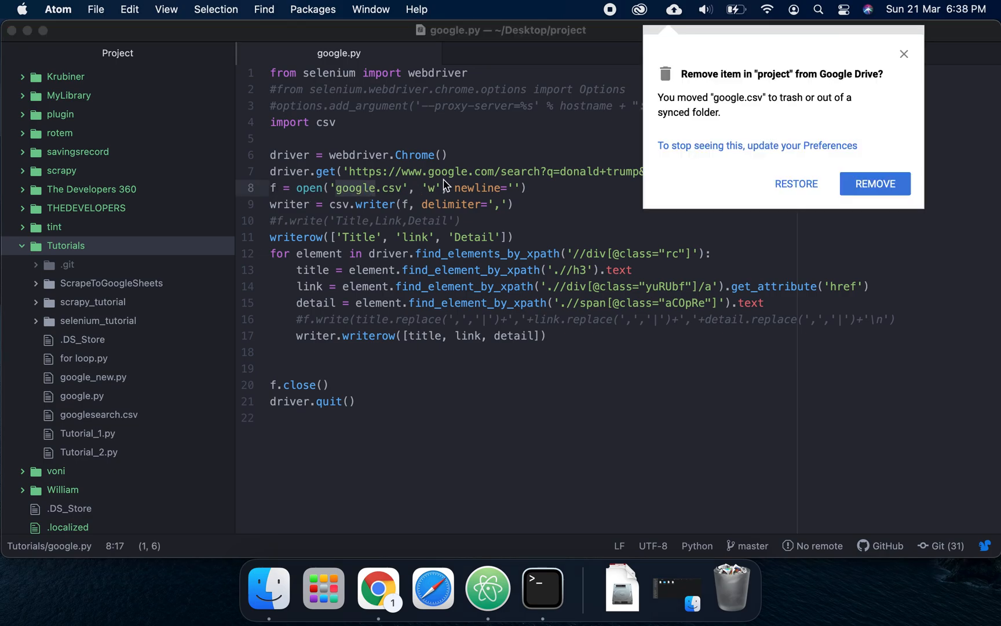
Dismiss the Google Drive notice and collapse the tree view so google.py fills the window
{"action": "left_click", "coordinate": [875, 184]}
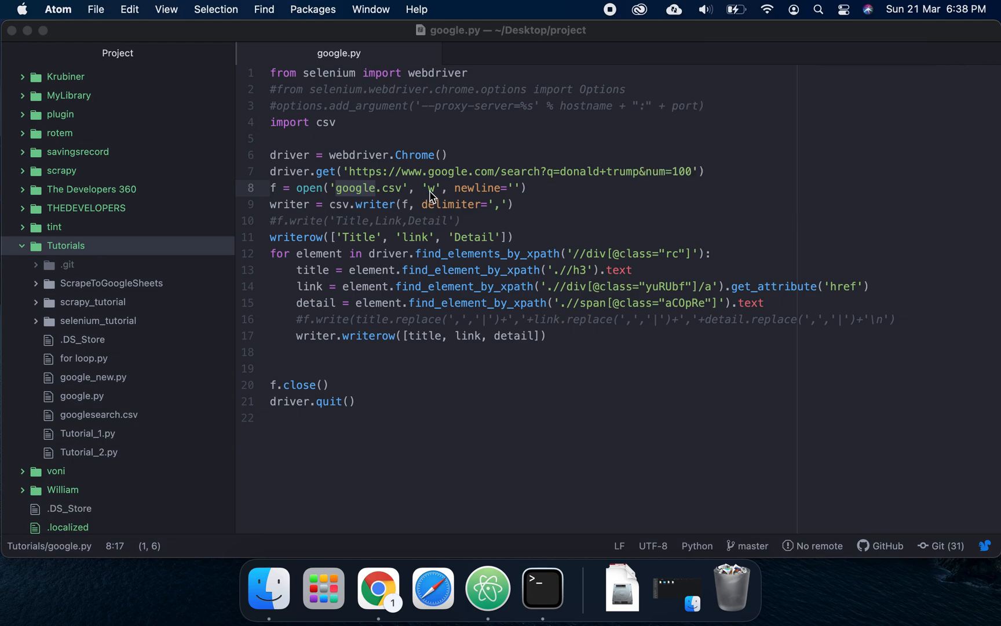
{"action": "mouse_move", "coordinate": [407, 212]}
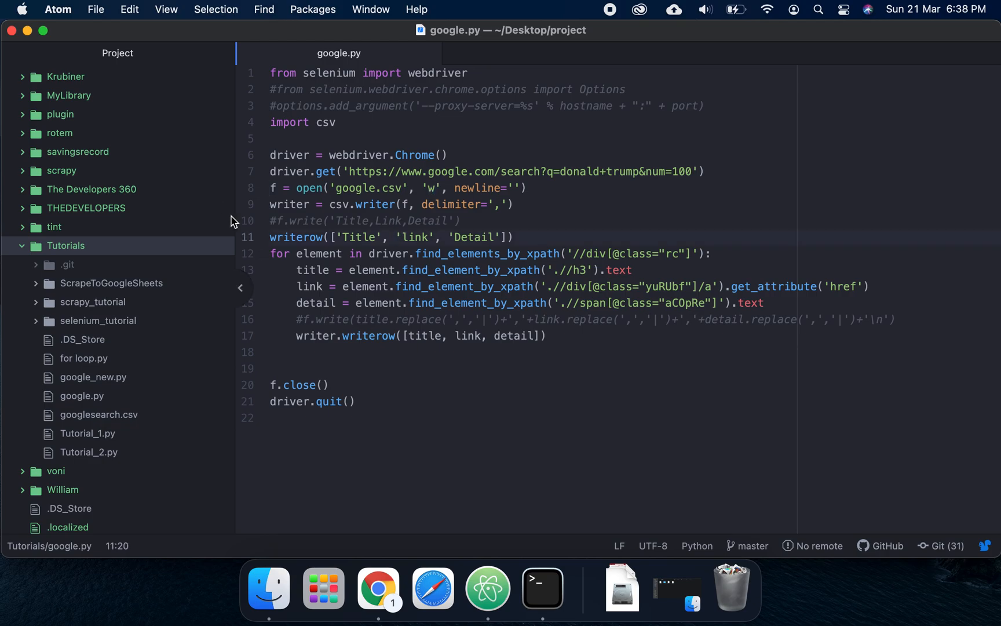
{"action": "left_click", "coordinate": [240, 286]}
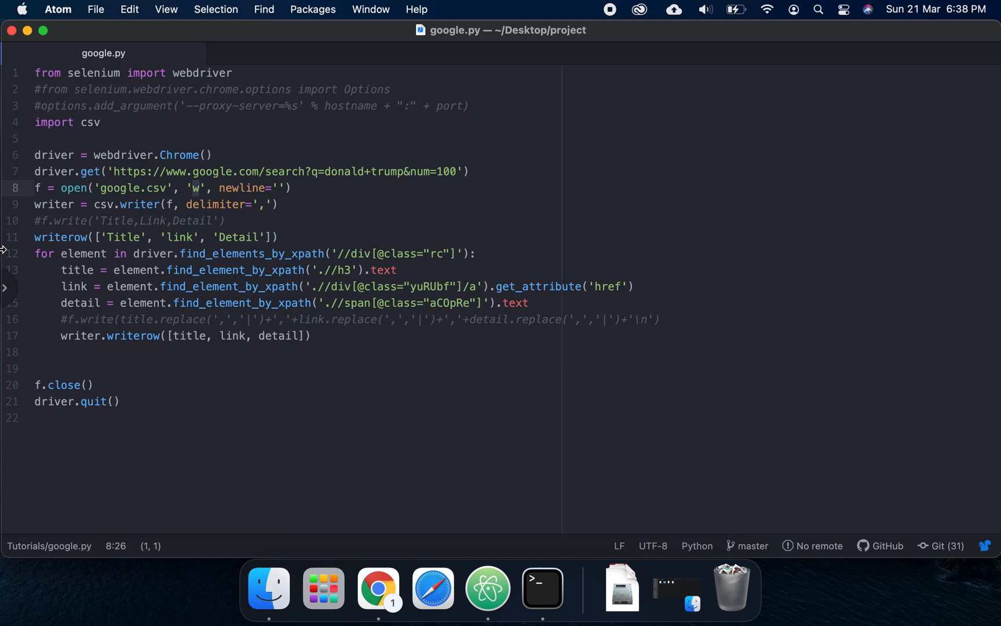
{"action": "left_click", "coordinate": [56, 336]}
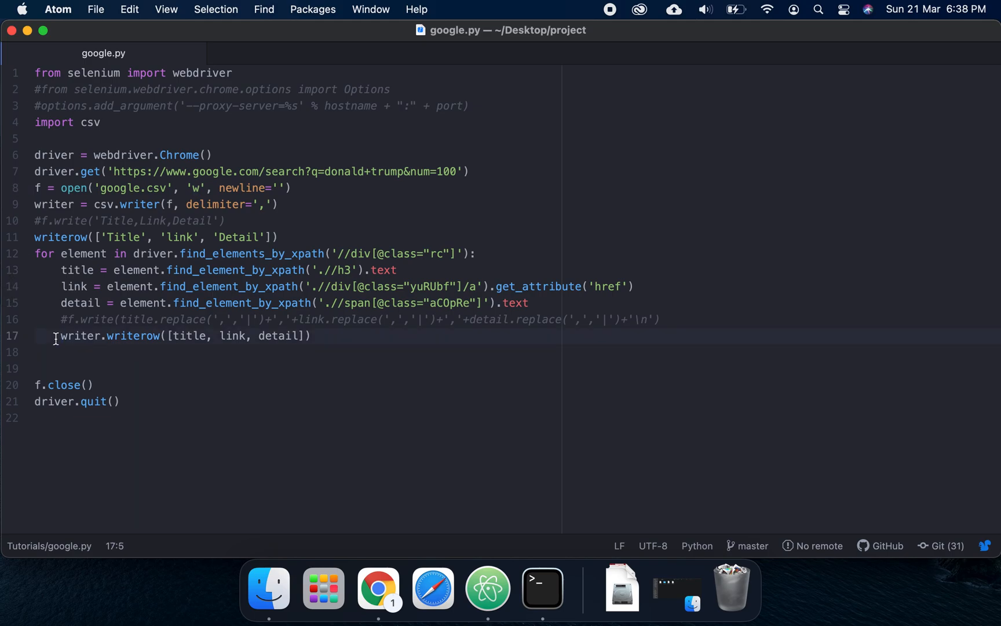
Run python3 google.py in Terminal to launch the automated Chrome search
{"action": "left_click", "coordinate": [542, 588]}
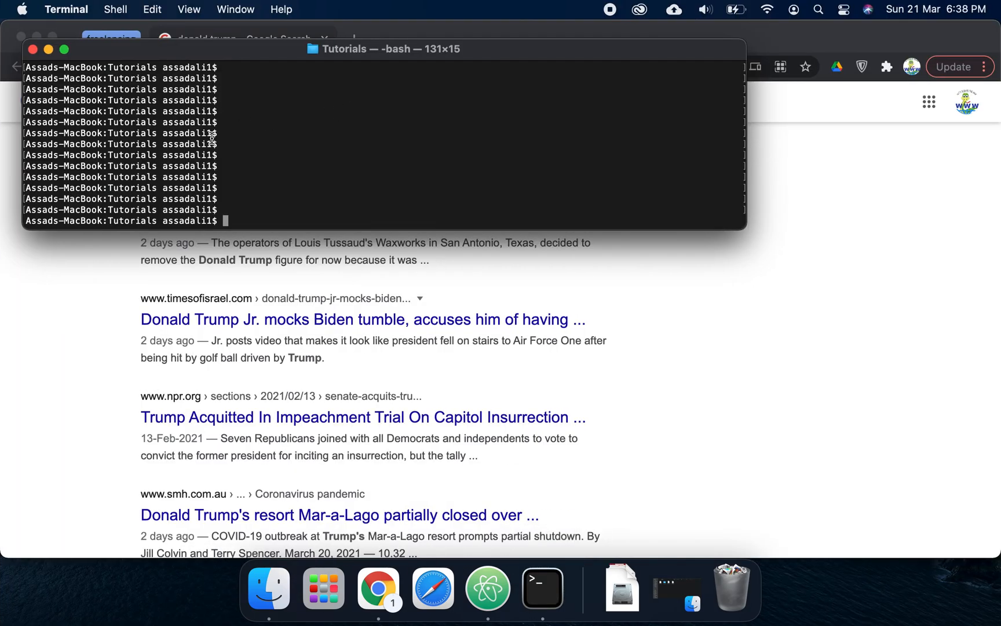
{"action": "type", "text": "python3 google.py"}
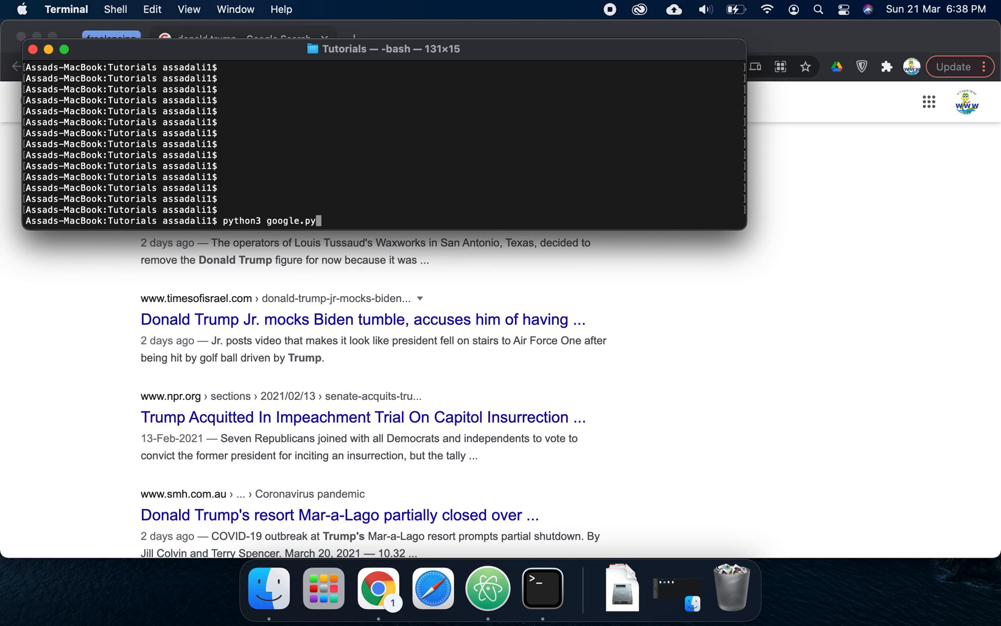
{"action": "mouse_move", "coordinate": [188, 231]}
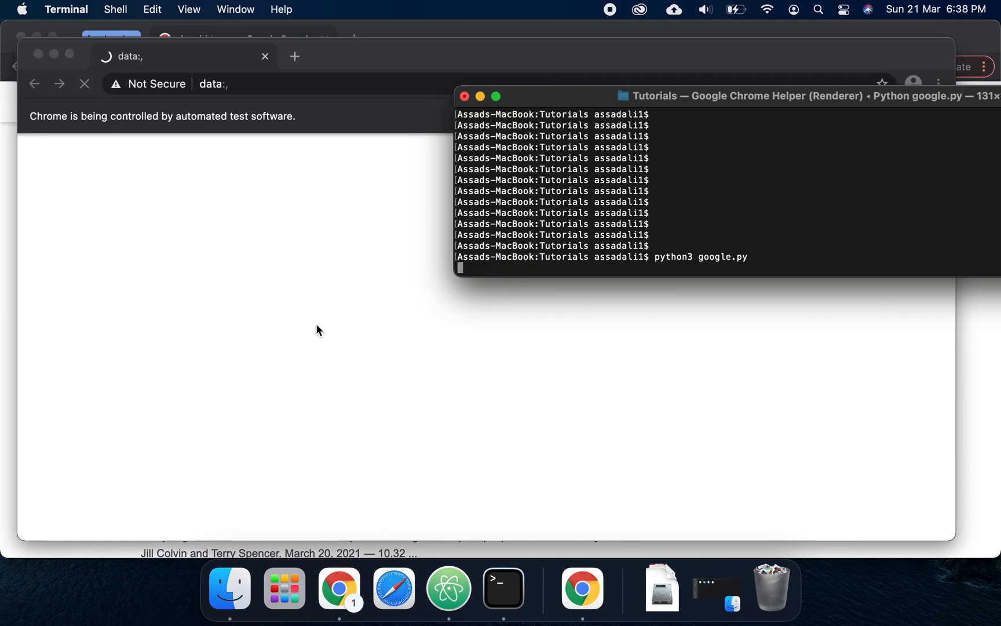
{"action": "mouse_move", "coordinate": [448, 588]}
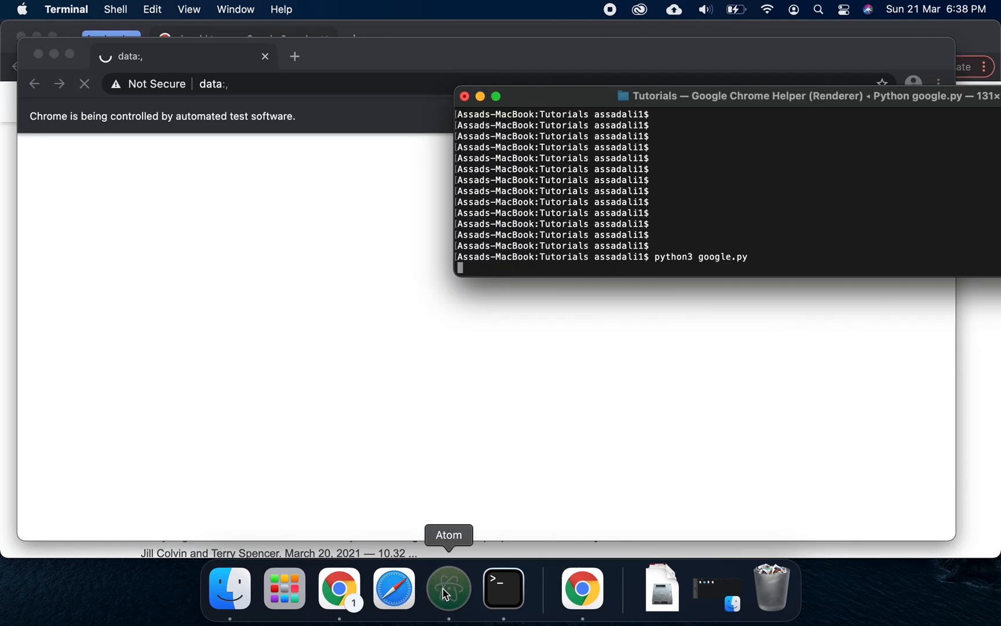
Watch the num=100 results load in Chrome, then check Terminal's NameError about writerow
{"action": "left_click", "coordinate": [448, 588]}
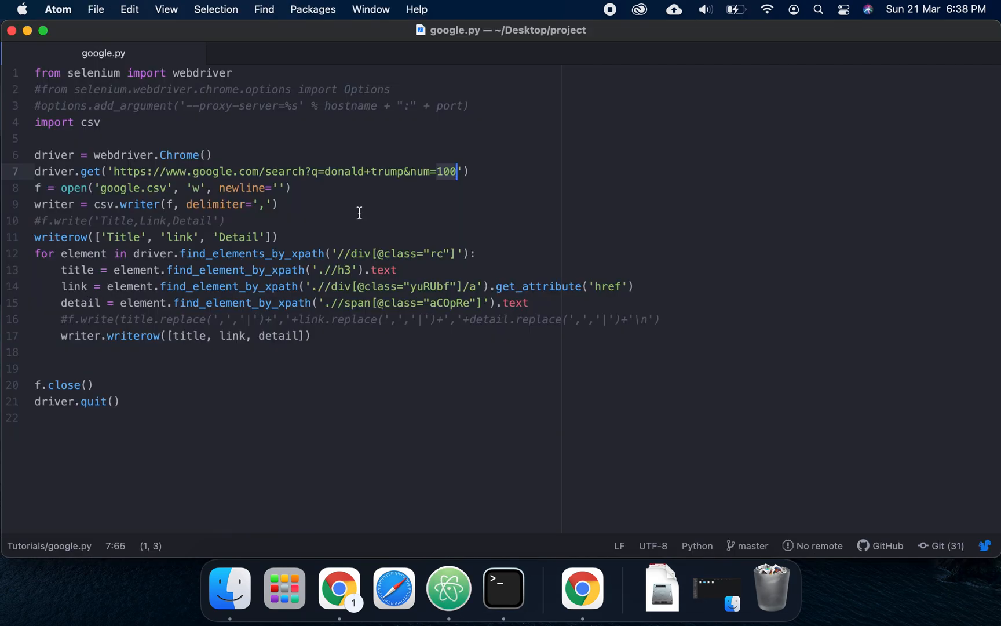
{"action": "left_click", "coordinate": [581, 586]}
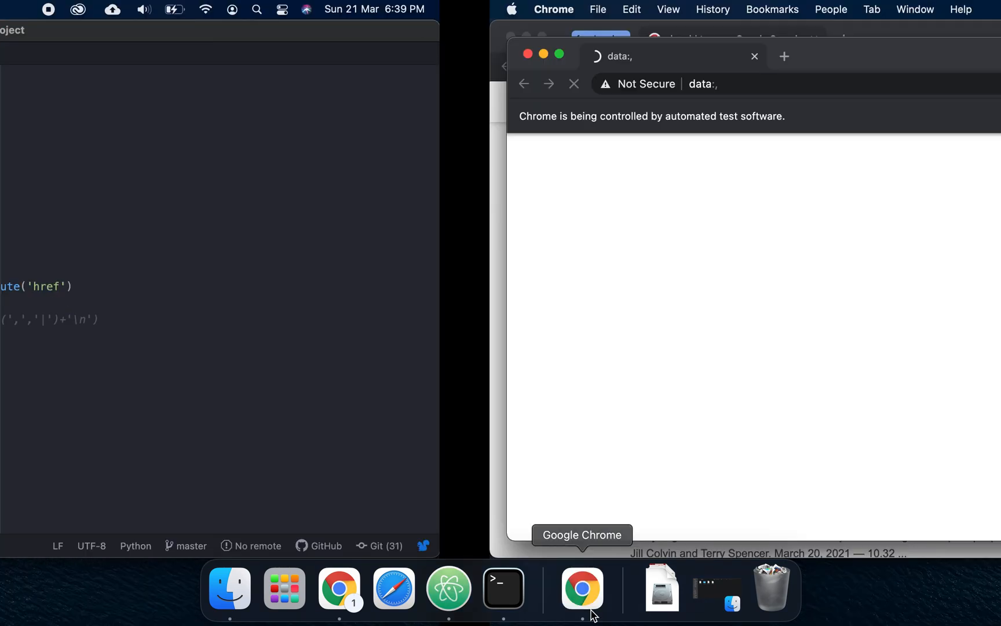
{"action": "left_click", "coordinate": [582, 588]}
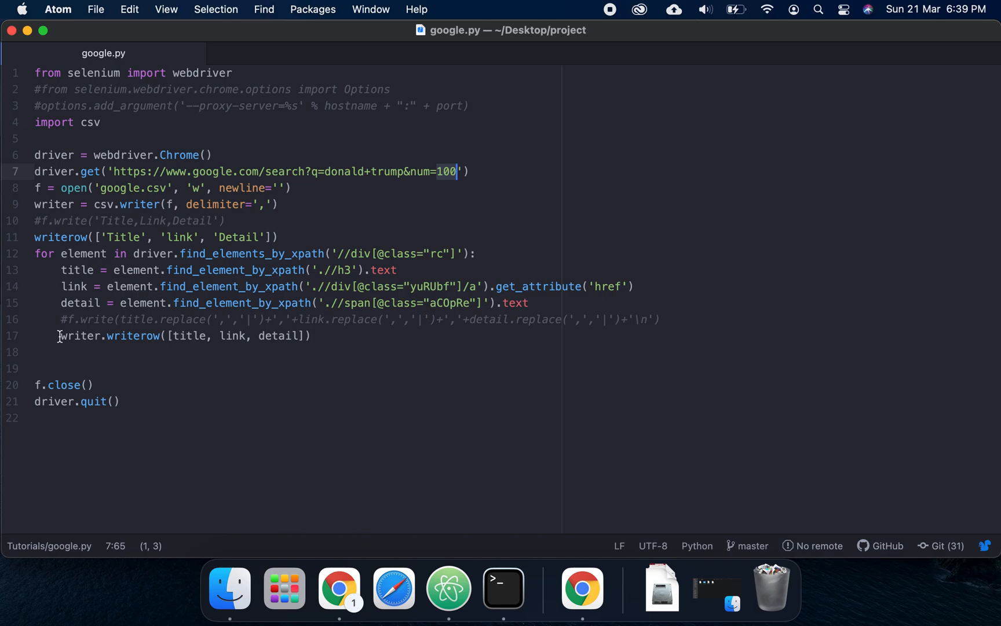
{"action": "left_click", "coordinate": [239, 335]}
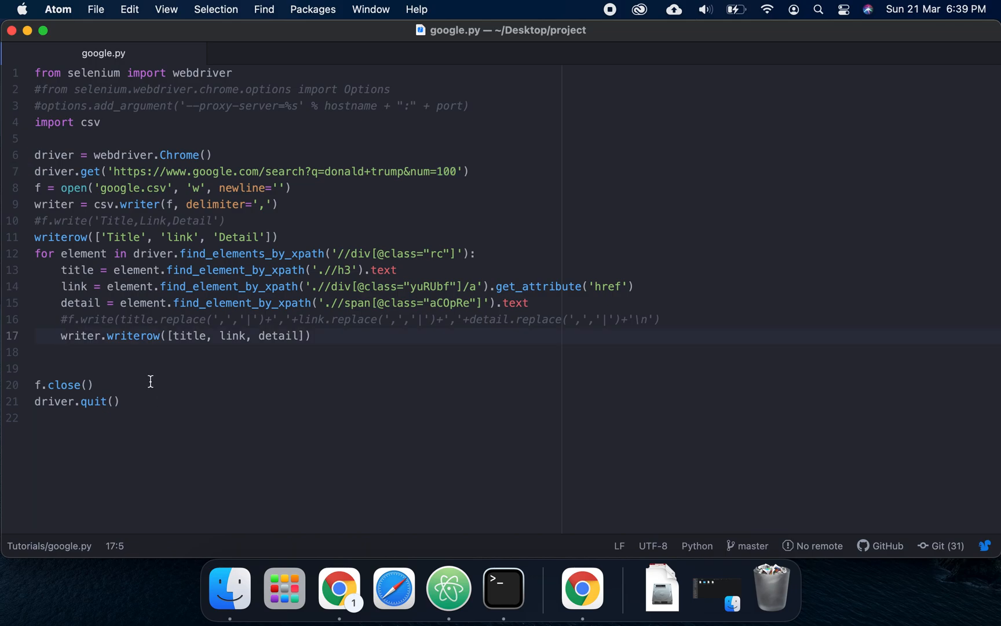
{"action": "mouse_move", "coordinate": [581, 588]}
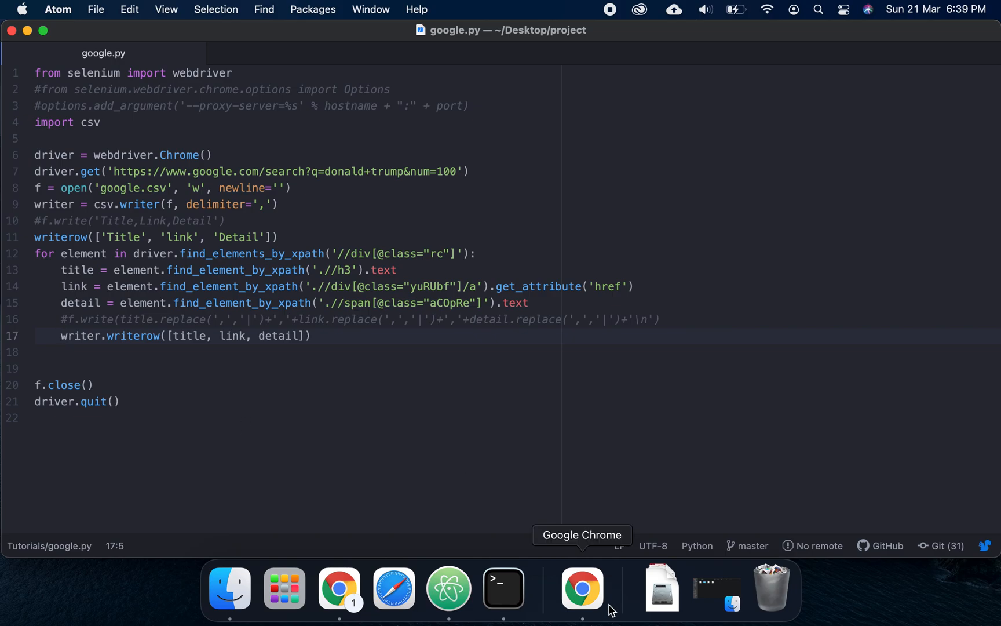
{"action": "left_click", "coordinate": [582, 586]}
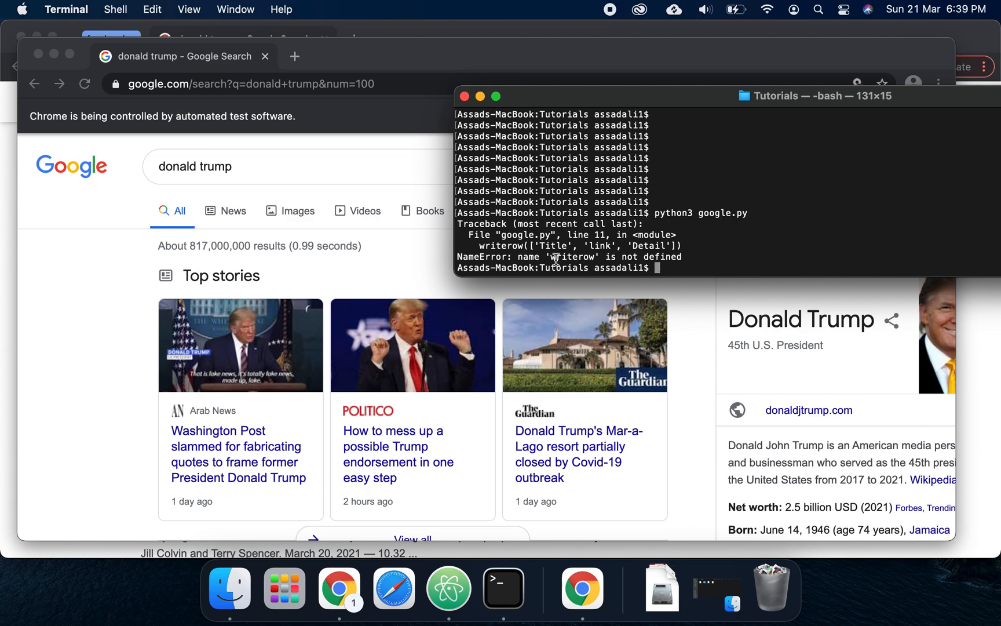
Locate the failing writerow call from the error message inside google.py
{"action": "double_click", "coordinate": [572, 256]}
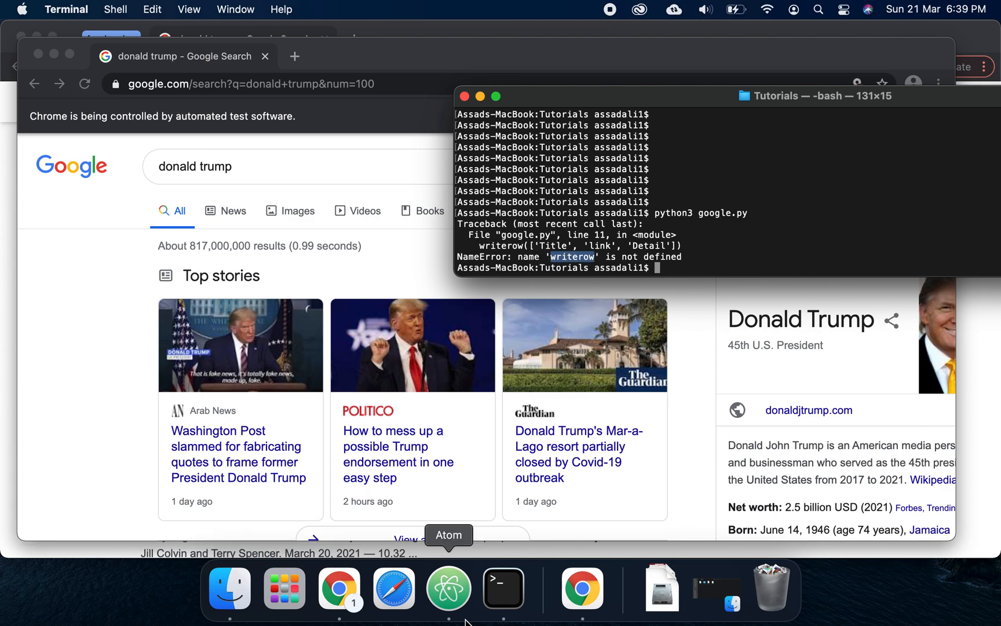
{"action": "mouse_move", "coordinate": [449, 588]}
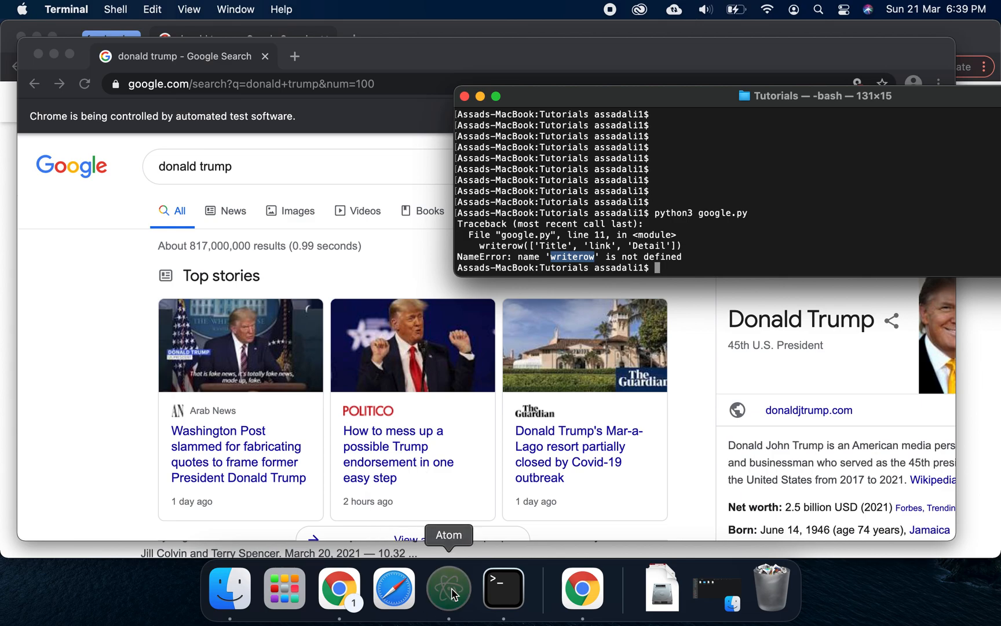
{"action": "left_click", "coordinate": [449, 588]}
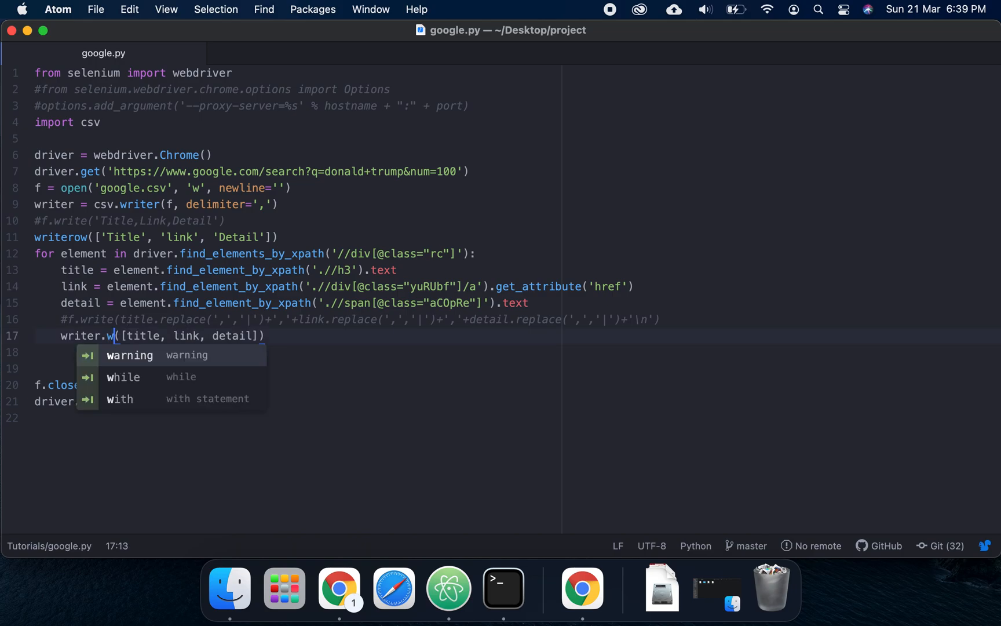
{"action": "type", "text": "rite"}
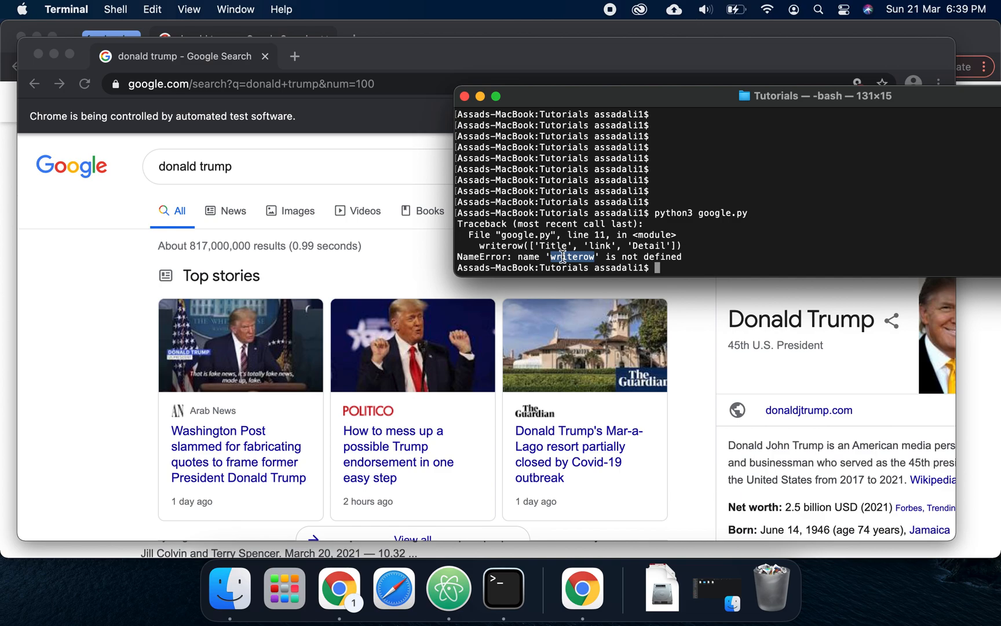
{"action": "left_click", "coordinate": [449, 587]}
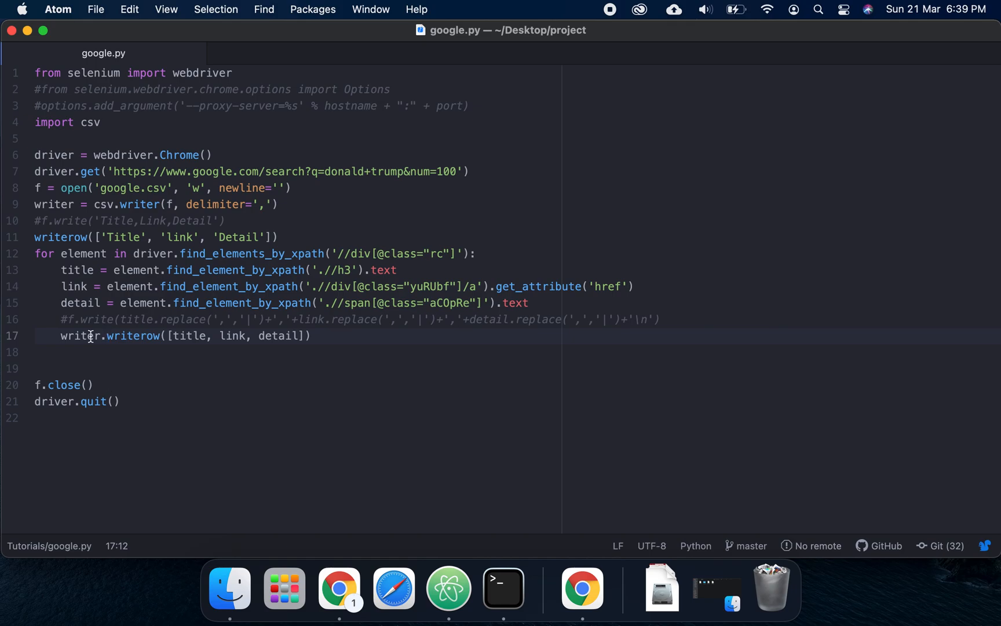
Prefix line 11's header call with writer. and confirm google.csv is still empty
{"action": "left_click", "coordinate": [36, 237]}
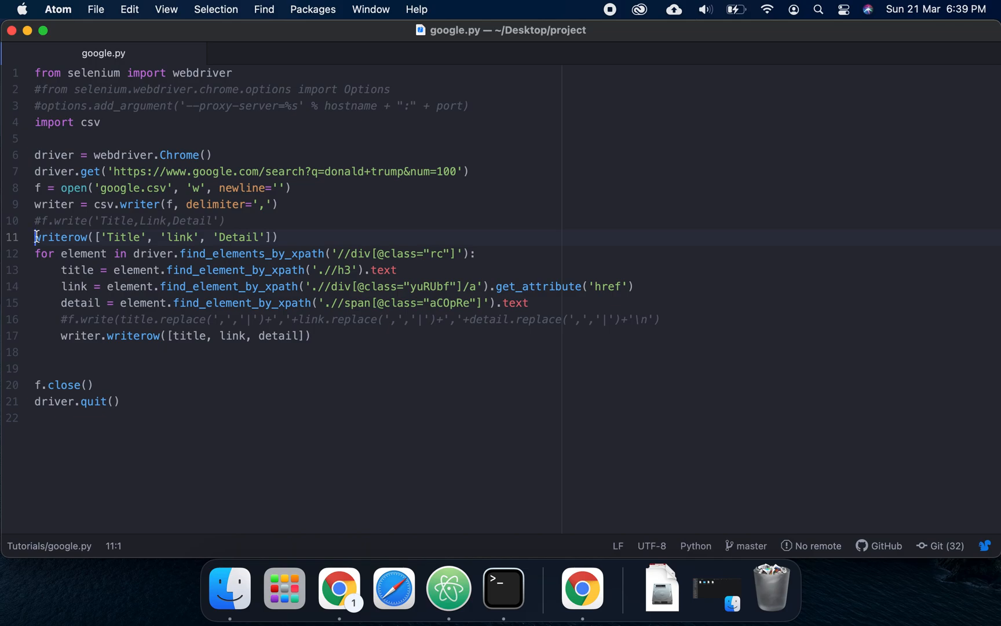
{"action": "type", "text": "writer."}
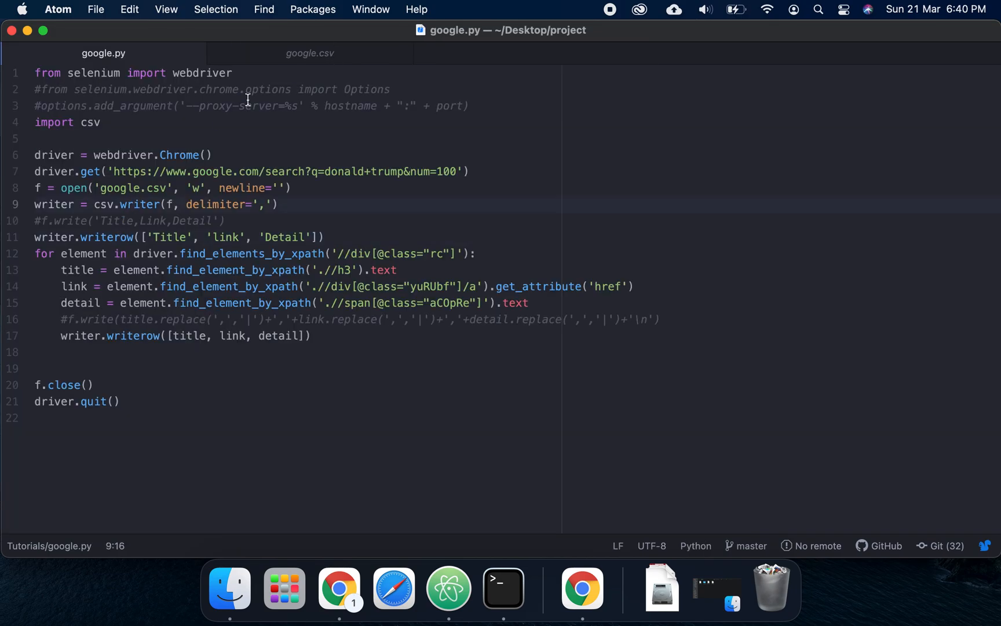
{"action": "left_click", "coordinate": [310, 52]}
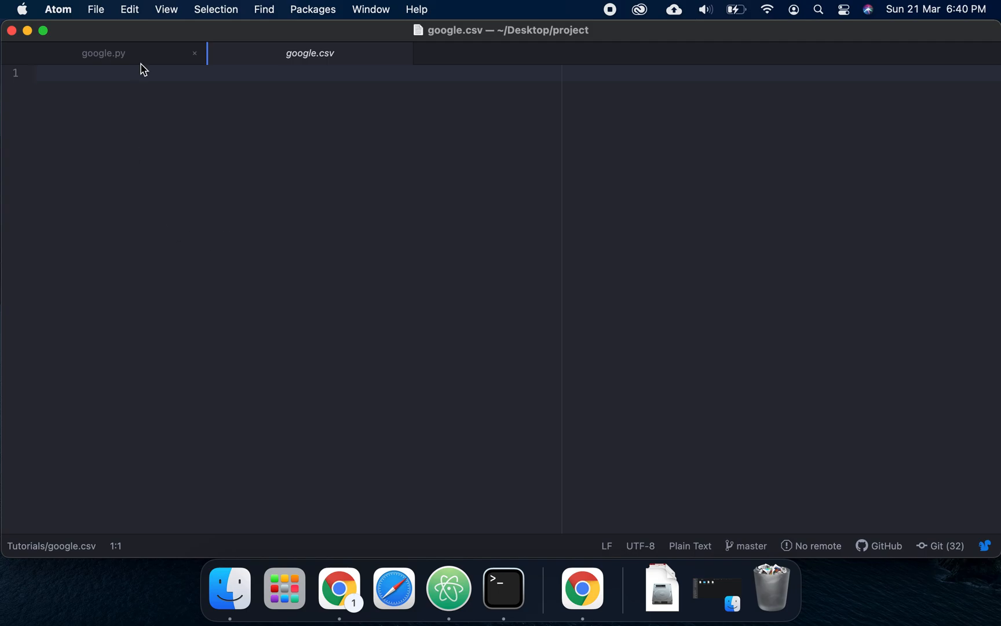
{"action": "left_click", "coordinate": [104, 53]}
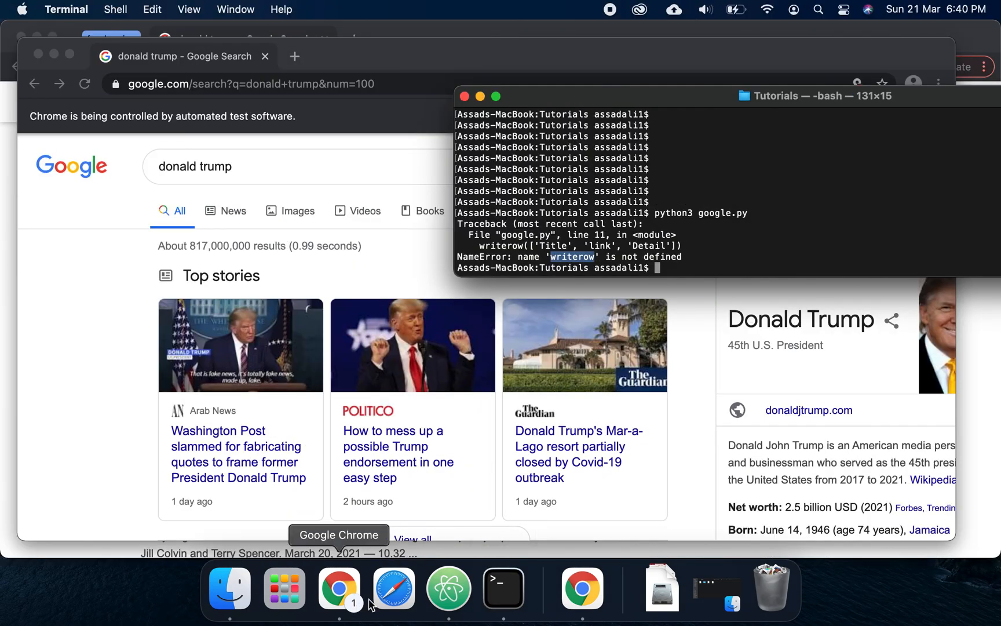
Move the open('google.csv'), csv.writer and header writerow lines above driver.get and save
{"action": "left_click", "coordinate": [448, 587]}
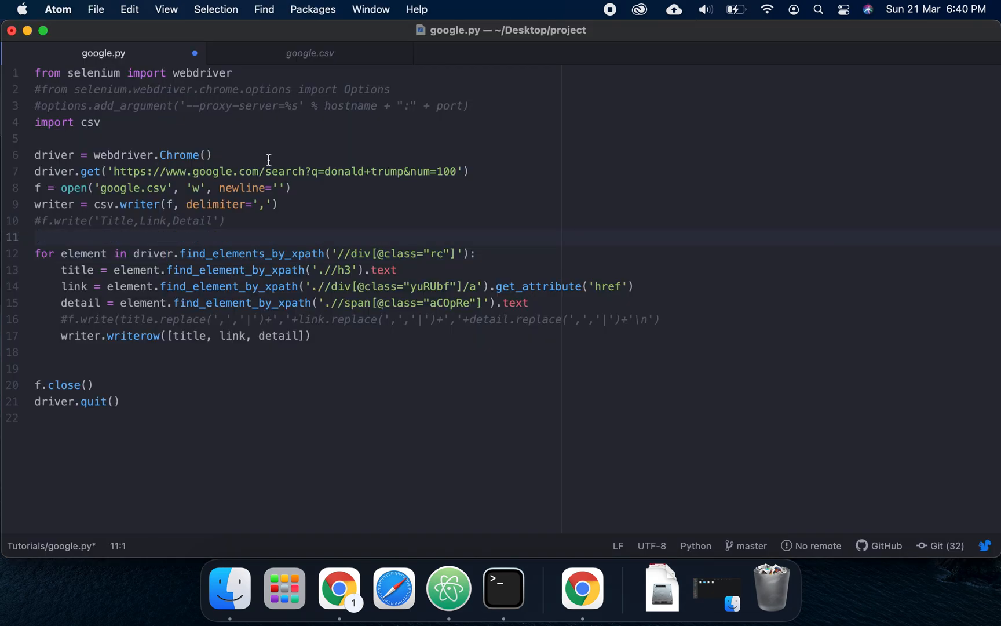
{"action": "type", "text": "writer.writerow(['Title', 'link', 'Detail'])"}
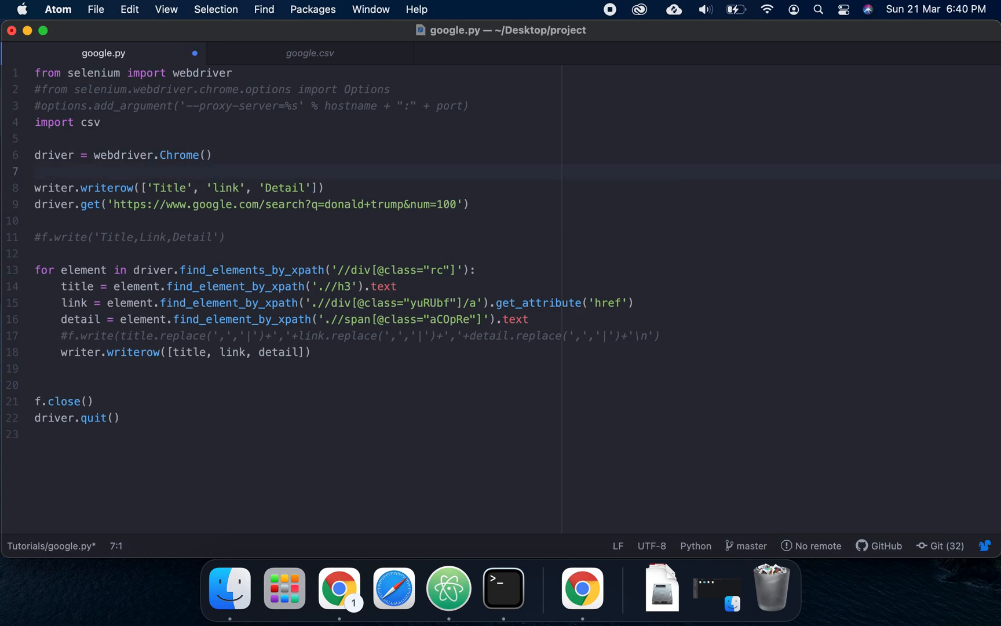
{"action": "type", "text": "f = open('google.csv', 'w', newline='')"}
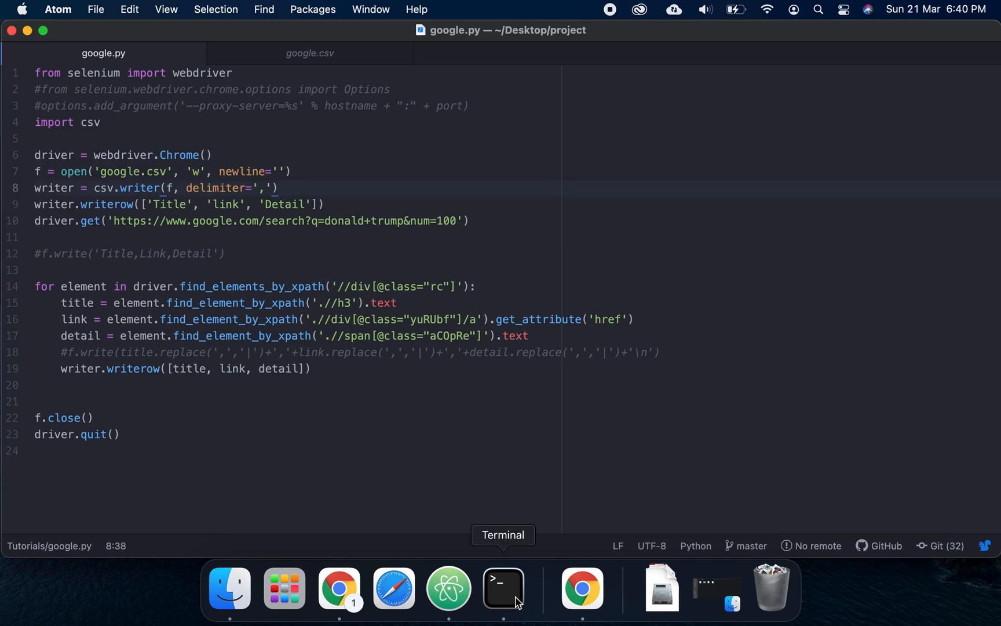
{"action": "left_click", "coordinate": [505, 587]}
{"action": "type", "text": "python3 google.py"}
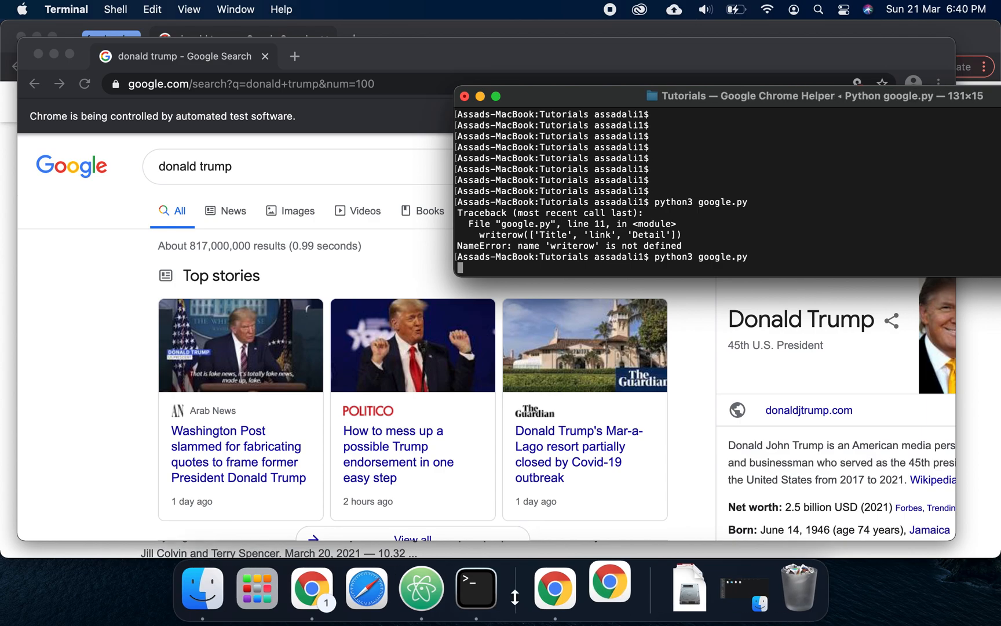
Rerun python3 google.py in Terminal and let it finish without the writerow error
{"action": "left_click", "coordinate": [608, 587]}
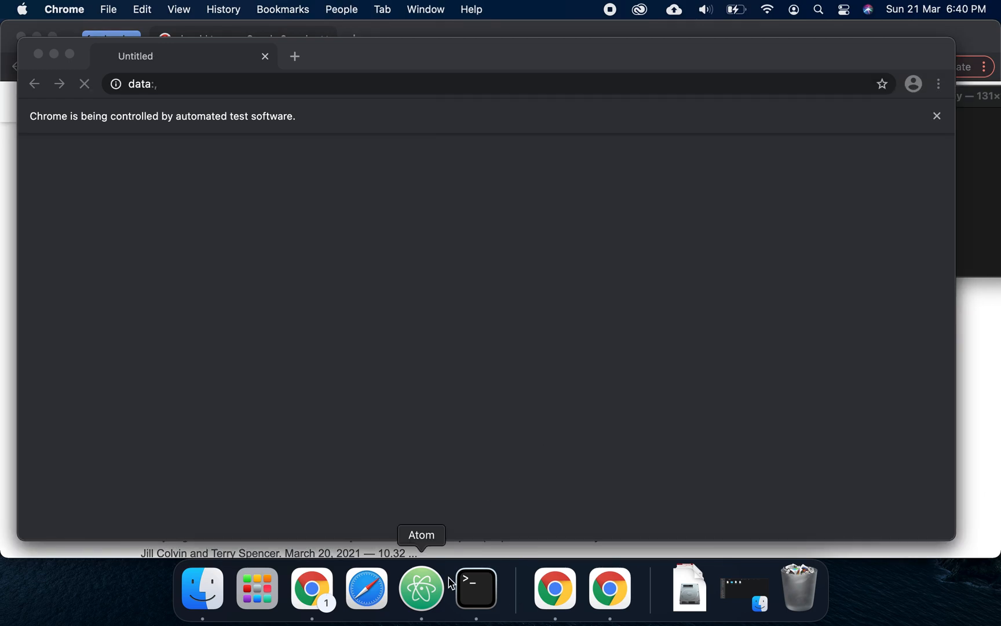
{"action": "left_click", "coordinate": [475, 587]}
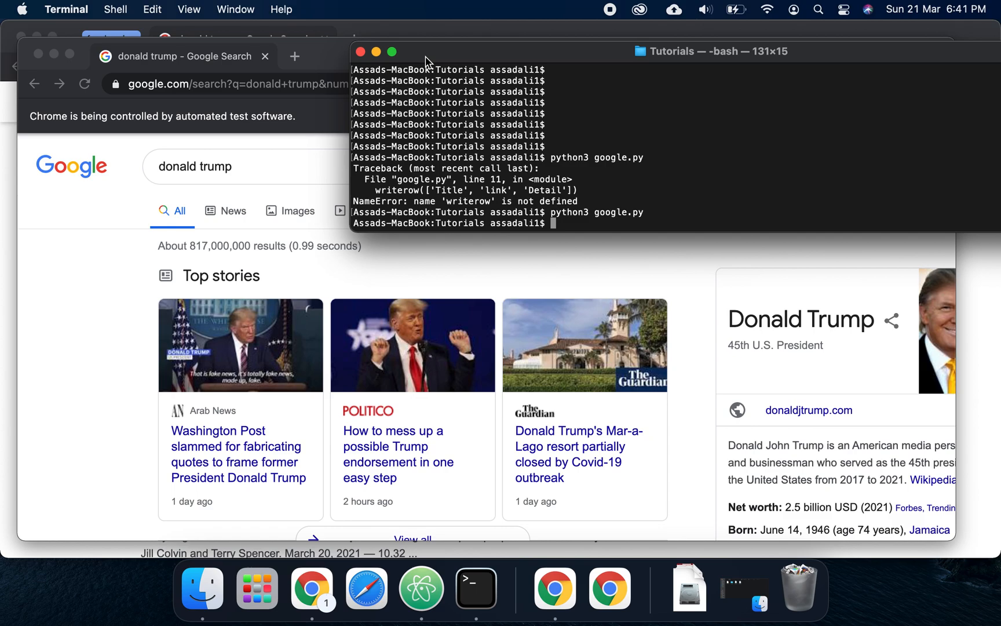
{"action": "mouse_move", "coordinate": [393, 521]}
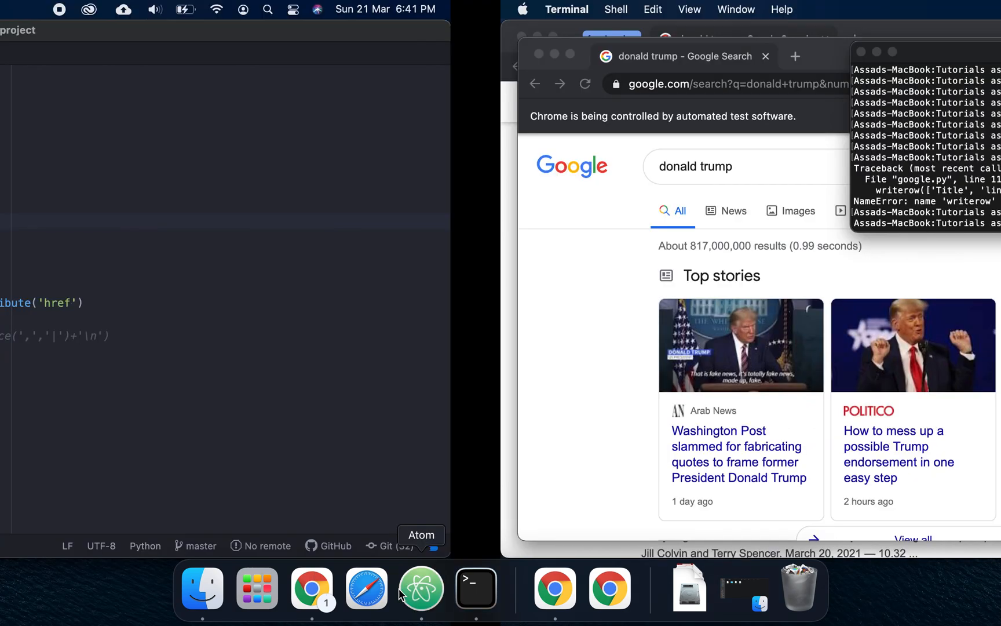
{"action": "left_click", "coordinate": [420, 588]}
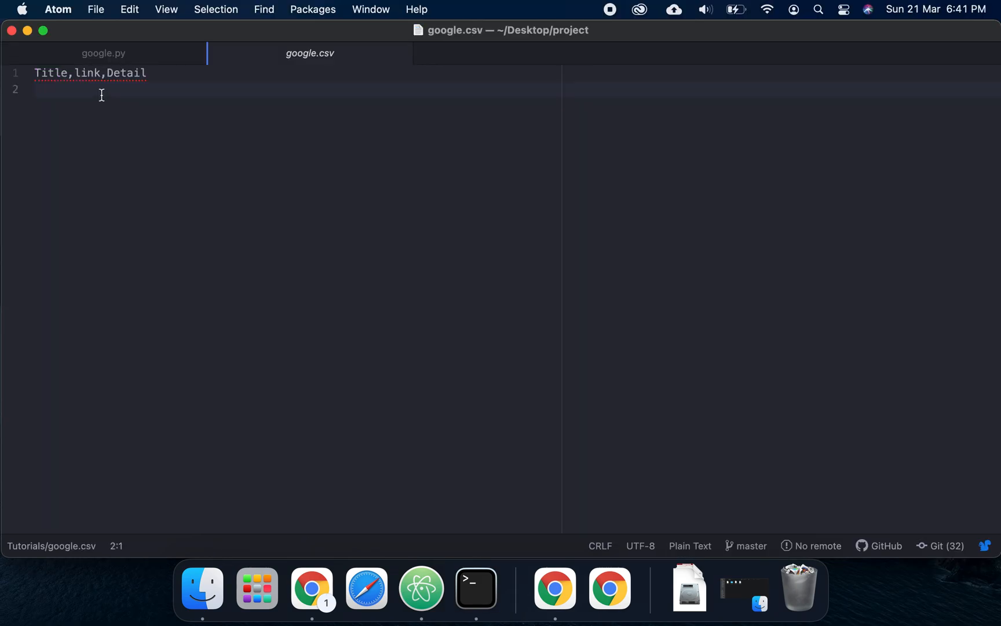
View google.csv, which now holds only the Title, link, Detail header row
{"action": "left_click", "coordinate": [103, 53]}
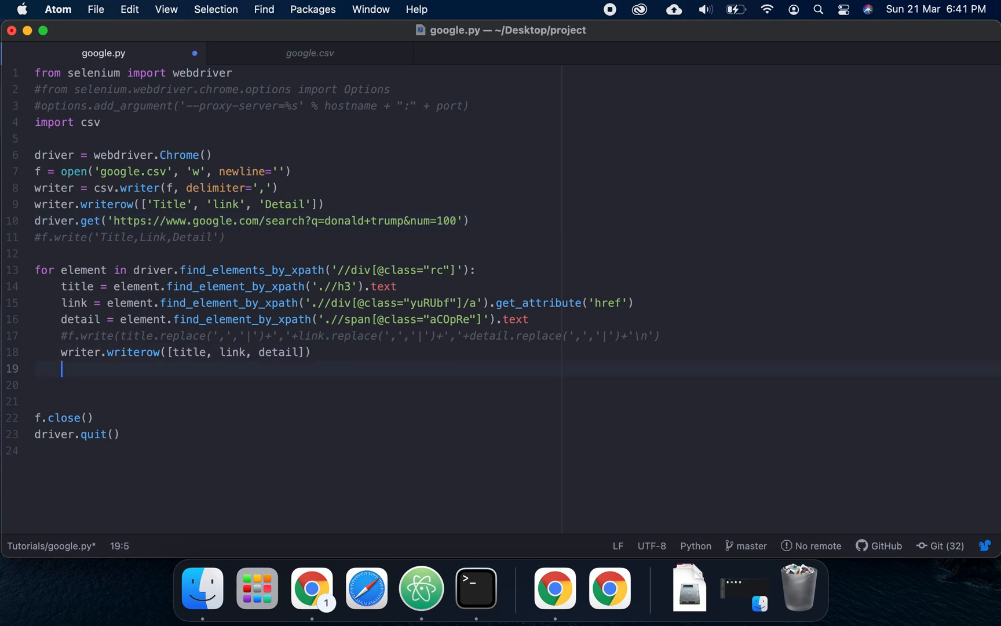
Add print(title, link, detail) inside the results loop and save google.py
{"action": "type", "text": "prin"}
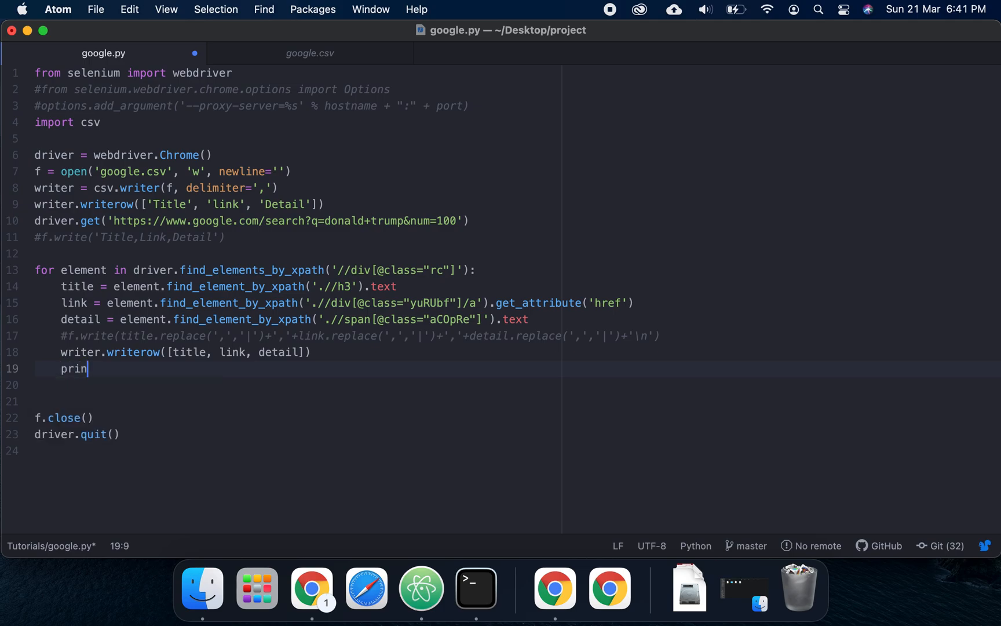
{"action": "type", "text": "t()"}
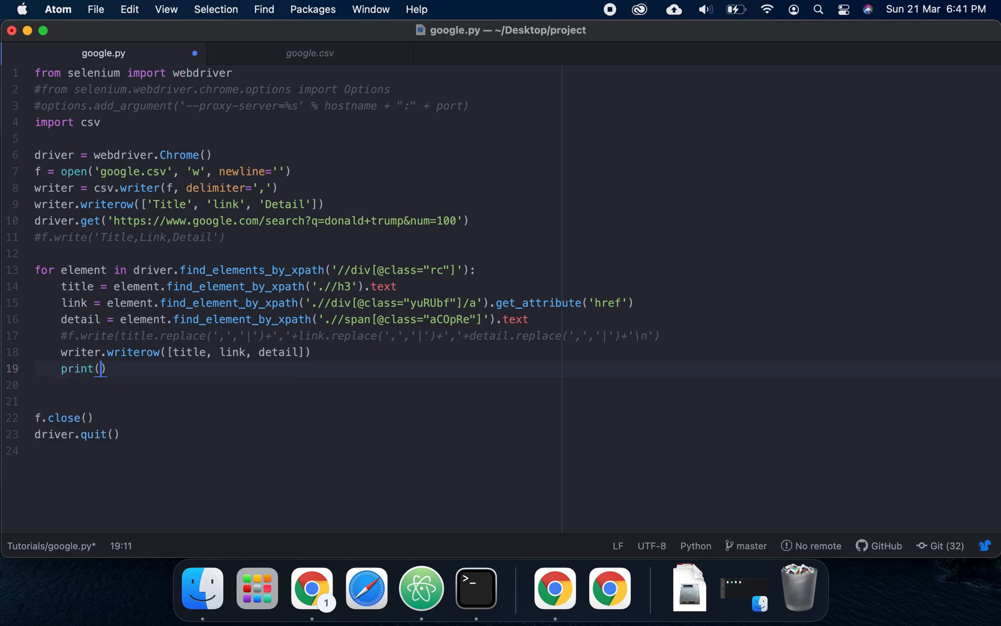
{"action": "type", "text": "title, link,"}
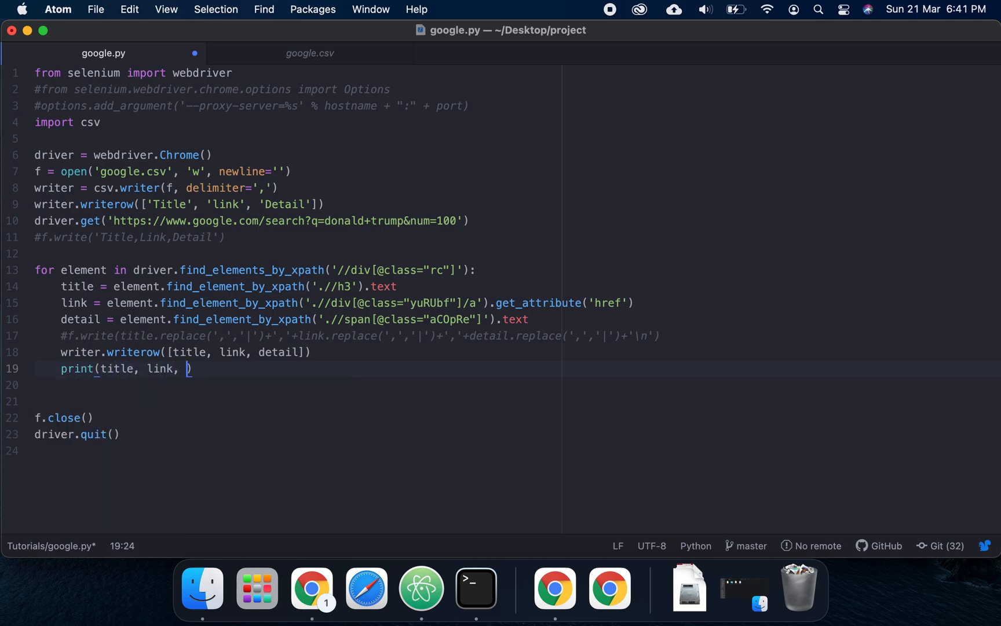
{"action": "type", "text": "detail)"}
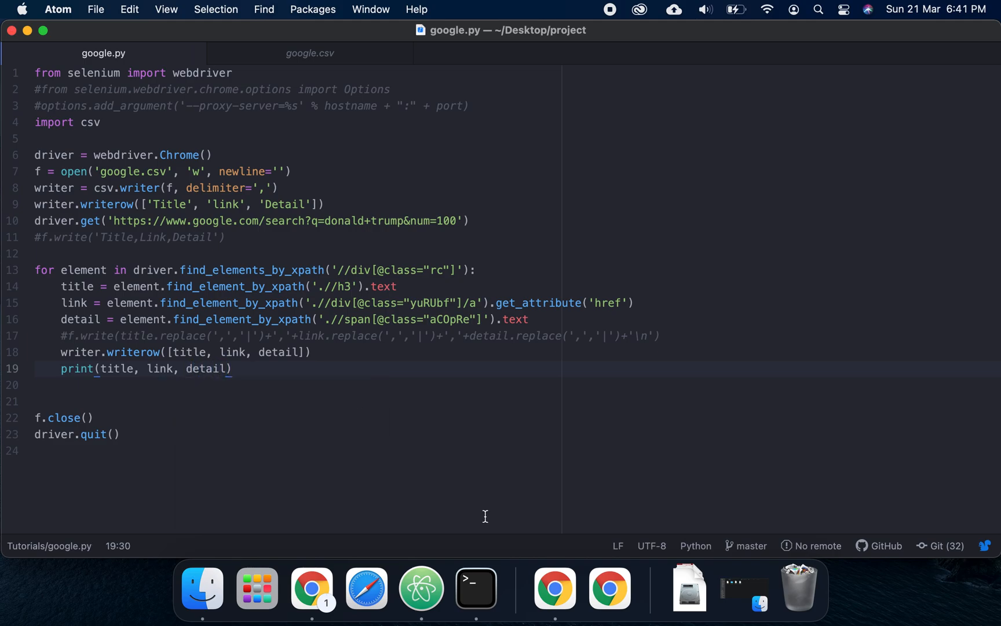
{"action": "mouse_move", "coordinate": [555, 587]}
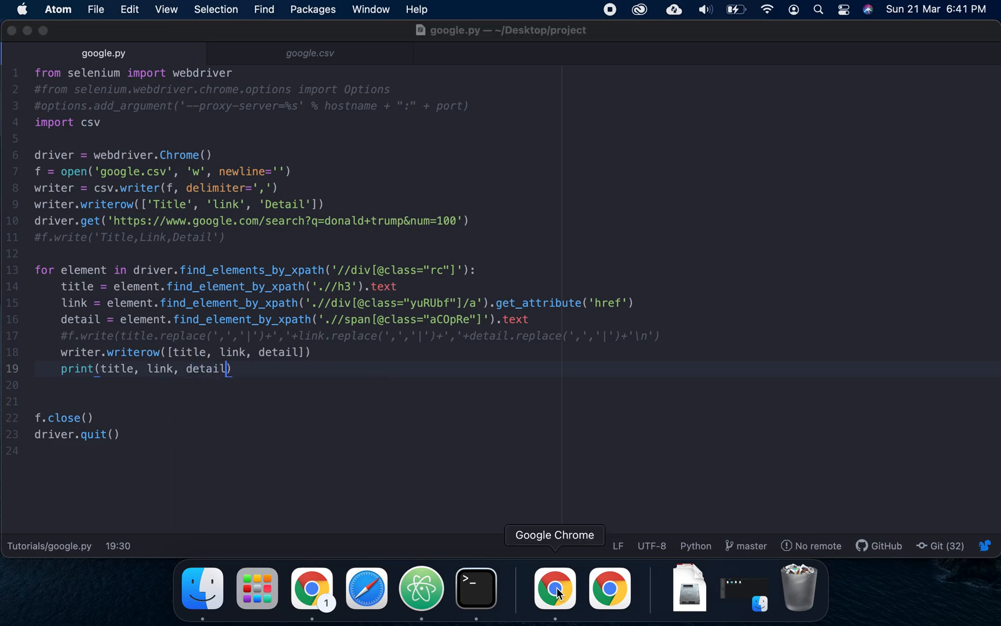
Inspect the result divs with DevTools docked at the bottom, then change the XPath class rc to g
{"action": "left_click", "coordinate": [554, 588]}
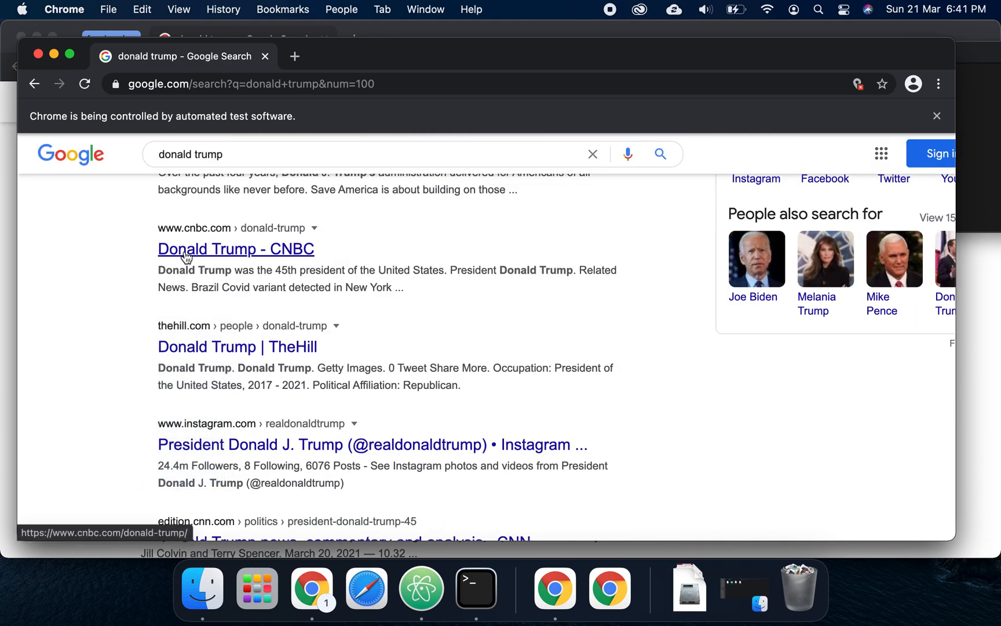
{"action": "mouse_move", "coordinate": [120, 252]}
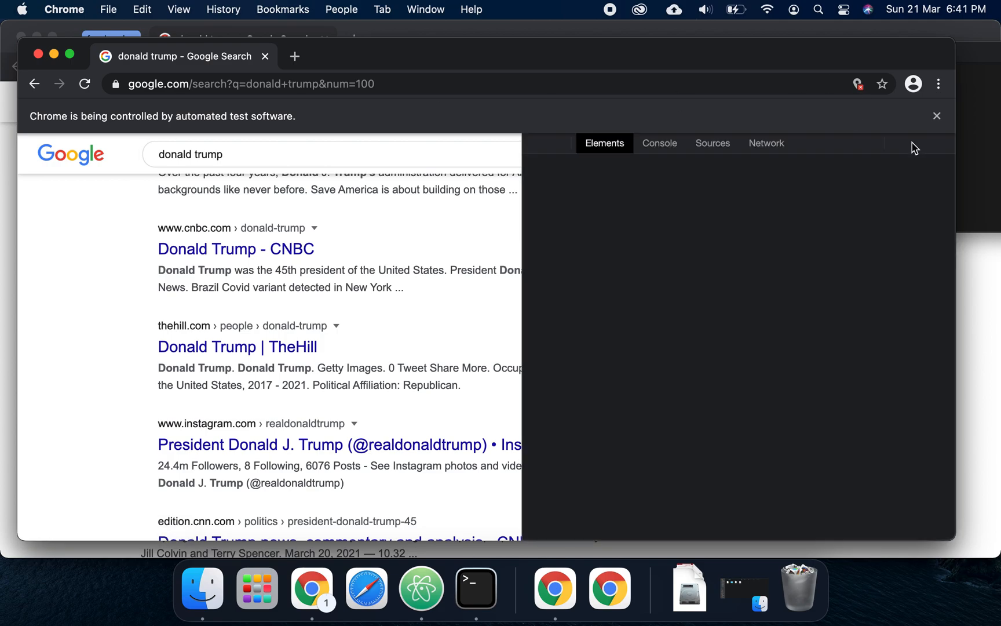
{"action": "left_click", "coordinate": [921, 143]}
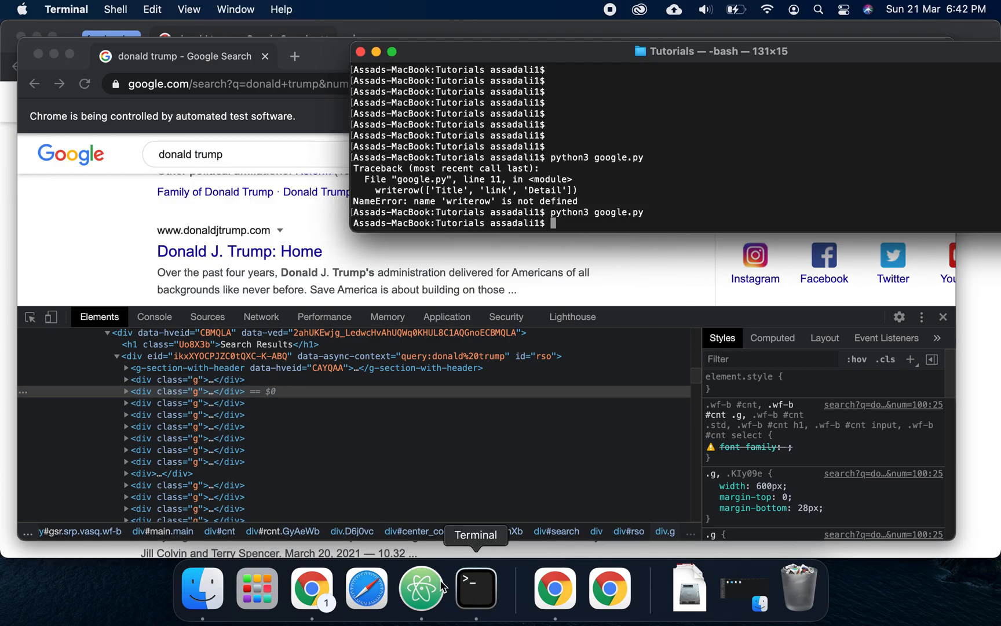
{"action": "left_click", "coordinate": [421, 589]}
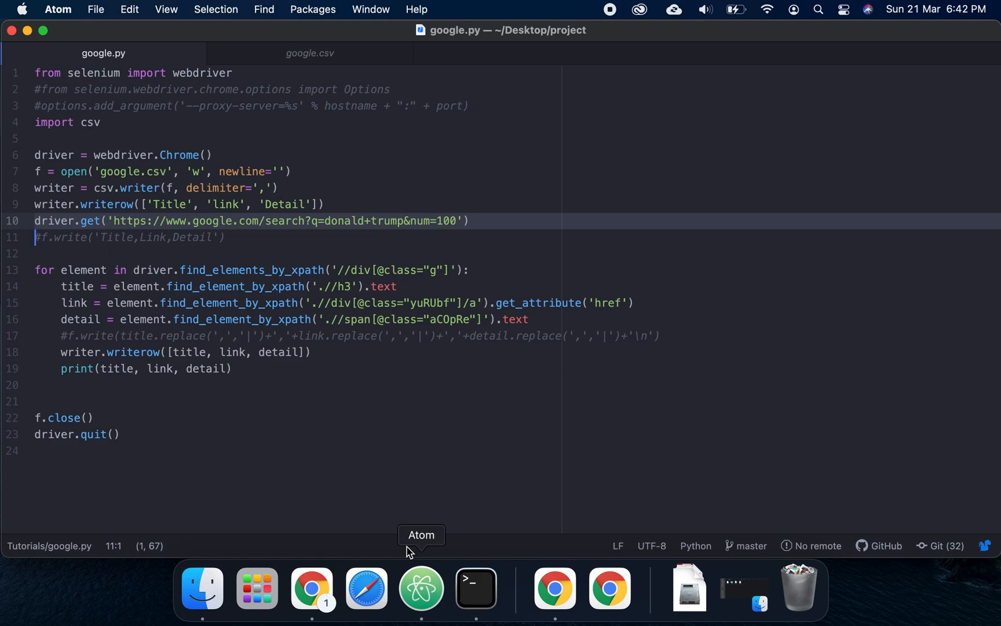
{"action": "mouse_move", "coordinate": [555, 588]}
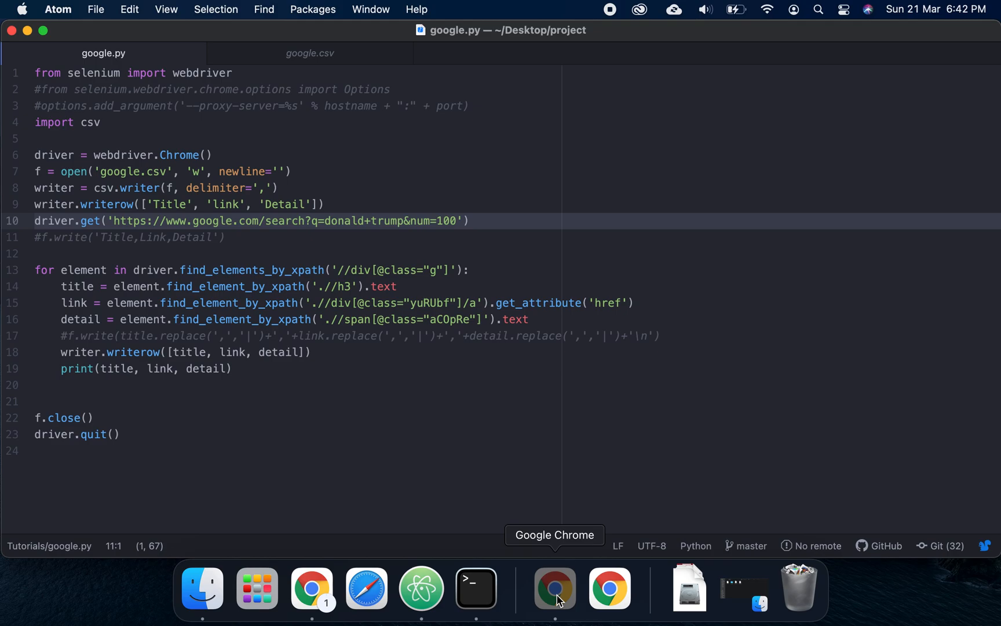
Select the <div id="search"> container in the Elements panel that wraps the class g results
{"action": "left_click", "coordinate": [553, 588]}
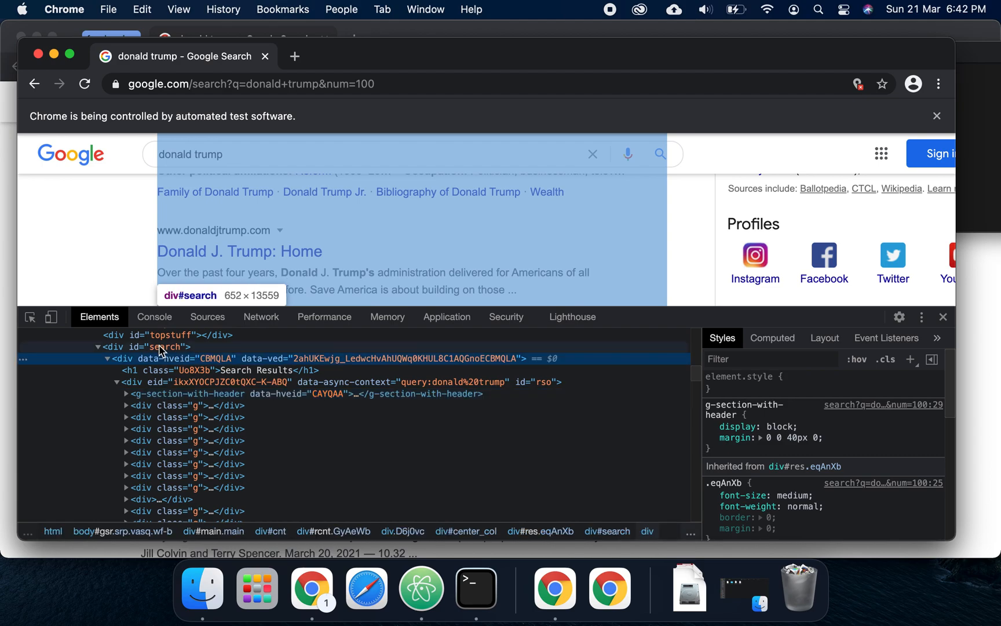
{"action": "left_click", "coordinate": [165, 347]}
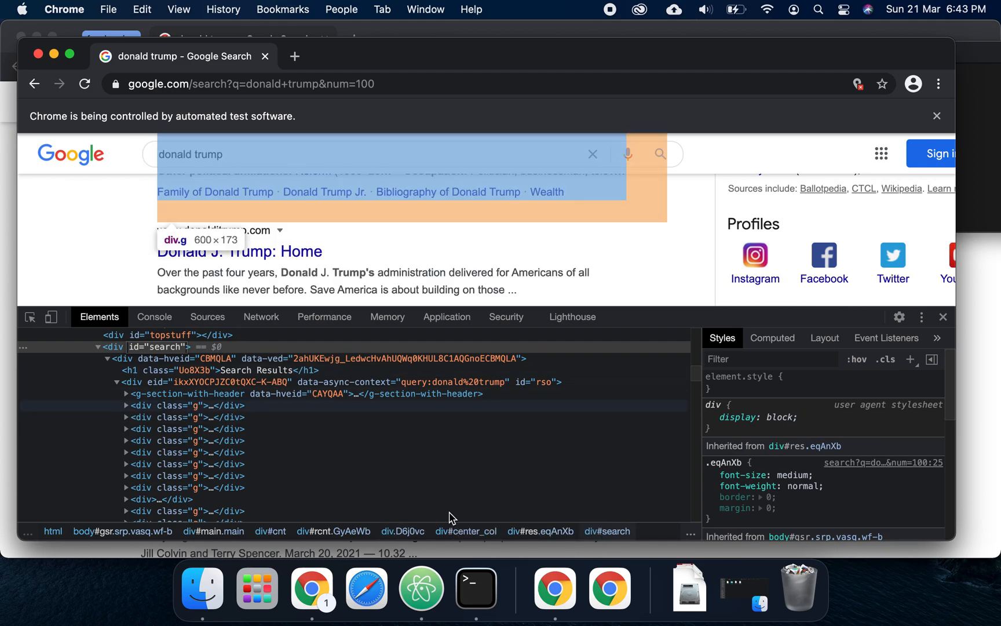
{"action": "mouse_move", "coordinate": [476, 588]}
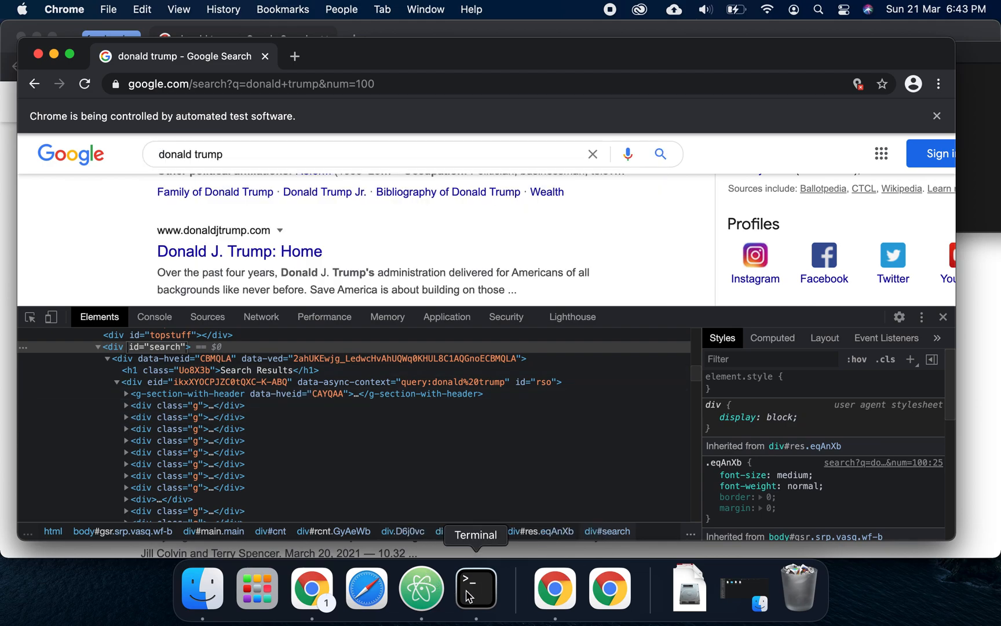
{"action": "left_click", "coordinate": [420, 588]}
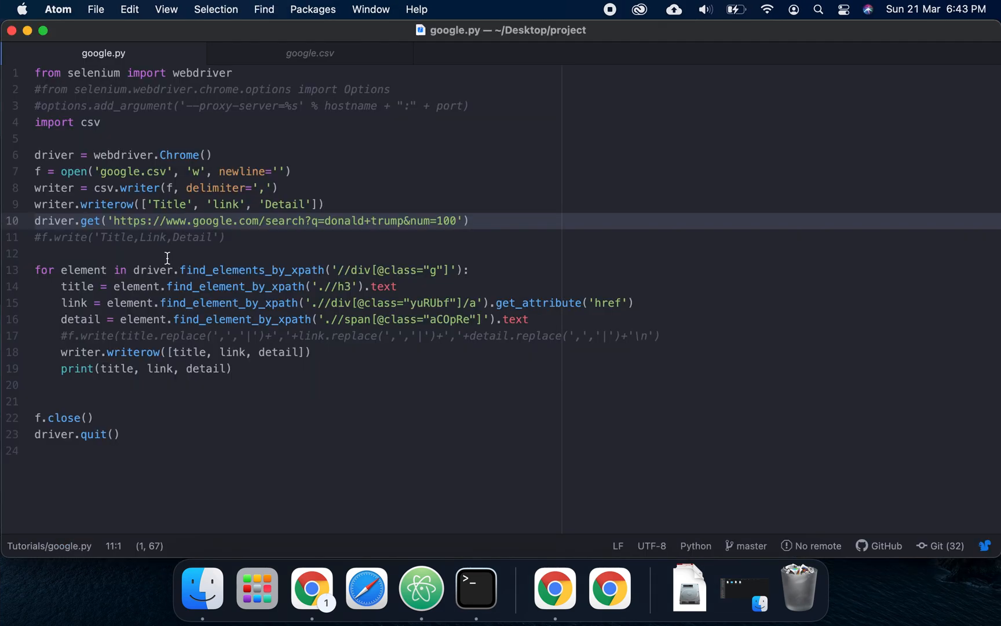
Scope the loop XPath to class g divs inside the id search container, save, and view the h3 title in DevTools
{"action": "left_click", "coordinate": [360, 269]}
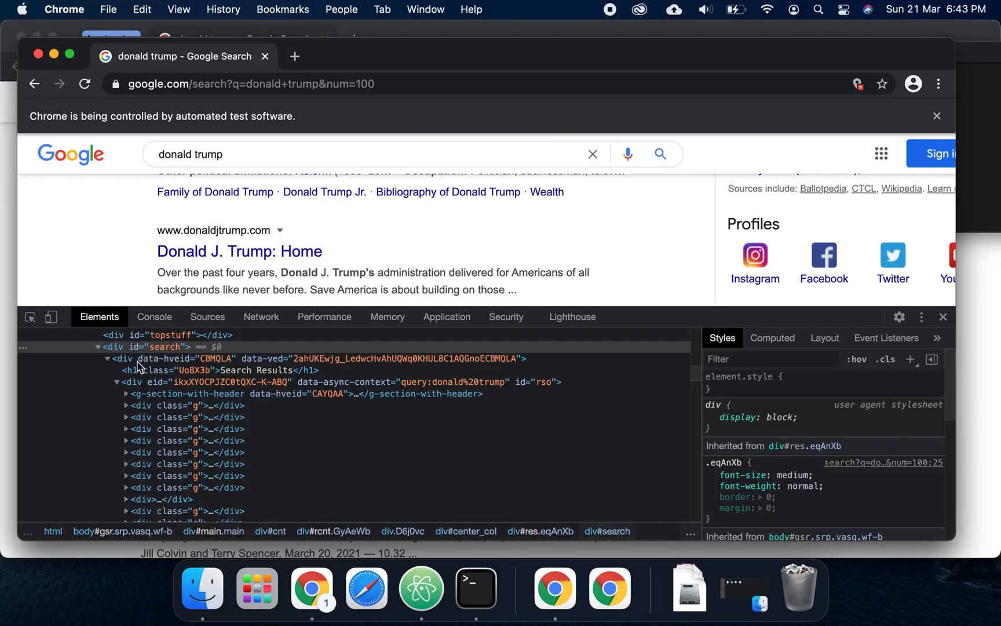
{"action": "left_click", "coordinate": [421, 587]}
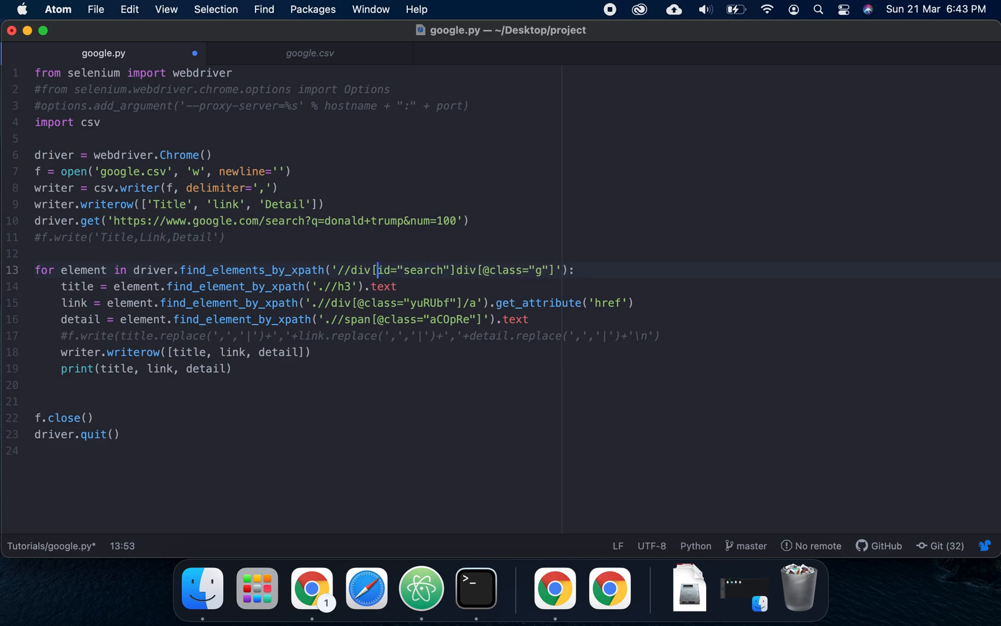
{"action": "type", "text": "@"}
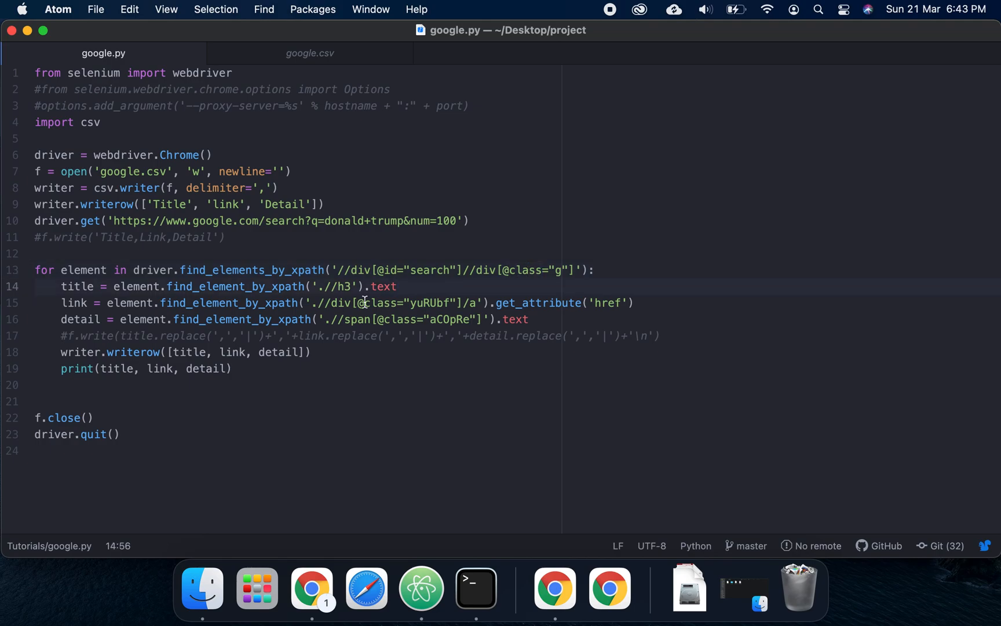
{"action": "left_click", "coordinate": [459, 269]}
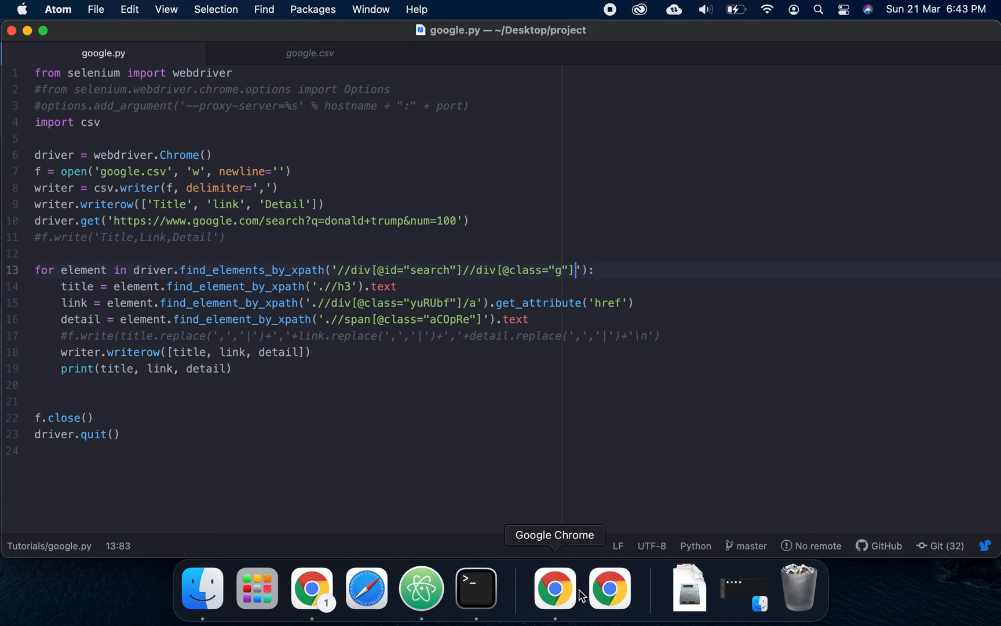
{"action": "left_click", "coordinate": [552, 587]}
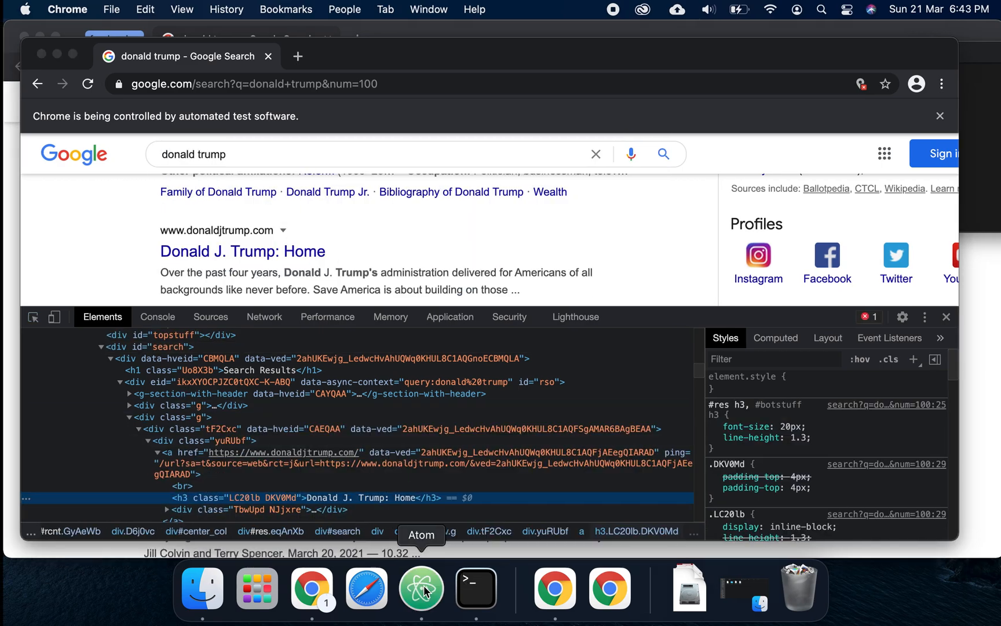
Search the Elements panel for yuRUbf and see it match 98 results
{"action": "left_click", "coordinate": [421, 587]}
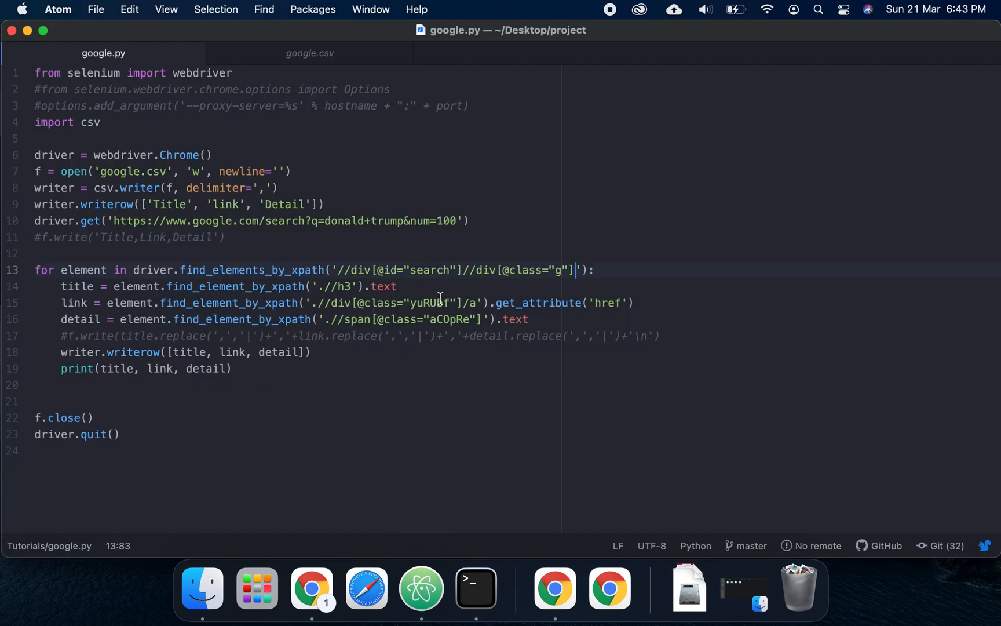
{"action": "double_click", "coordinate": [430, 303]}
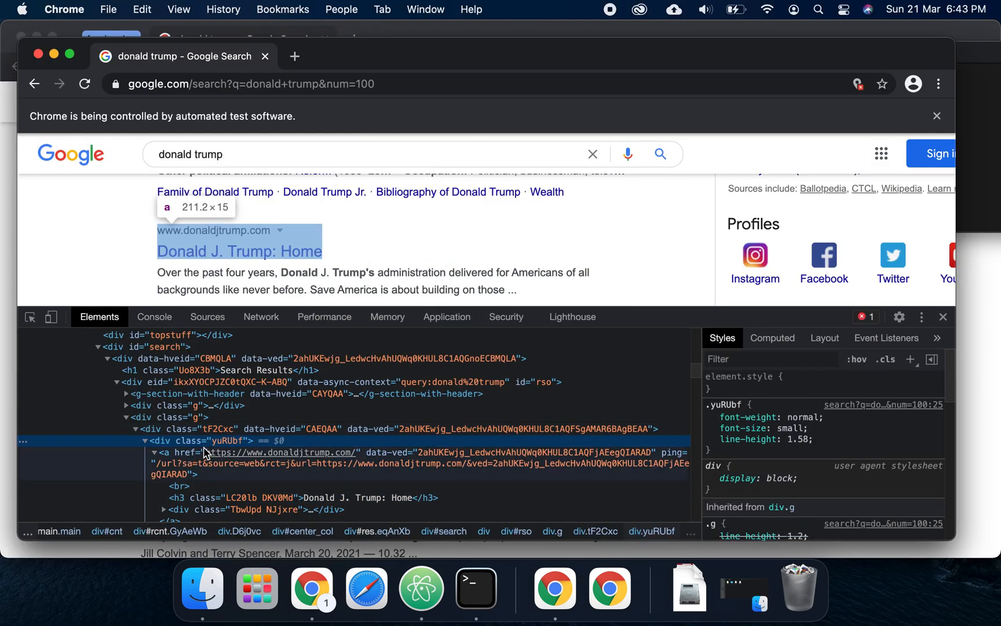
{"action": "type", "text": "yuRUbf"}
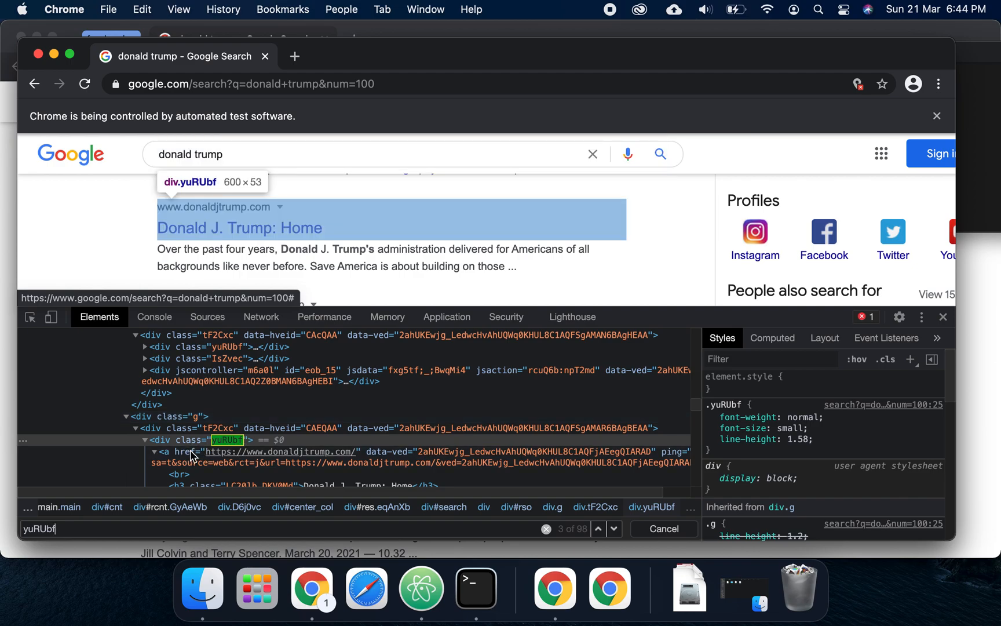
{"action": "mouse_move", "coordinate": [476, 586]}
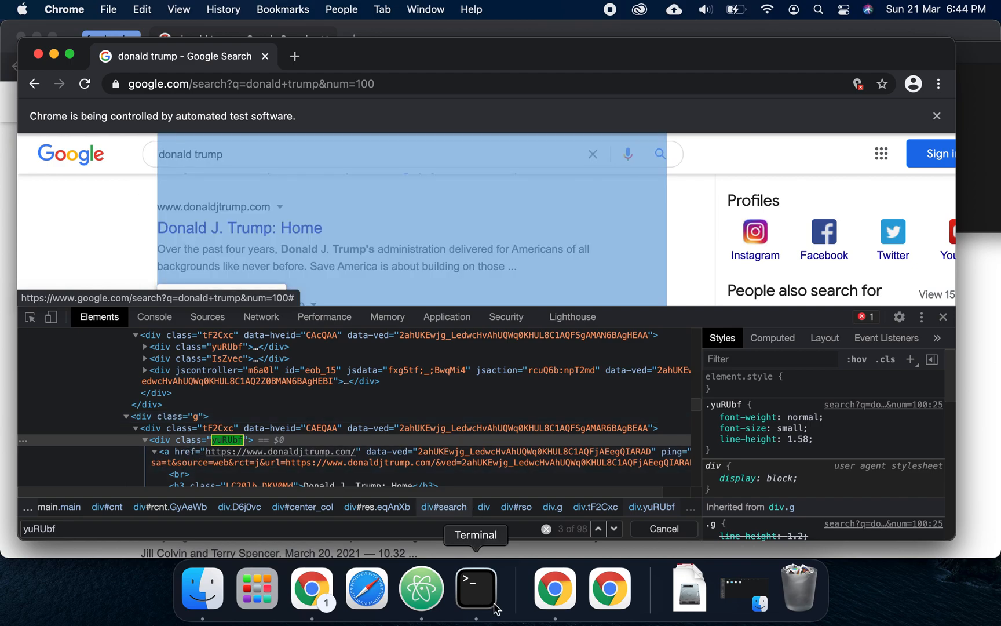
{"action": "left_click", "coordinate": [475, 587]}
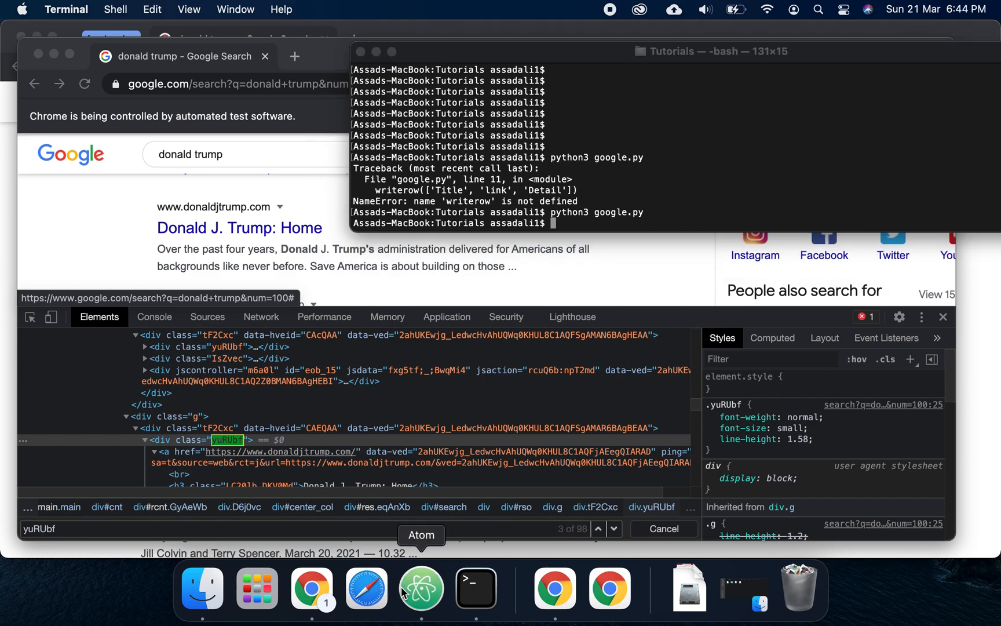
{"action": "left_click", "coordinate": [420, 587]}
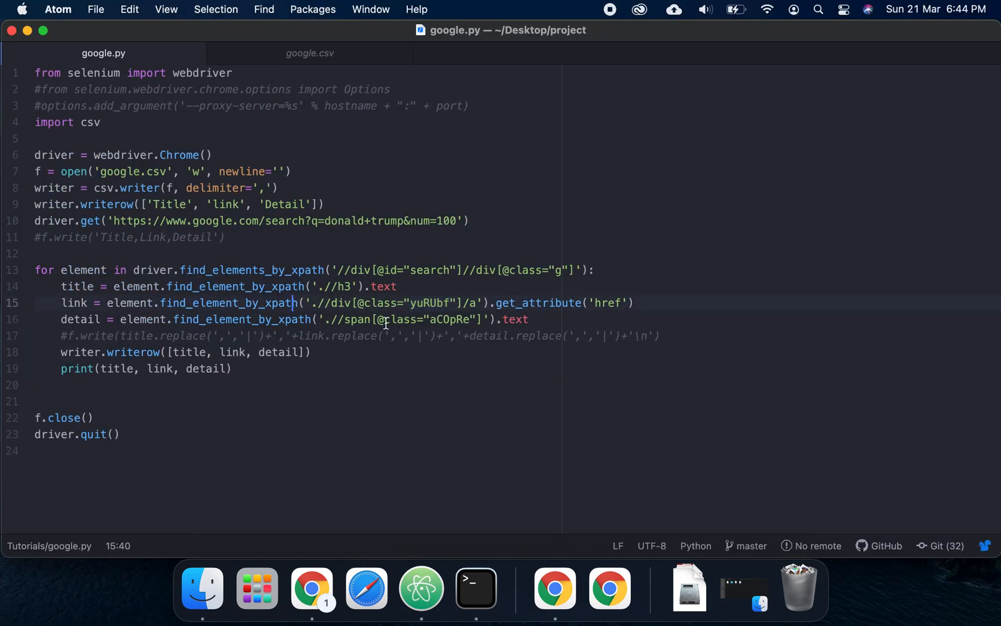
Search the Elements panel for aCOpRe and confirm it also matches 98 results
{"action": "double_click", "coordinate": [449, 320]}
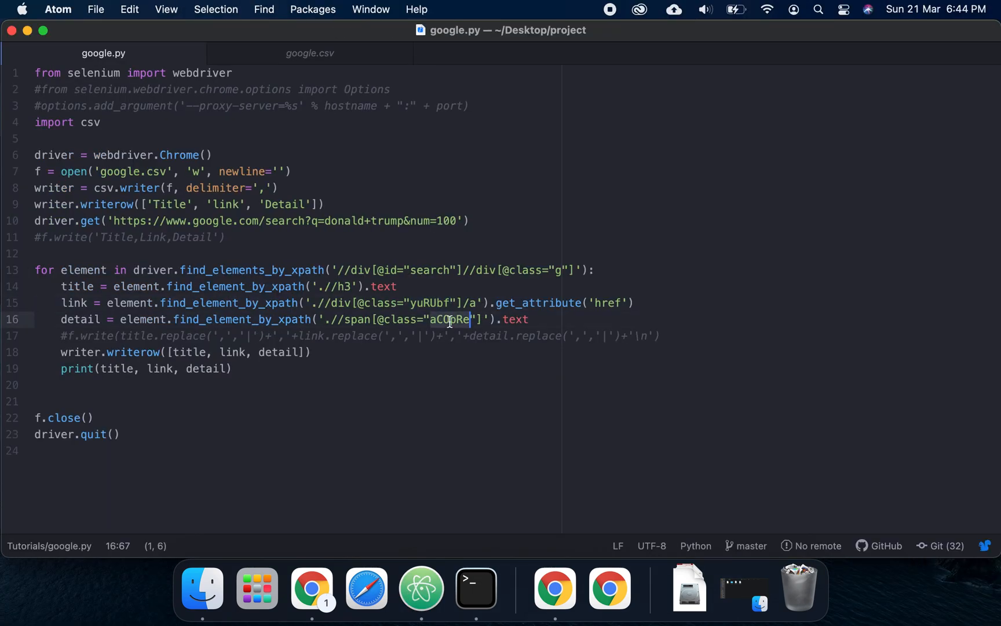
{"action": "mouse_move", "coordinate": [554, 587]}
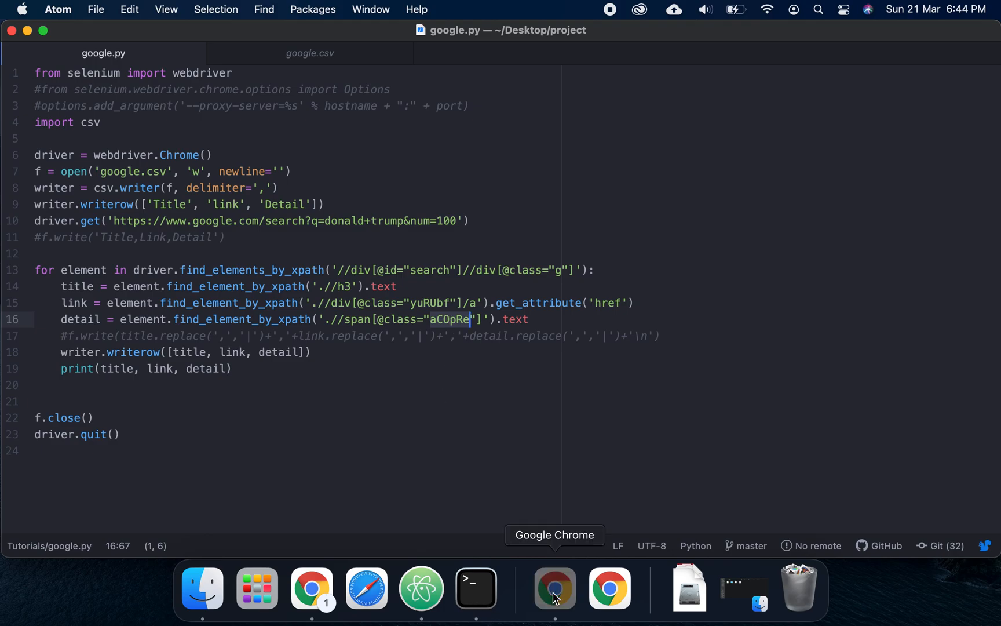
{"action": "left_click", "coordinate": [553, 588]}
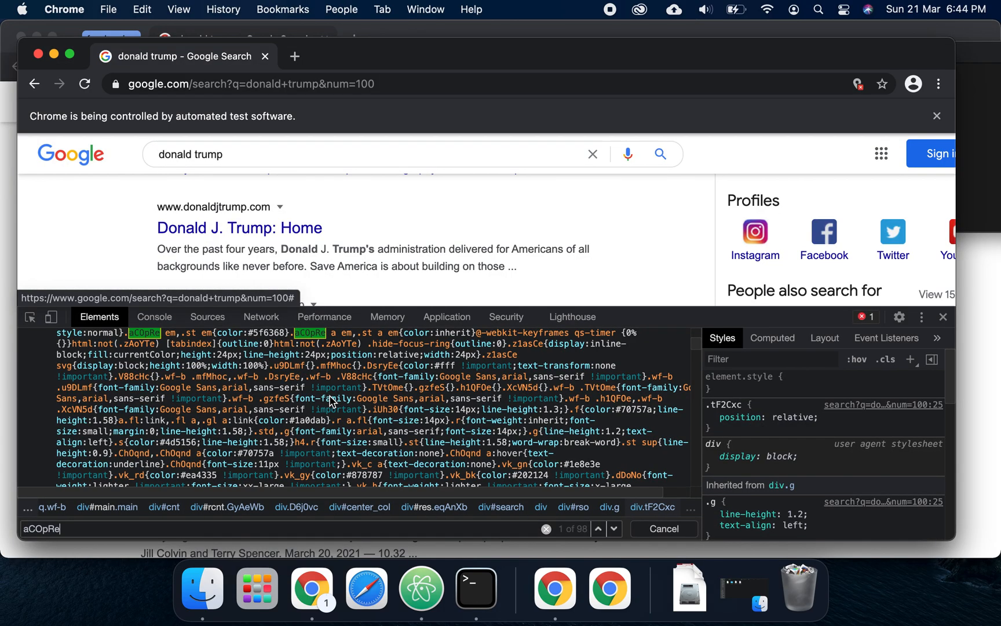
{"action": "left_click", "coordinate": [597, 528]}
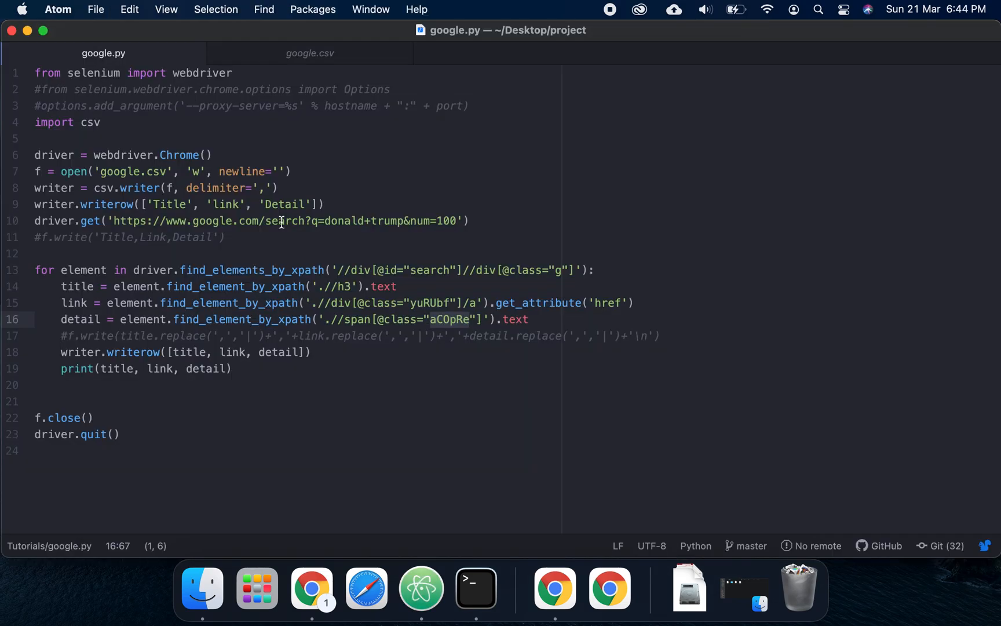
{"action": "mouse_move", "coordinate": [476, 588]}
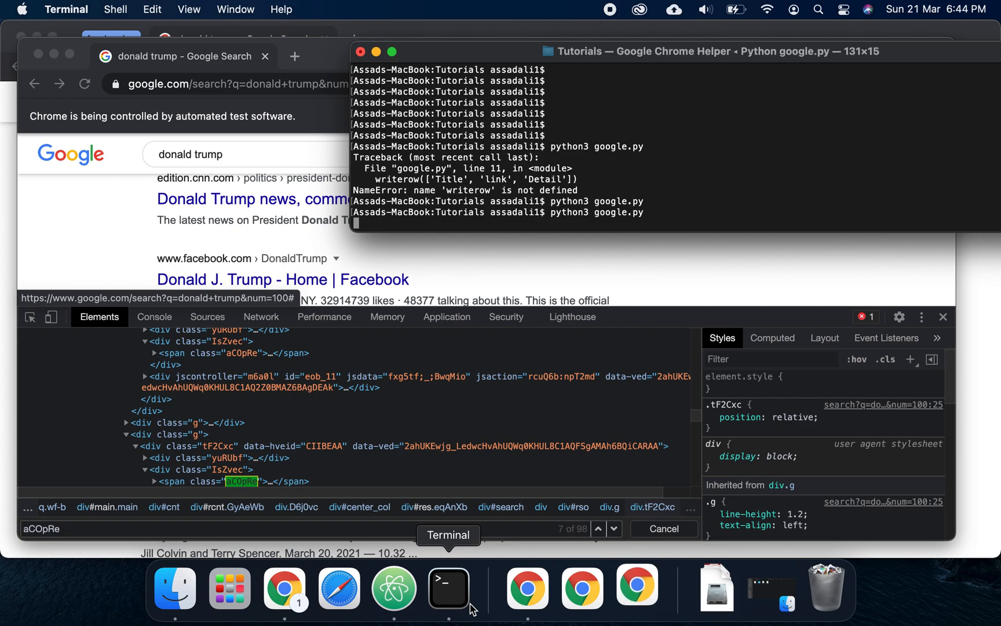
Bring Terminal forward and scroll through google.py's printed titles, links and details
{"action": "left_click", "coordinate": [637, 587]}
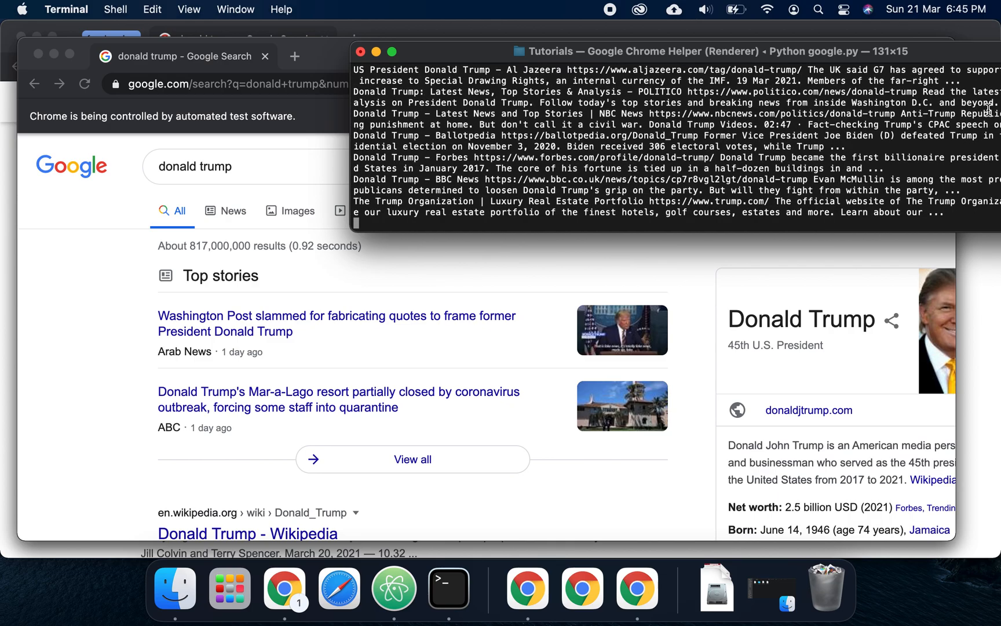
{"action": "scroll", "scroll_direction": "down", "scroll_amount": 3}
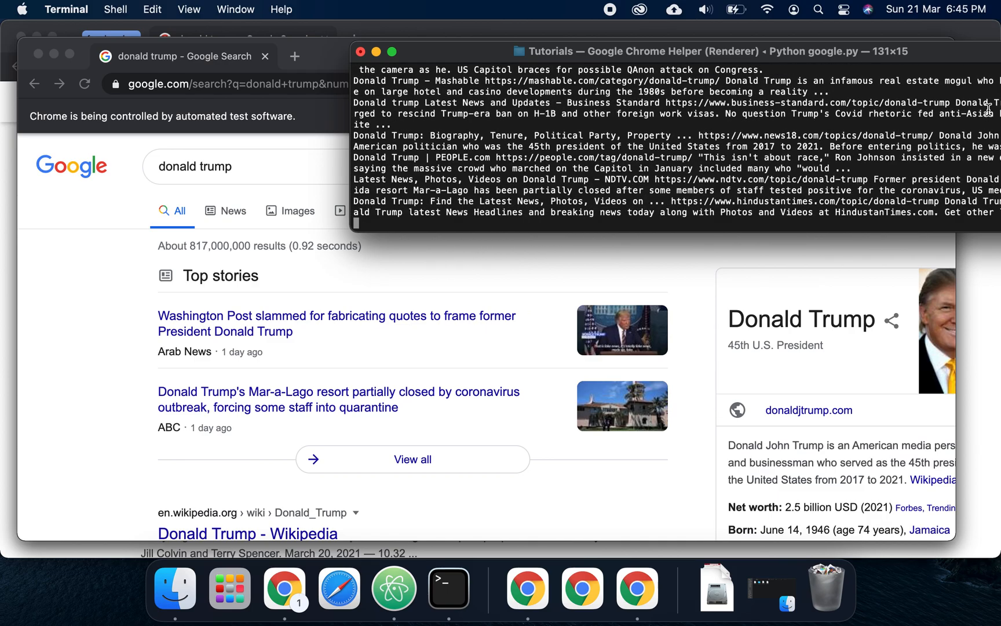
{"action": "scroll", "scroll_direction": "down", "scroll_amount": 3}
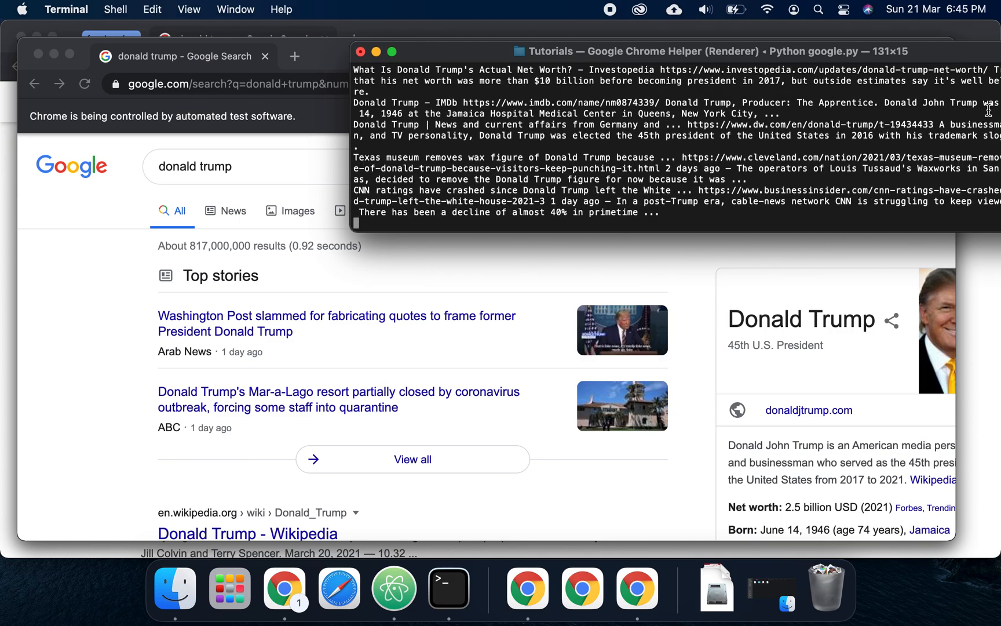
{"action": "scroll", "scroll_direction": "down", "scroll_amount": 3}
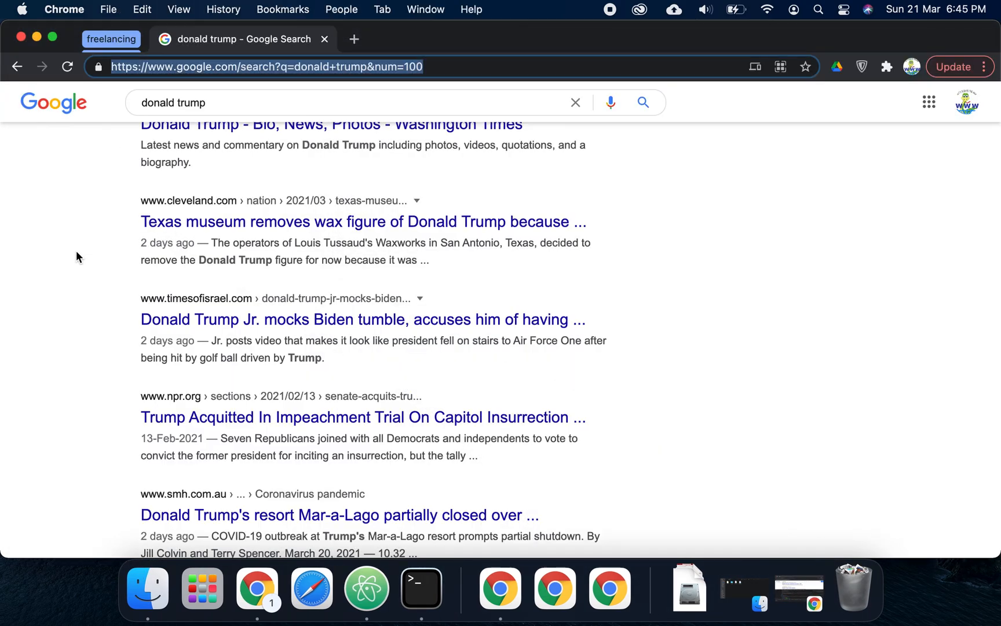
{"action": "mouse_move", "coordinate": [366, 588]}
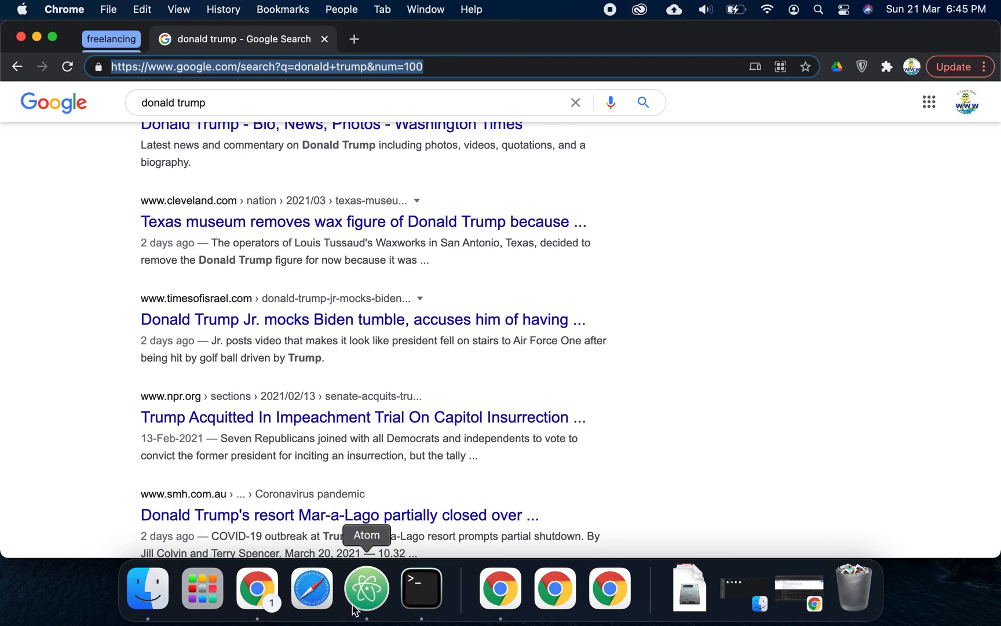
Switch to Atom and scroll through google.csv's scraped donald trump rows under the header
{"action": "left_click", "coordinate": [366, 588]}
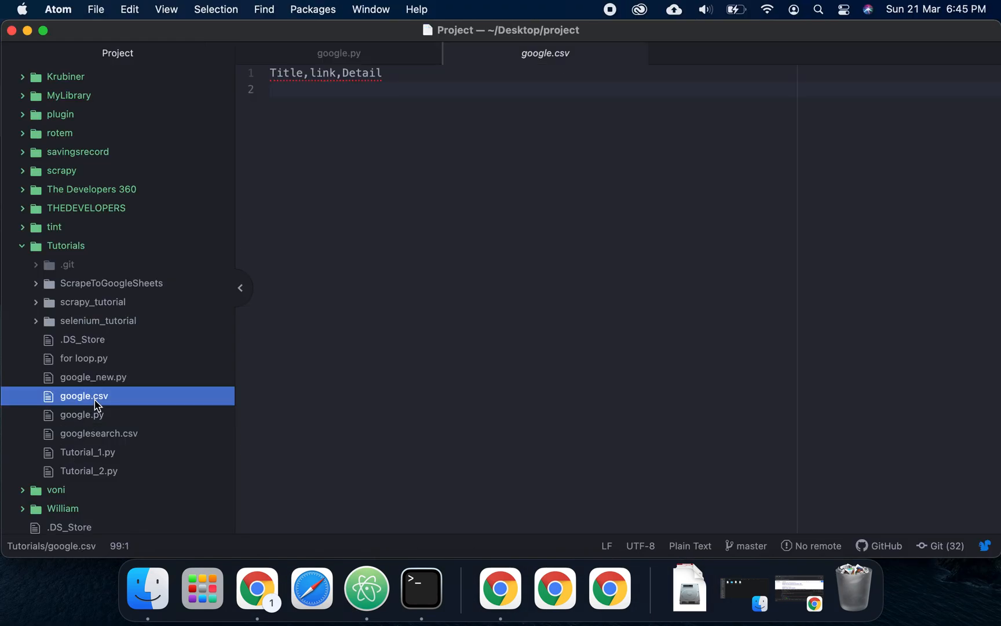
{"action": "left_click", "coordinate": [240, 288]}
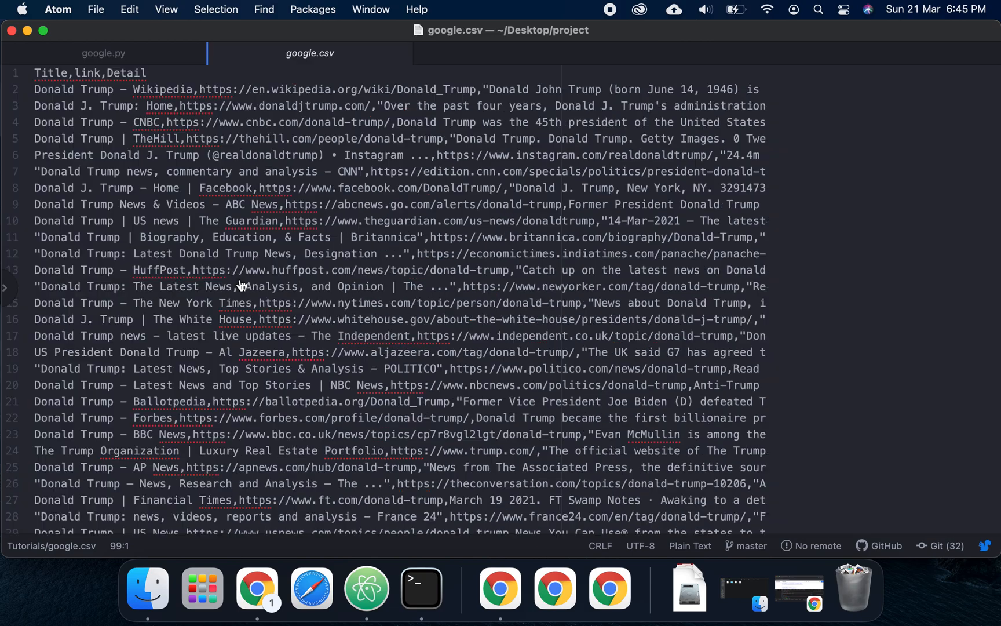
{"action": "scroll", "scroll_direction": "down", "scroll_amount": 3}
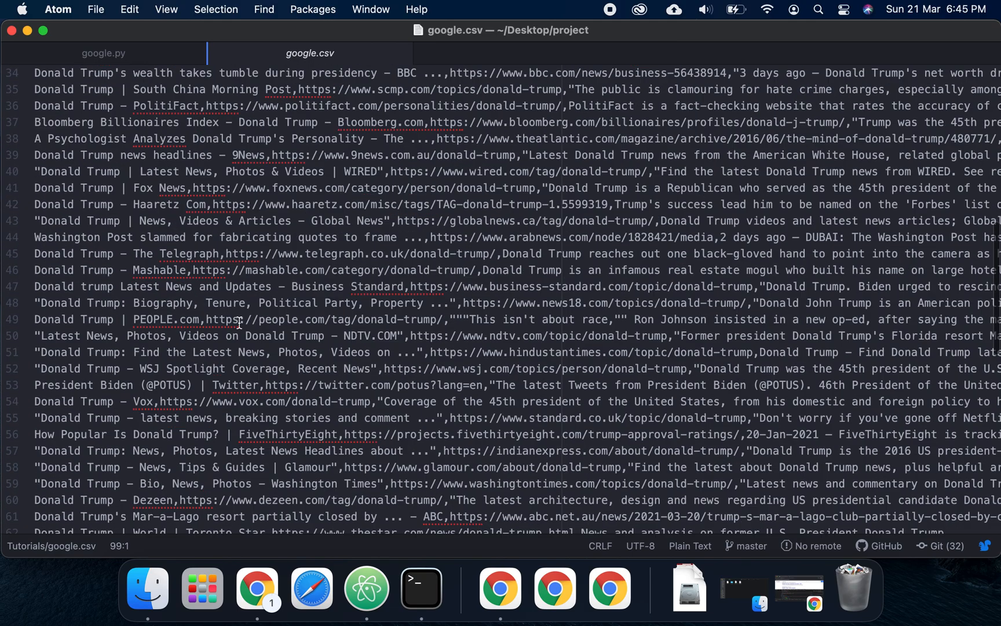
{"action": "scroll", "scroll_direction": "down", "scroll_amount": 3}
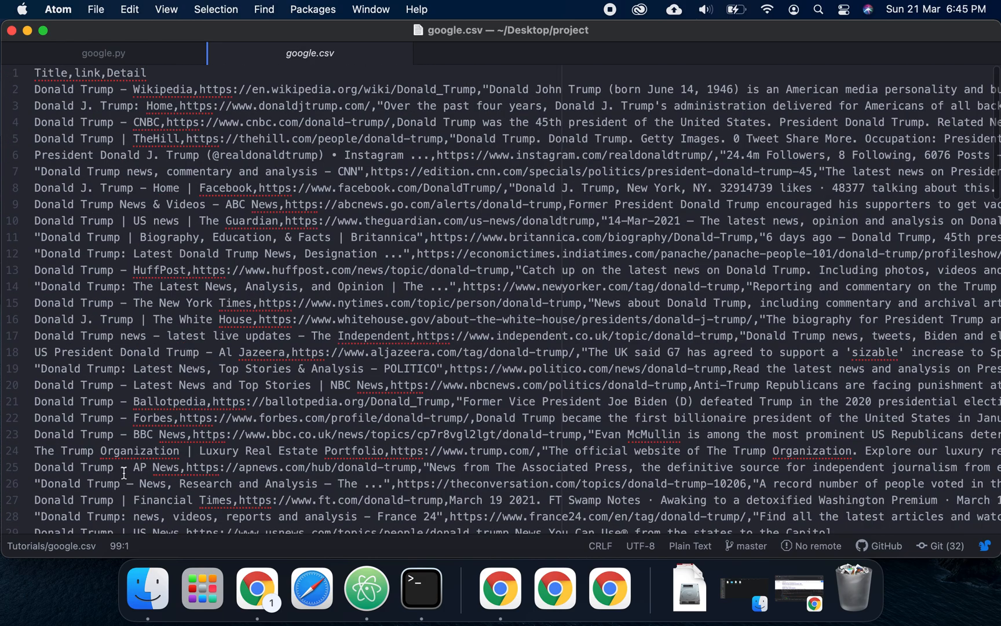
{"action": "mouse_move", "coordinate": [166, 176]}
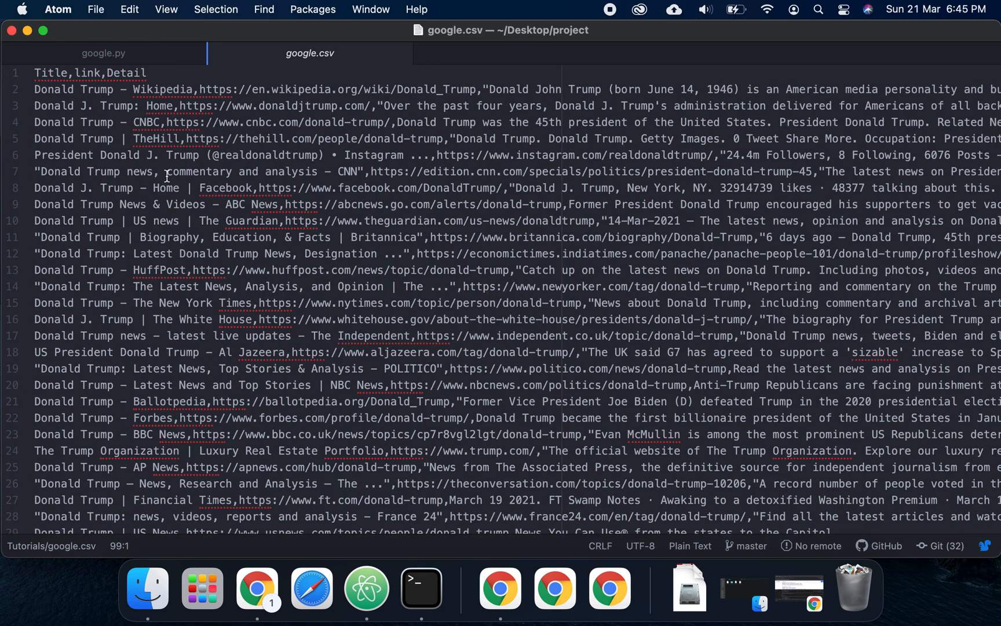